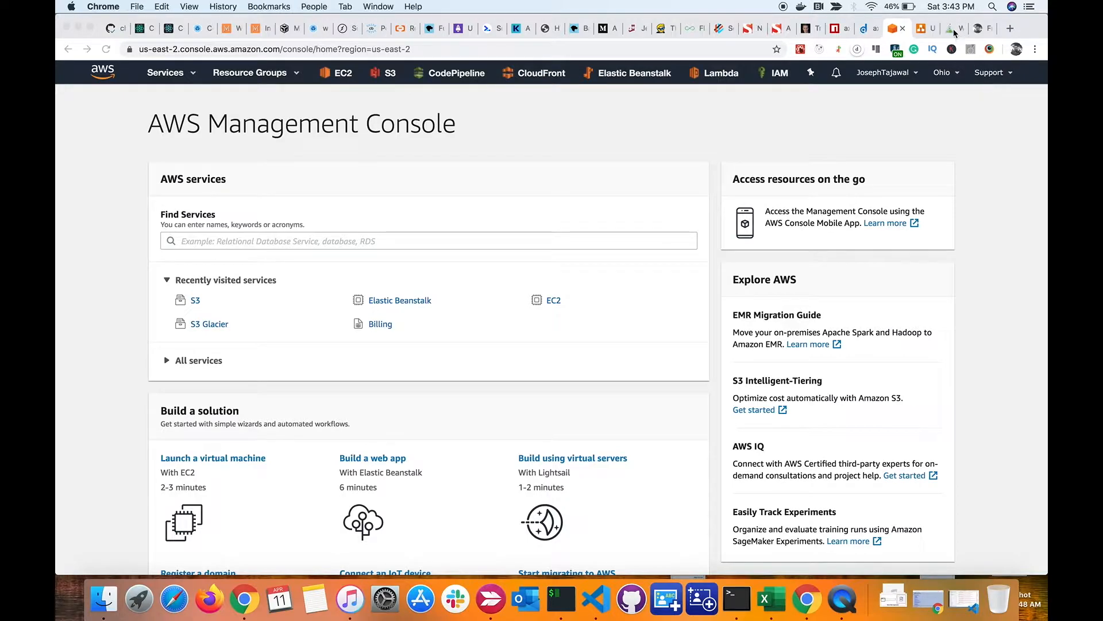
Open the josephkhan.me 'What is JAMStack' article at its static website section
click(943, 29)
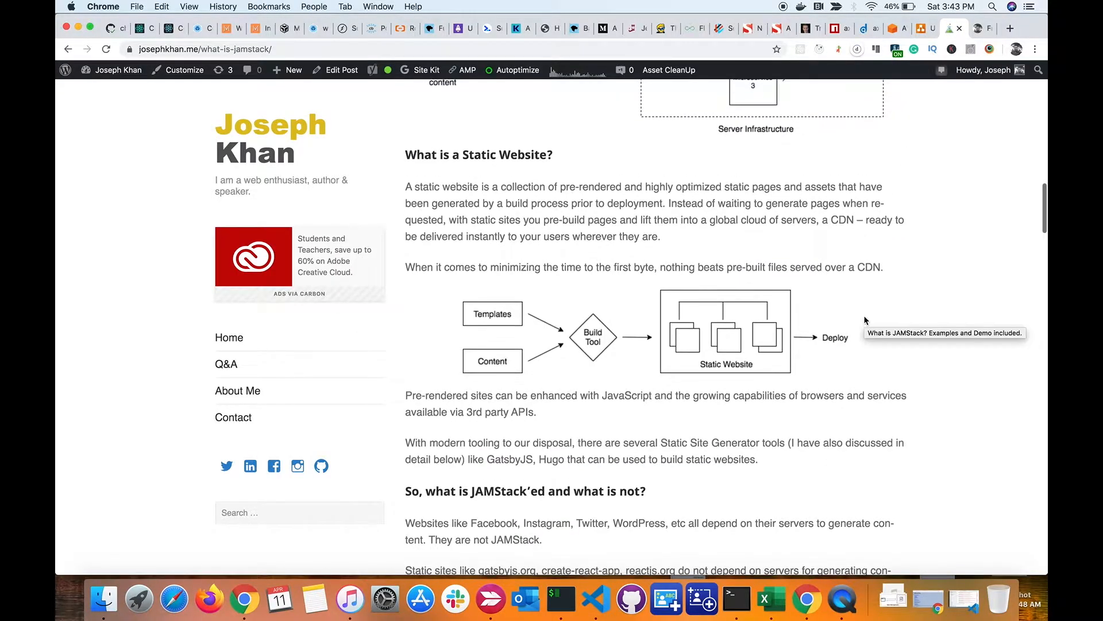
mouse_move(391, 221)
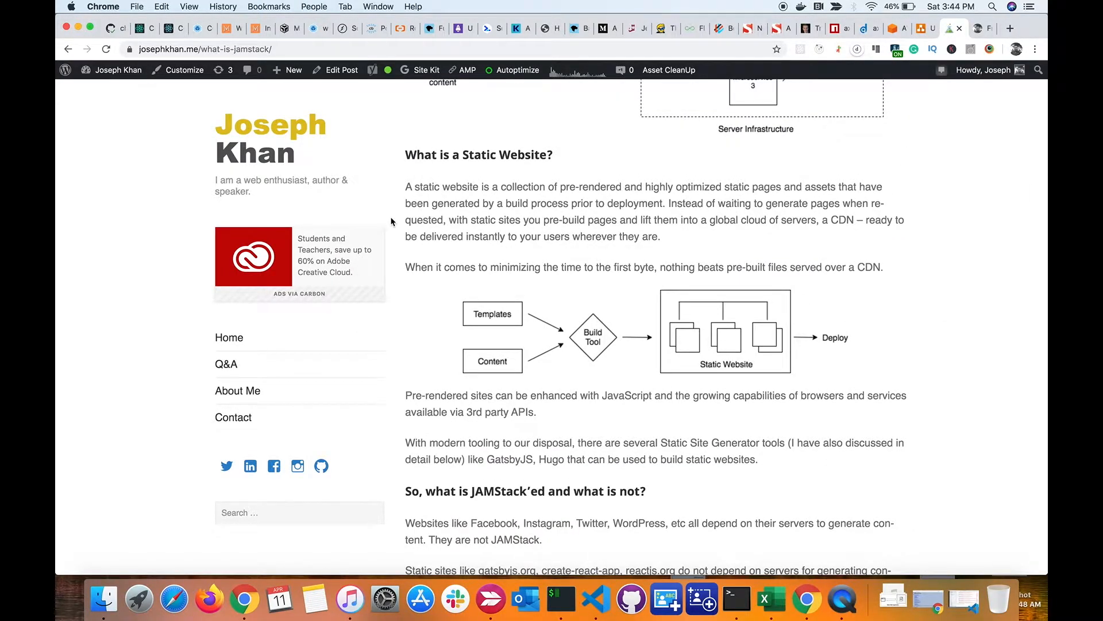
mouse_move(403, 193)
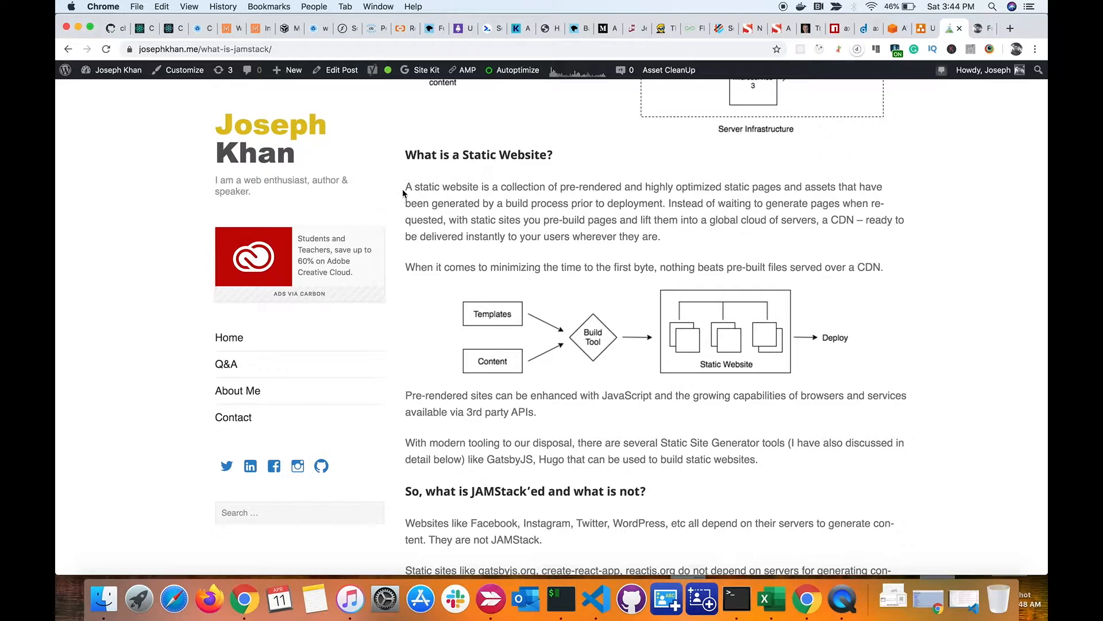
mouse_move(880, 248)
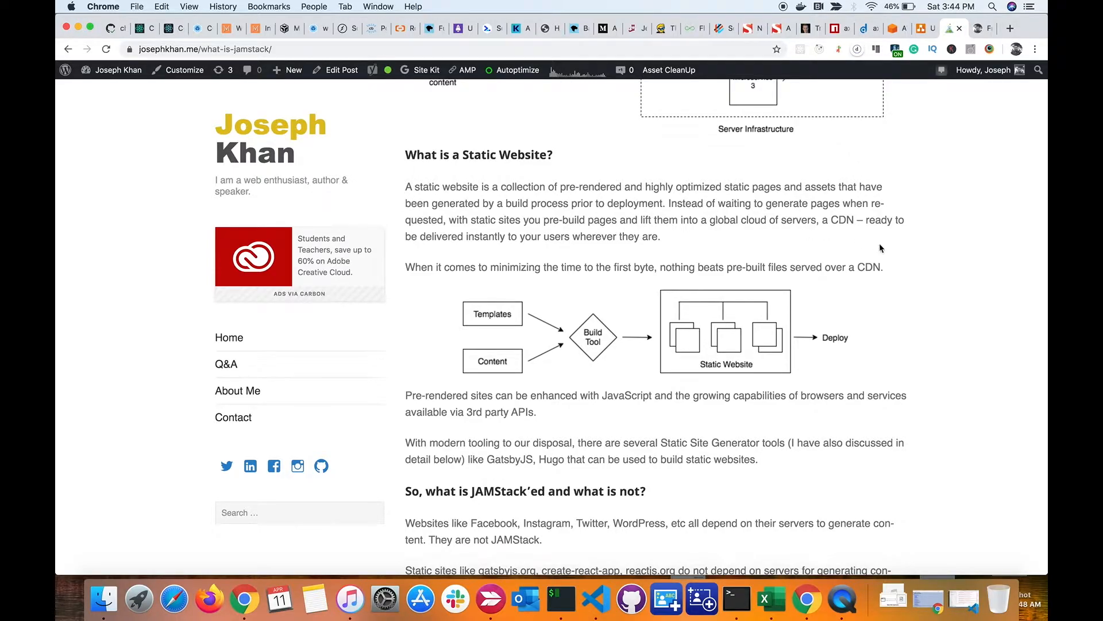
mouse_move(945, 262)
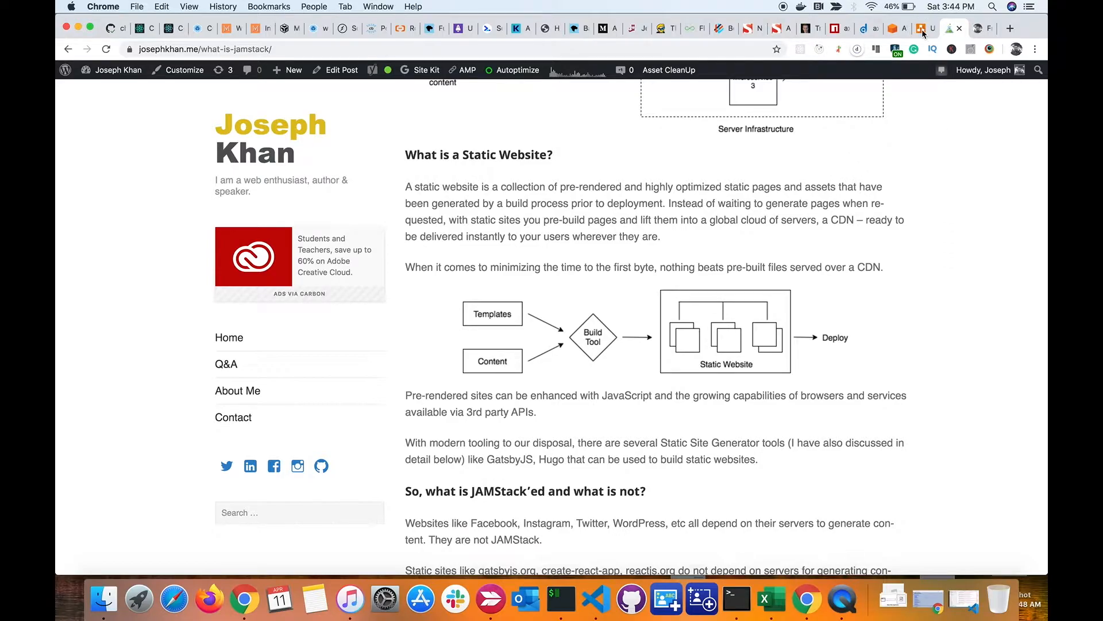
Walk through the Server Rendered Application diagram's browser, HTML server block and gear icon
click(922, 28)
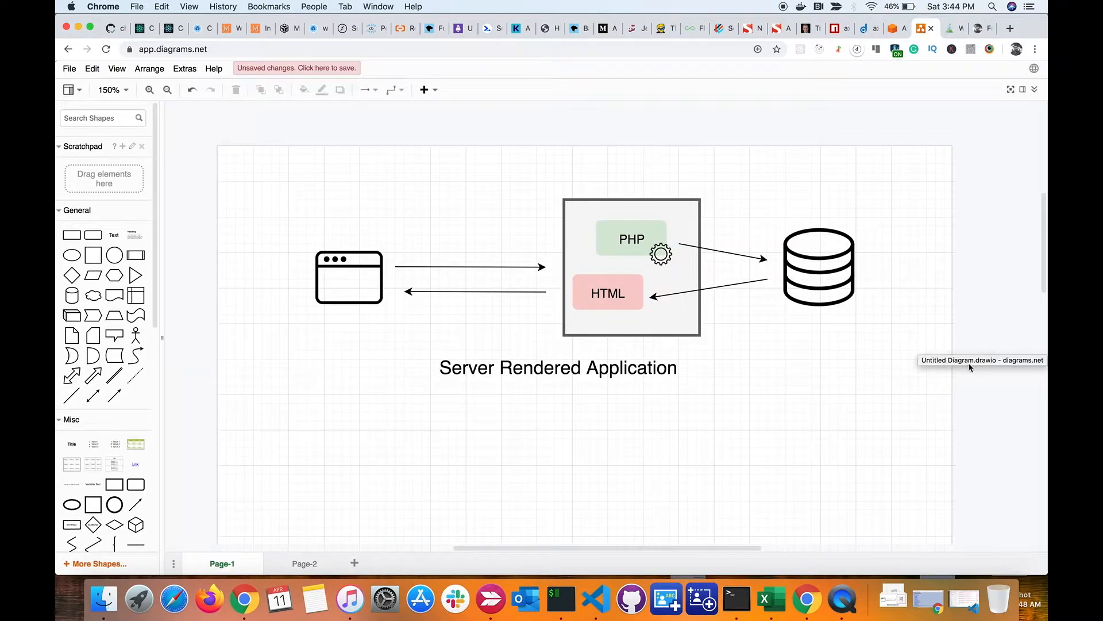
click(348, 276)
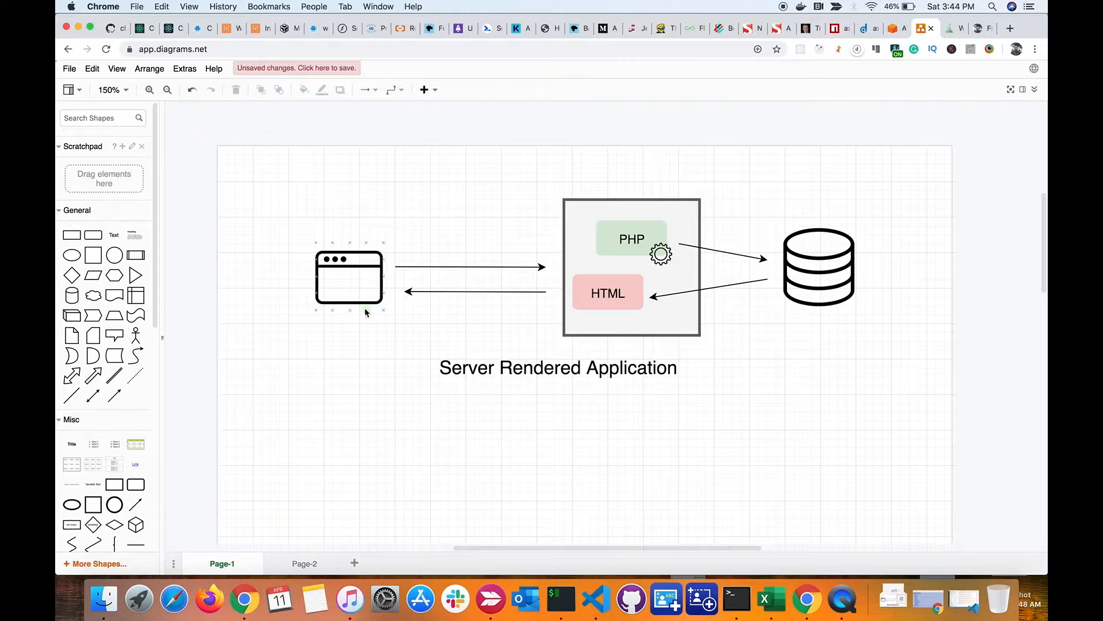
click(499, 317)
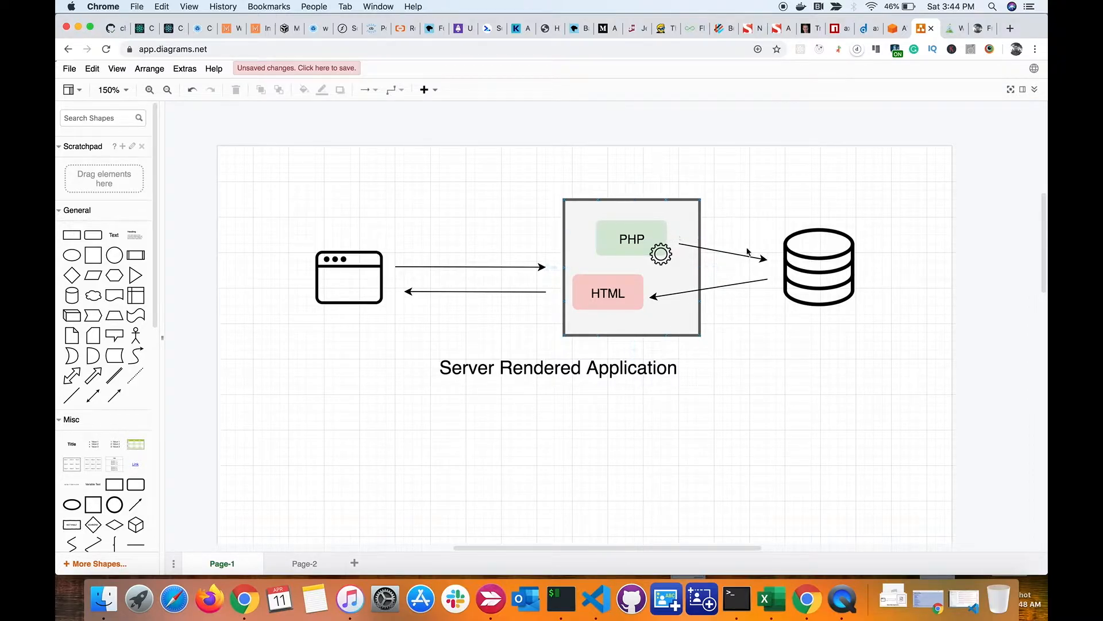
click(819, 268)
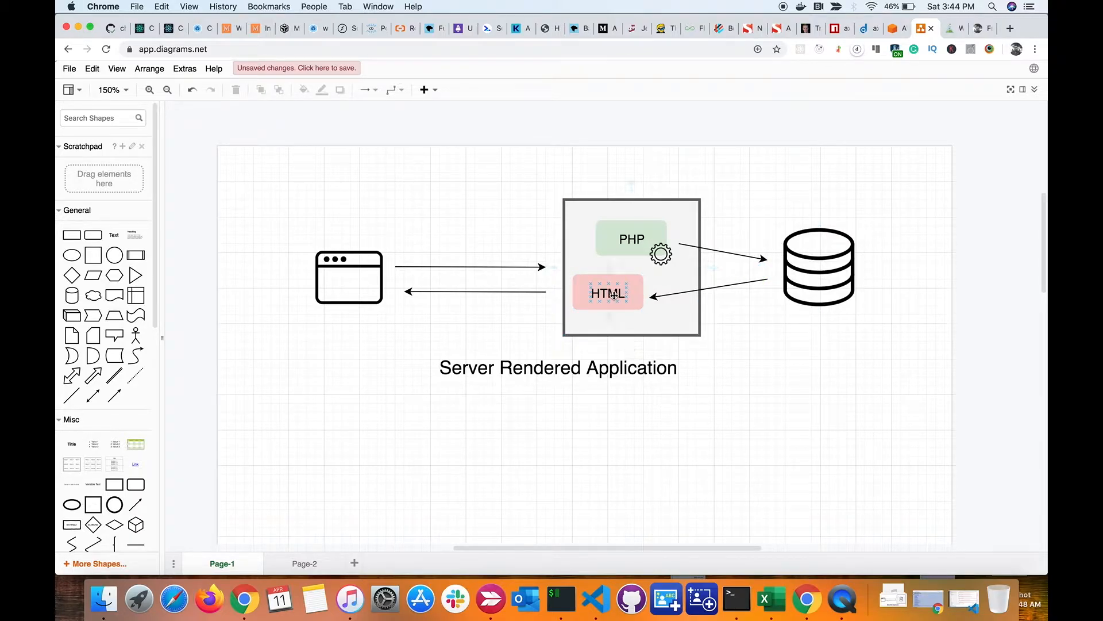
click(416, 303)
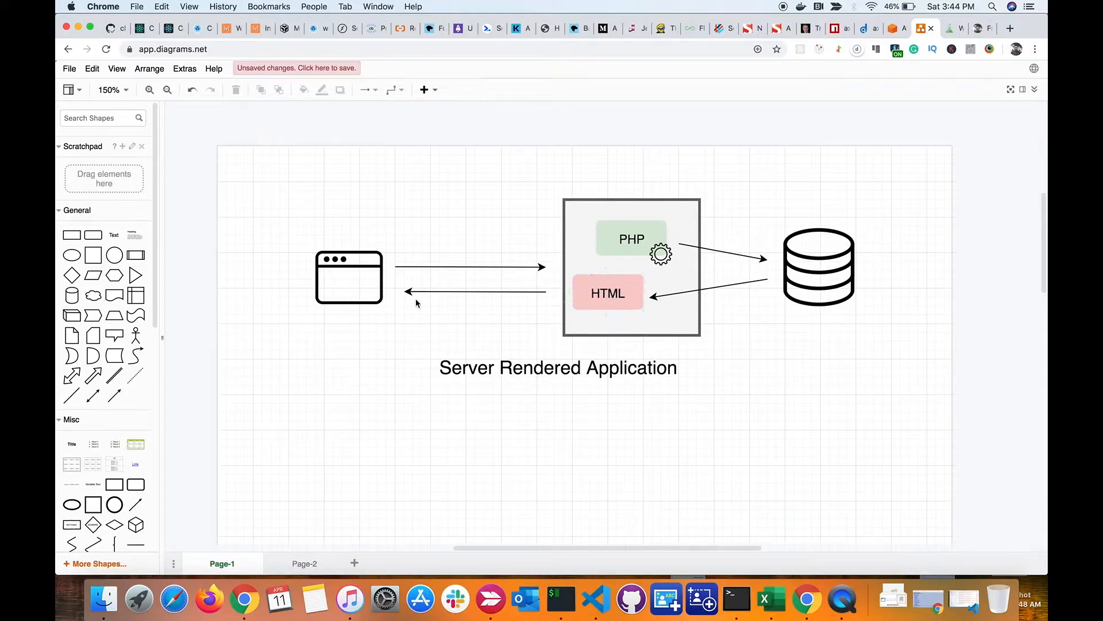
mouse_move(386, 302)
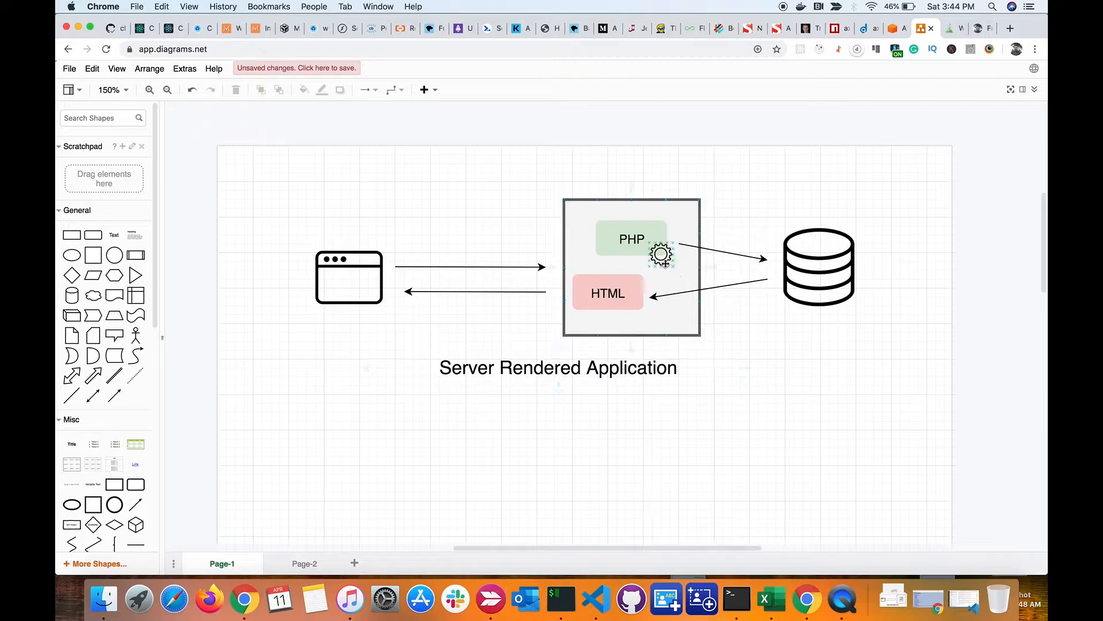
click(586, 415)
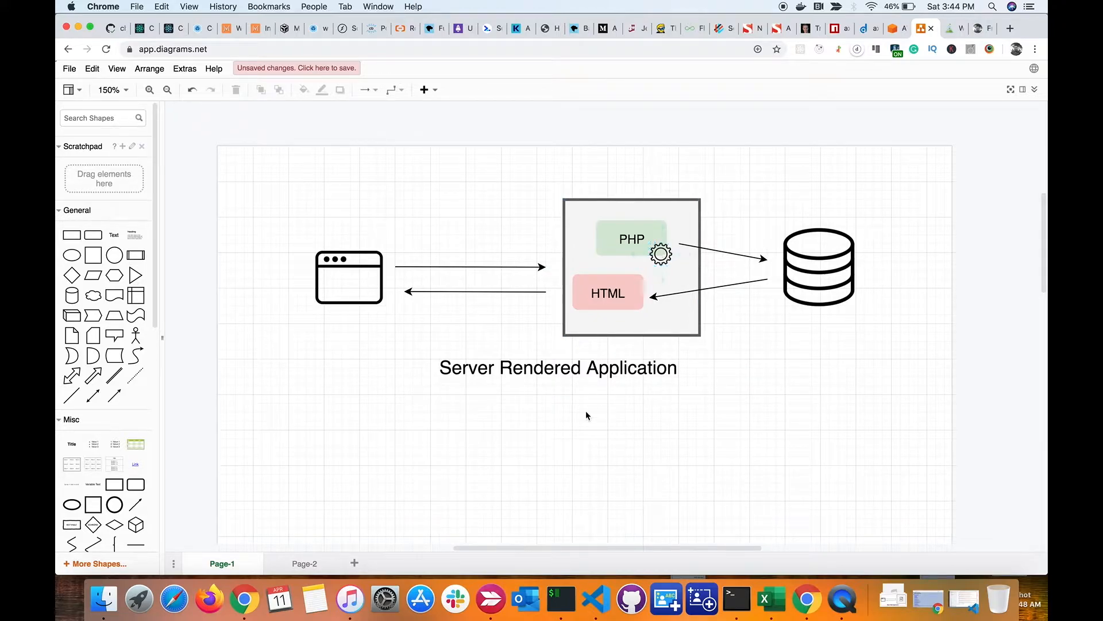
Show Page-2's Static Web Application diagram, highlighting the stacked documents and browser shapes
click(305, 563)
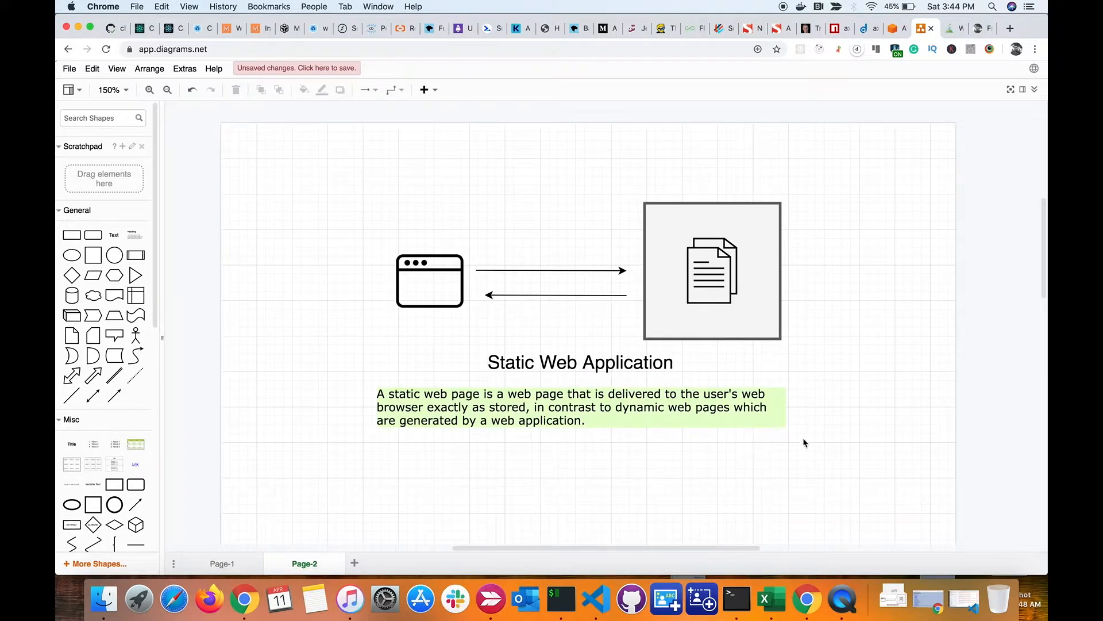
scroll(up, 3)
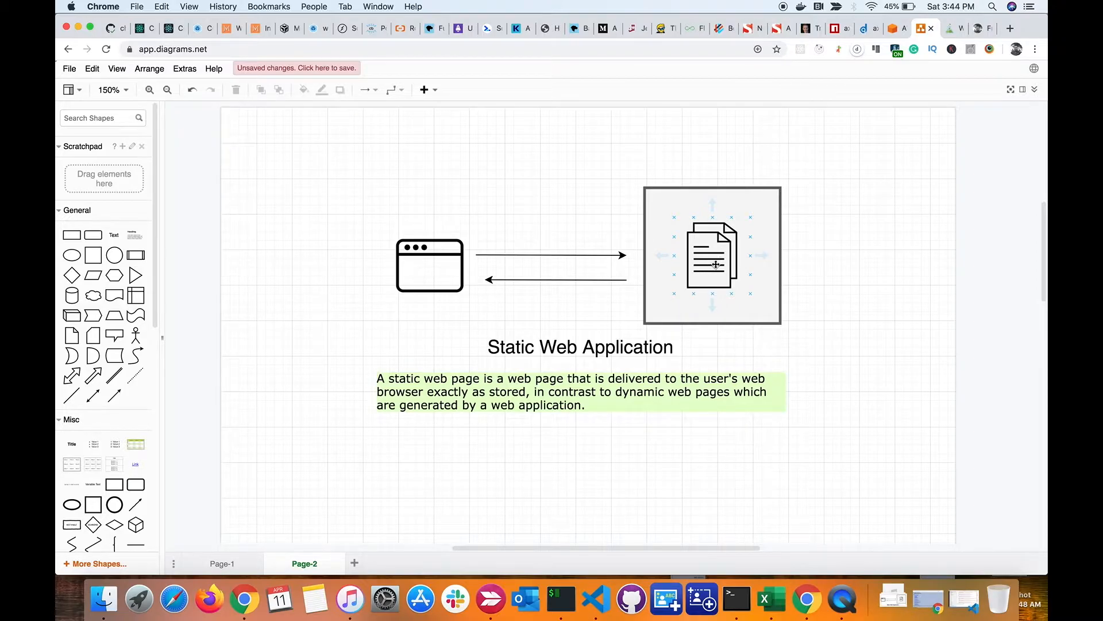
click(430, 266)
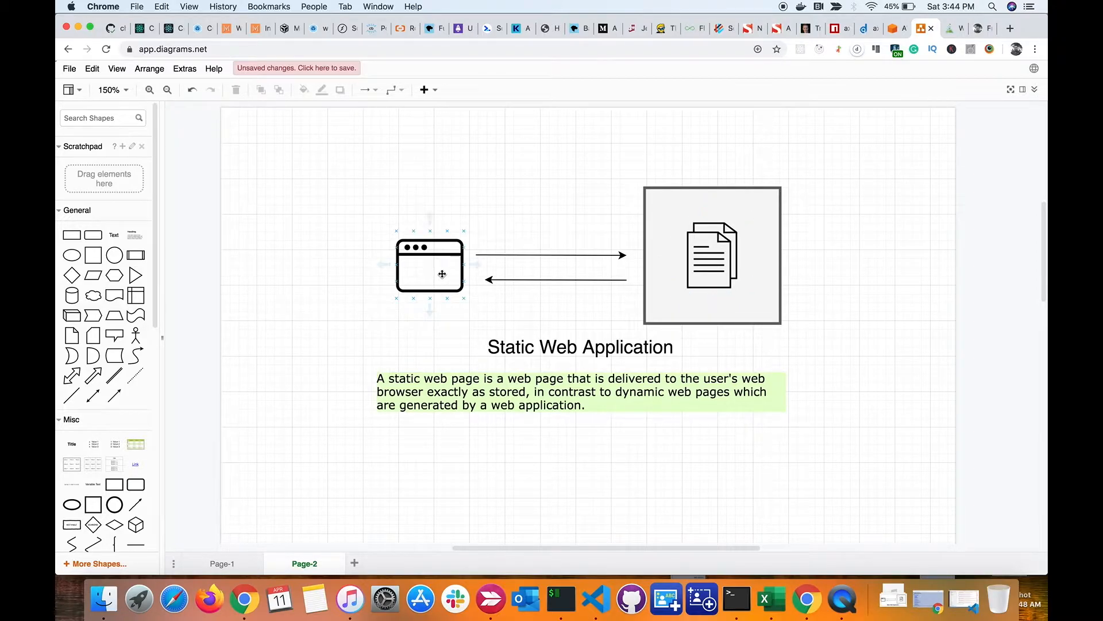
click(711, 255)
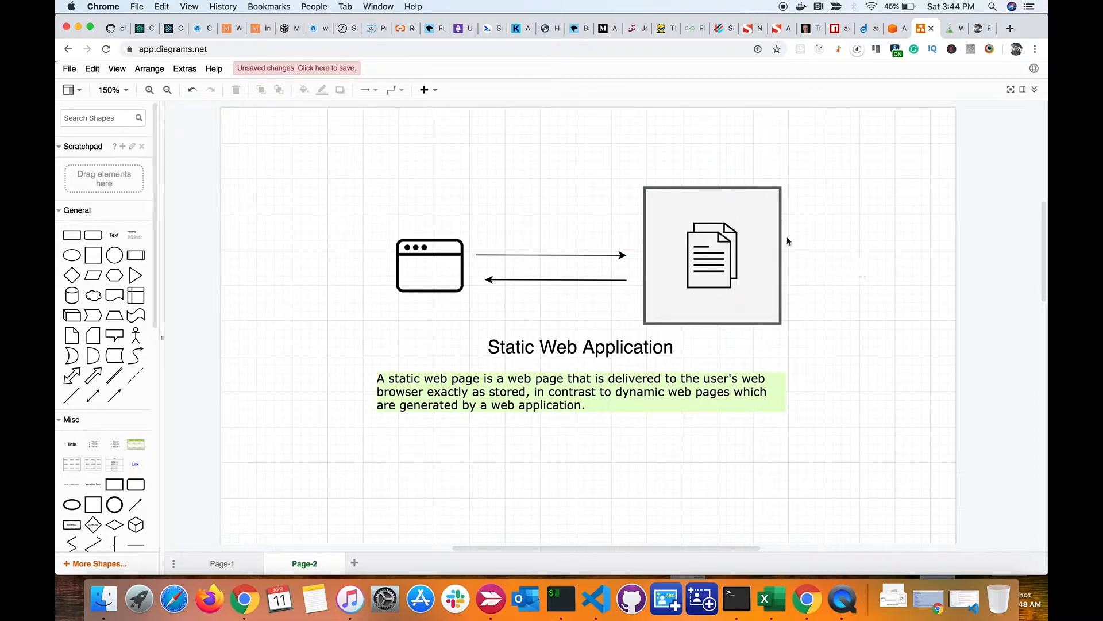
click(580, 346)
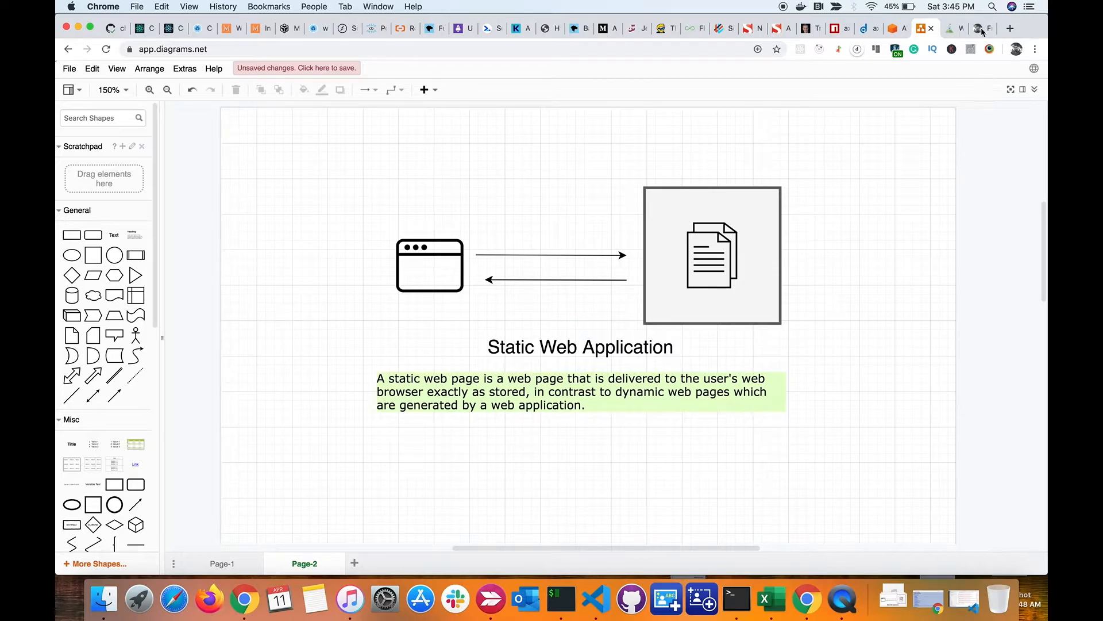
Switch to localhost:8000 showing the 'Talks with Joseph' JavaScript webinar page
click(954, 29)
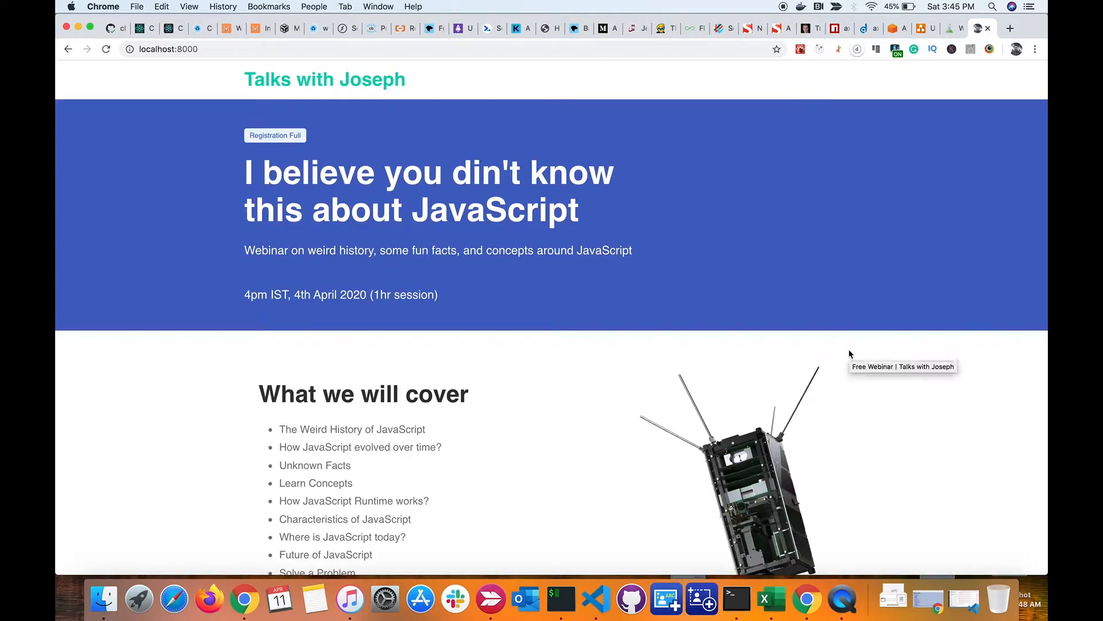
mouse_move(693, 292)
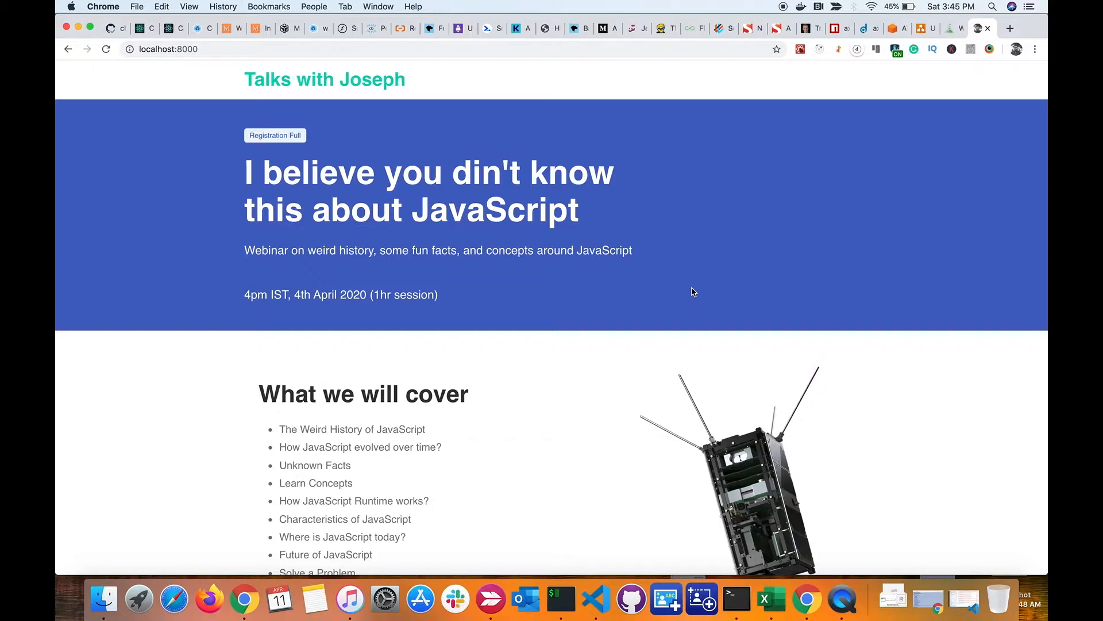
mouse_move(380, 103)
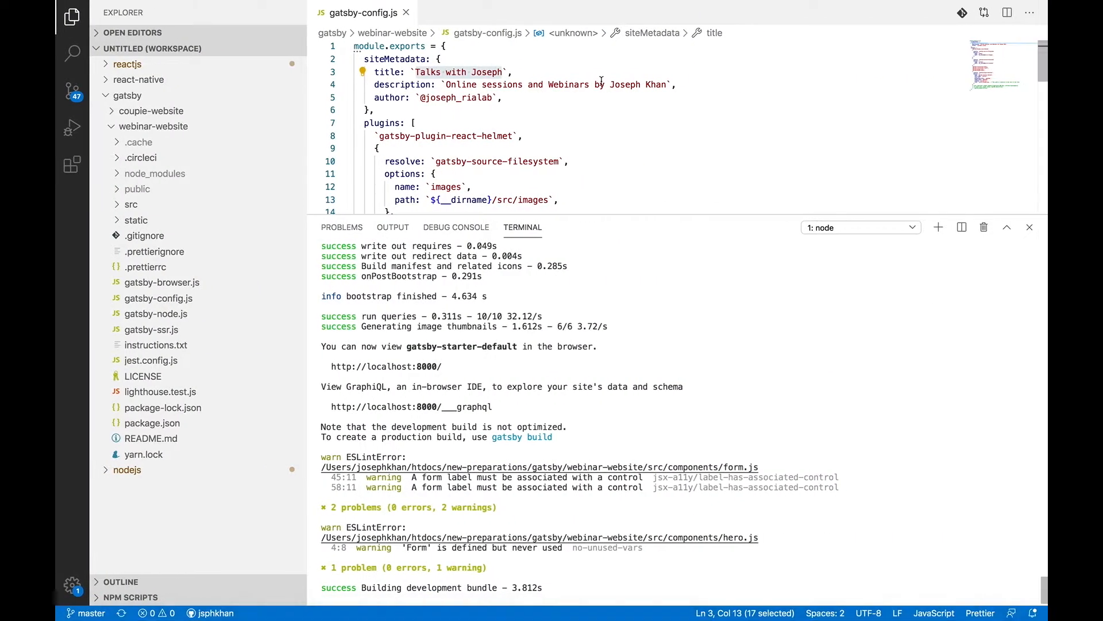
Change the gatsby-config.js site title to 'Webinar' and stop gatsby develop
click(464, 72)
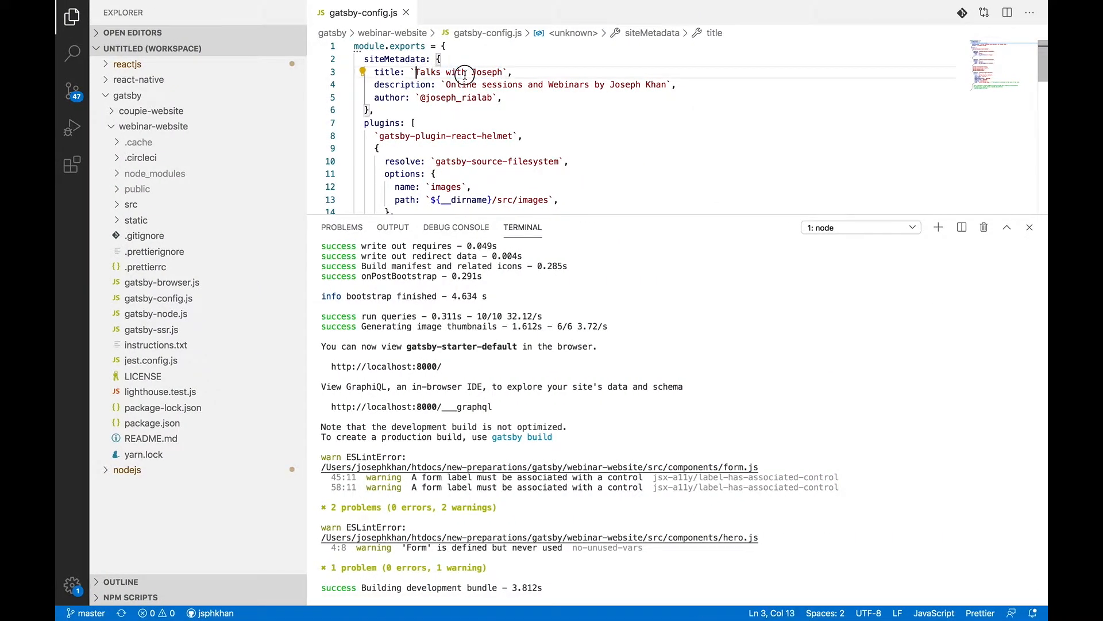
text(Webi`,)
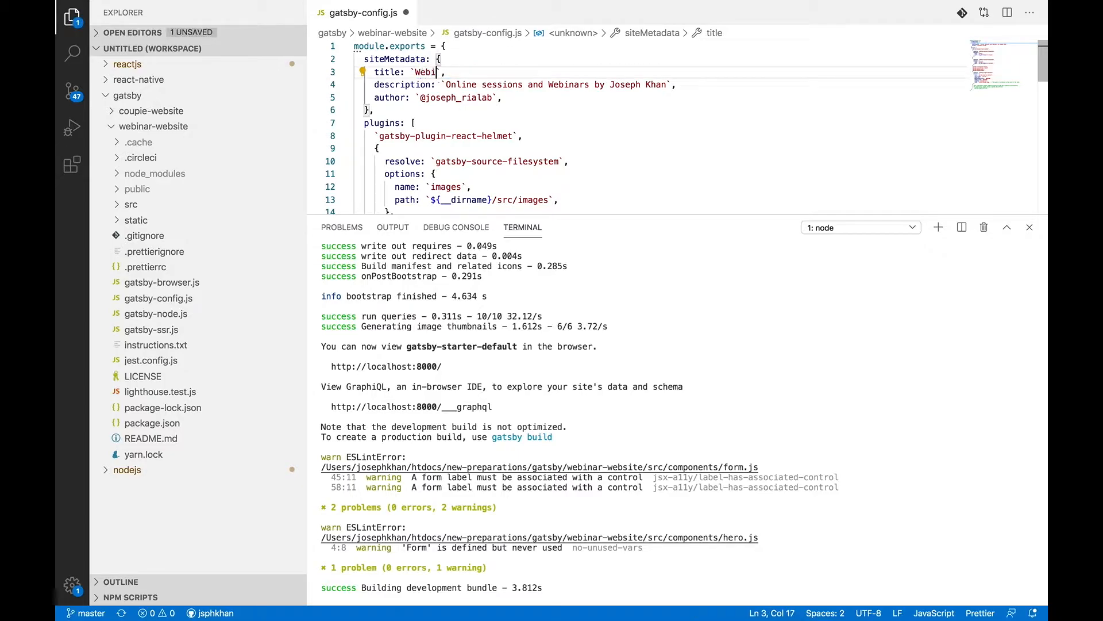
click(245, 599)
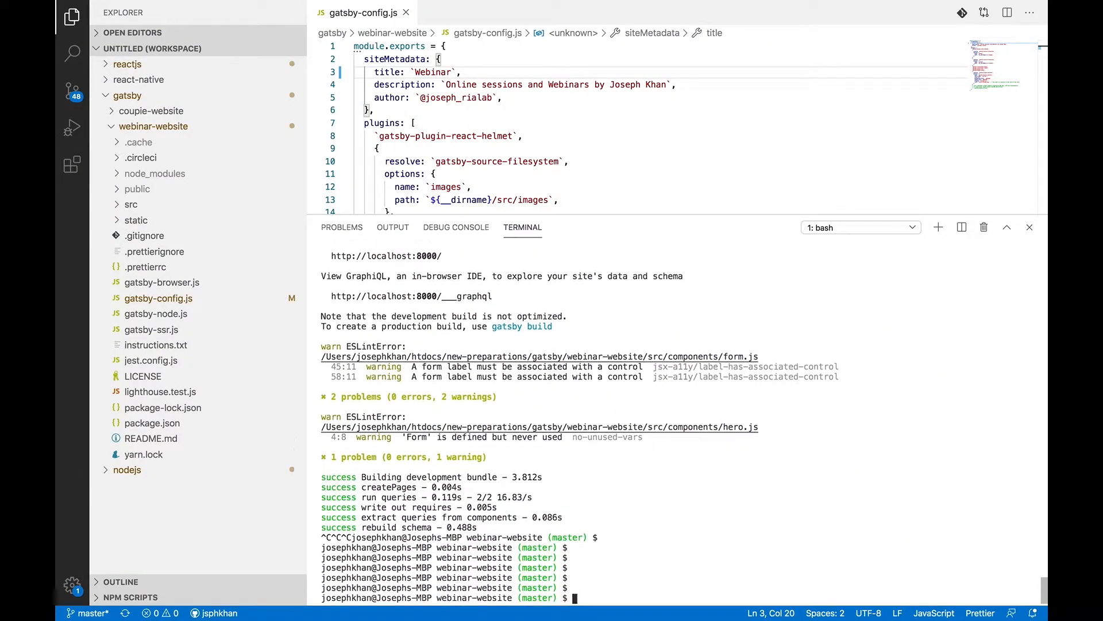
Run gatsby clean, then launch a Gatsby build in the integrated terminal
text(gatsby clean)
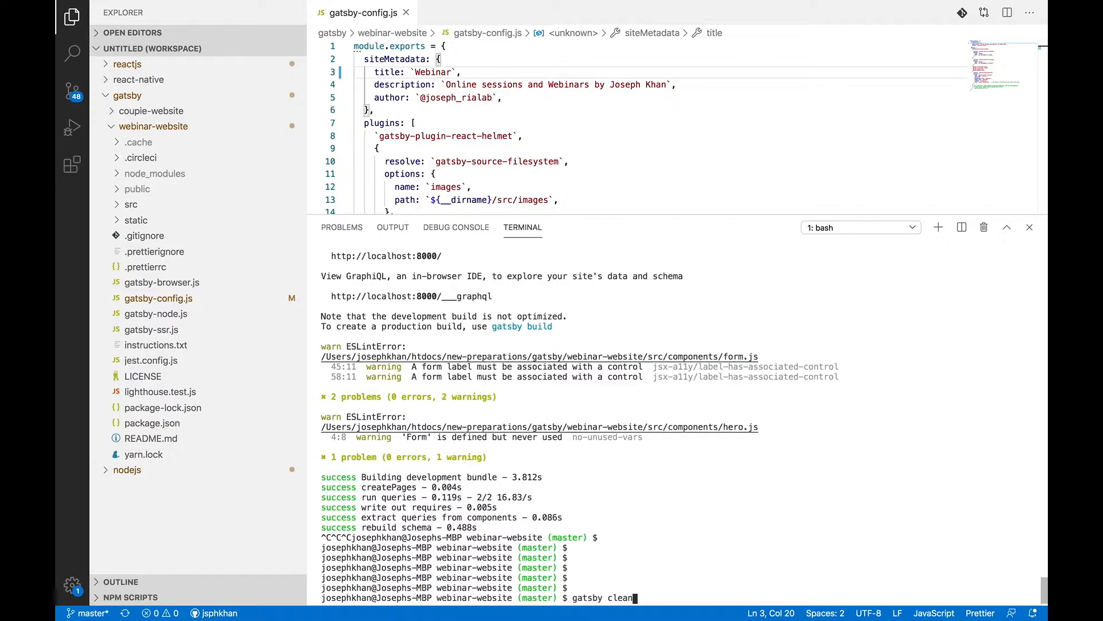
text(gatsby develop)
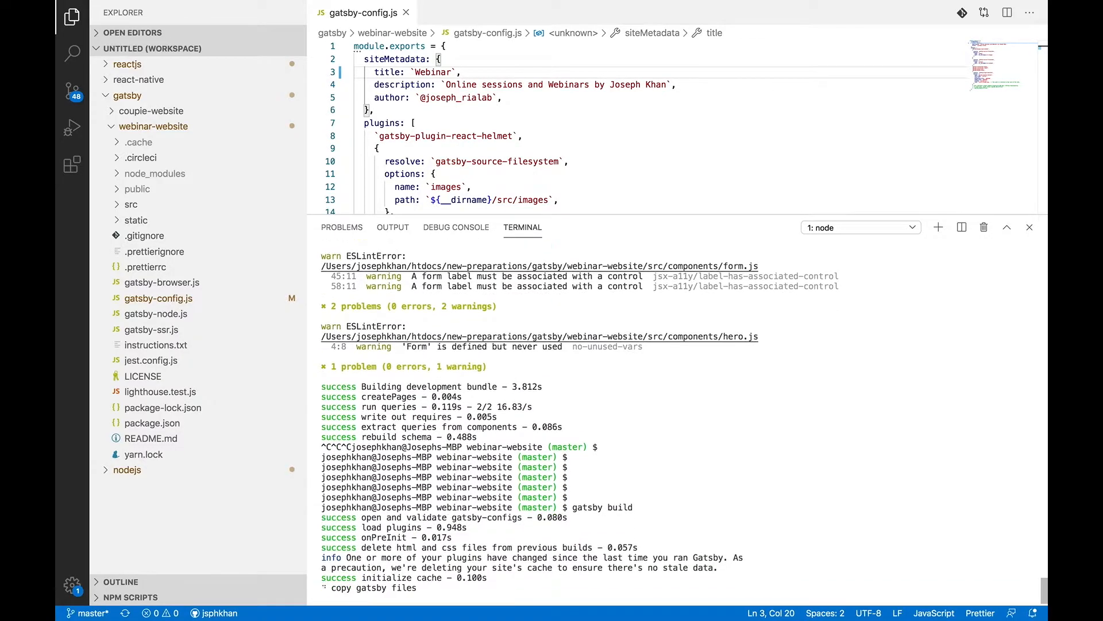
scroll(down, 3)
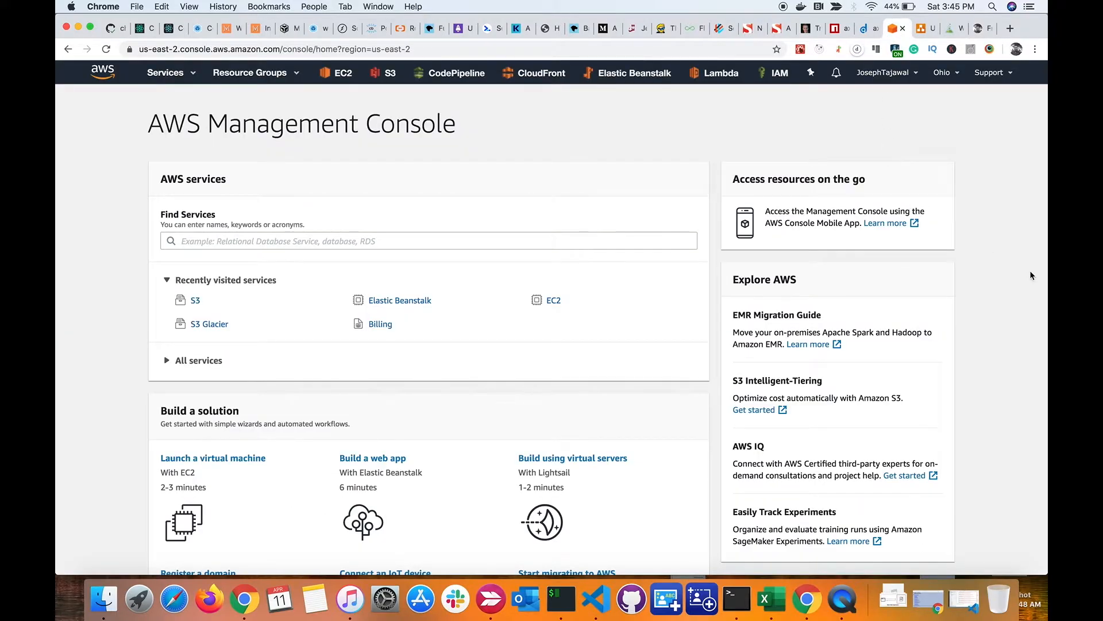
mouse_move(377, 223)
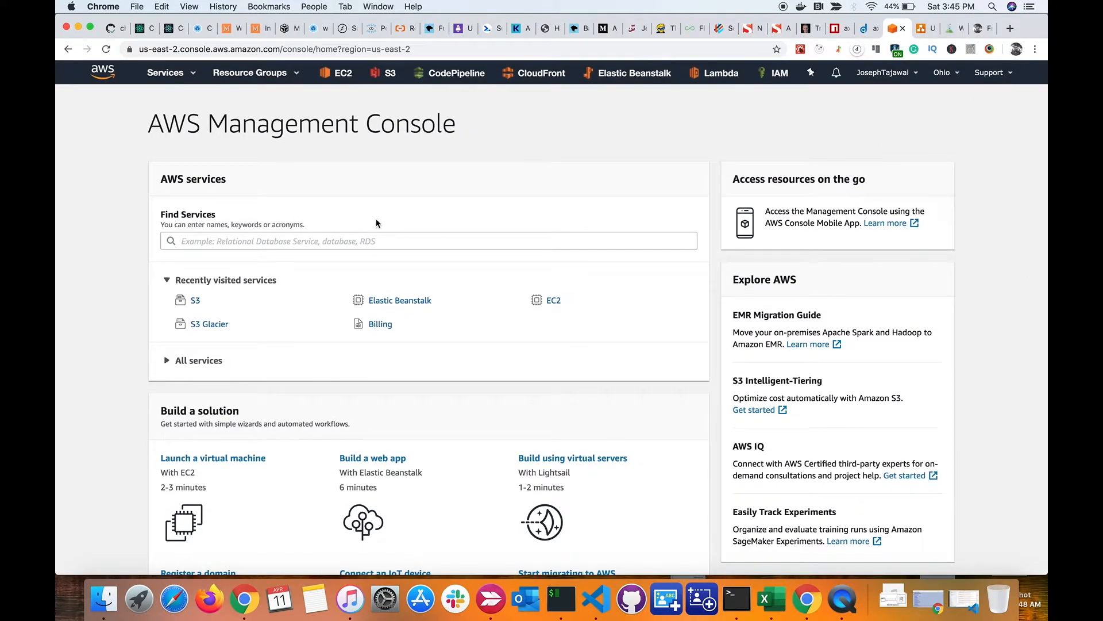
Search services for 's3' and open the S3 buckets list
click(429, 240)
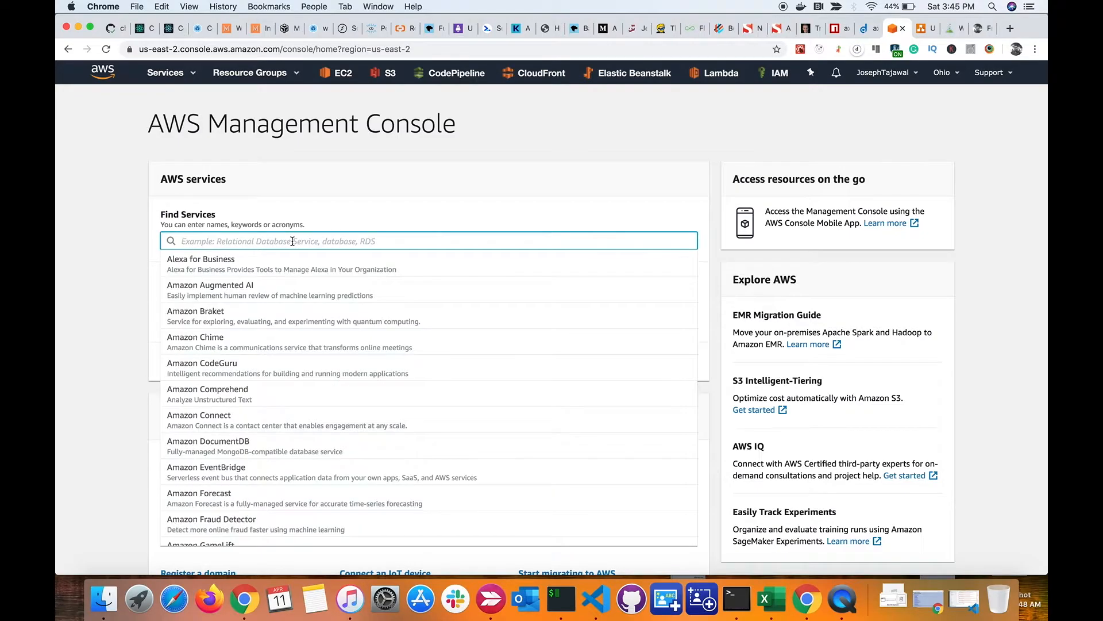
text(s3)
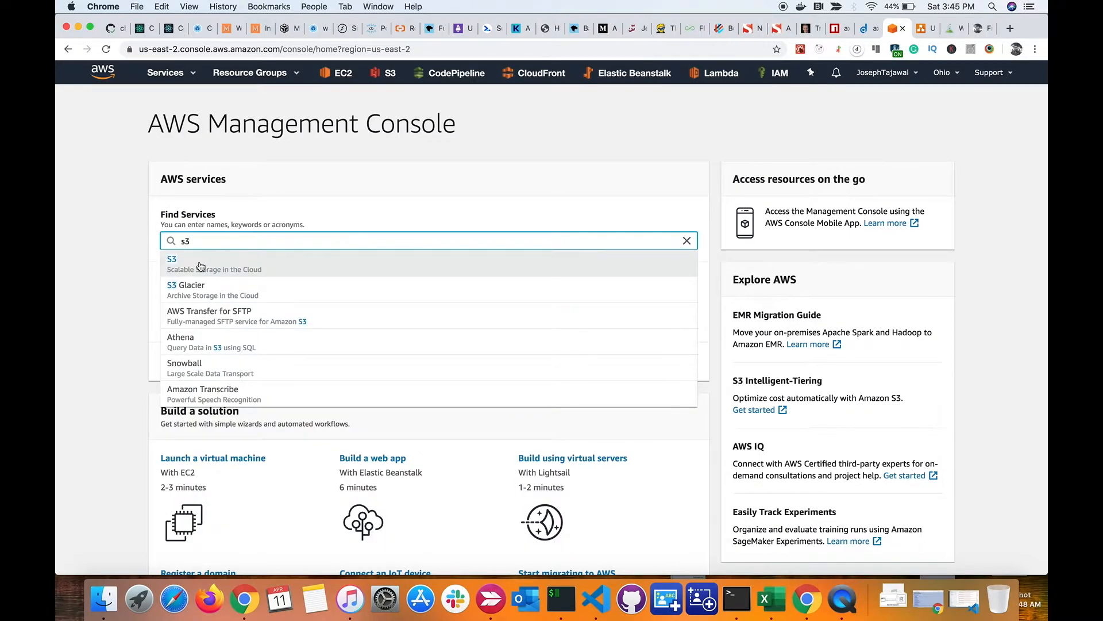
click(172, 258)
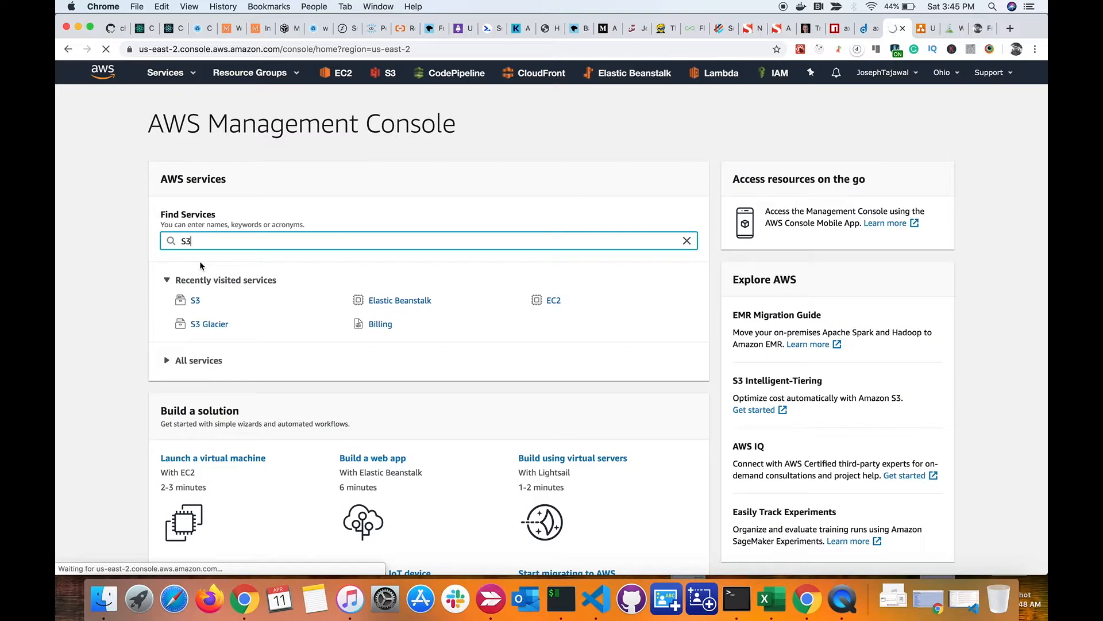
click(196, 300)
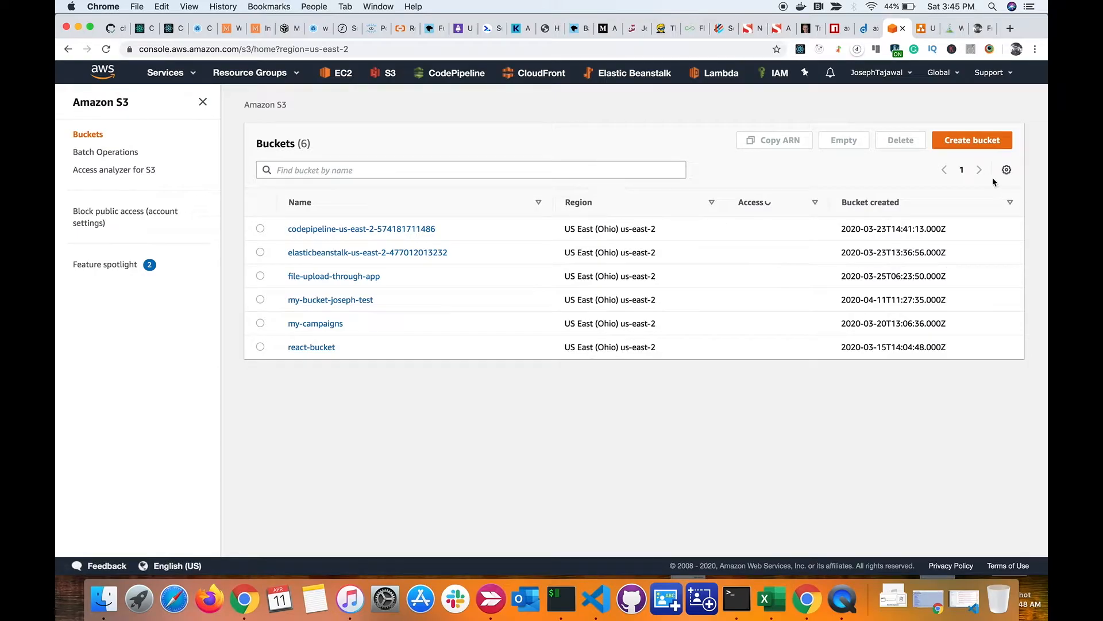
Start a new bucket named 'my-unique-bucket' and review its settings
click(972, 139)
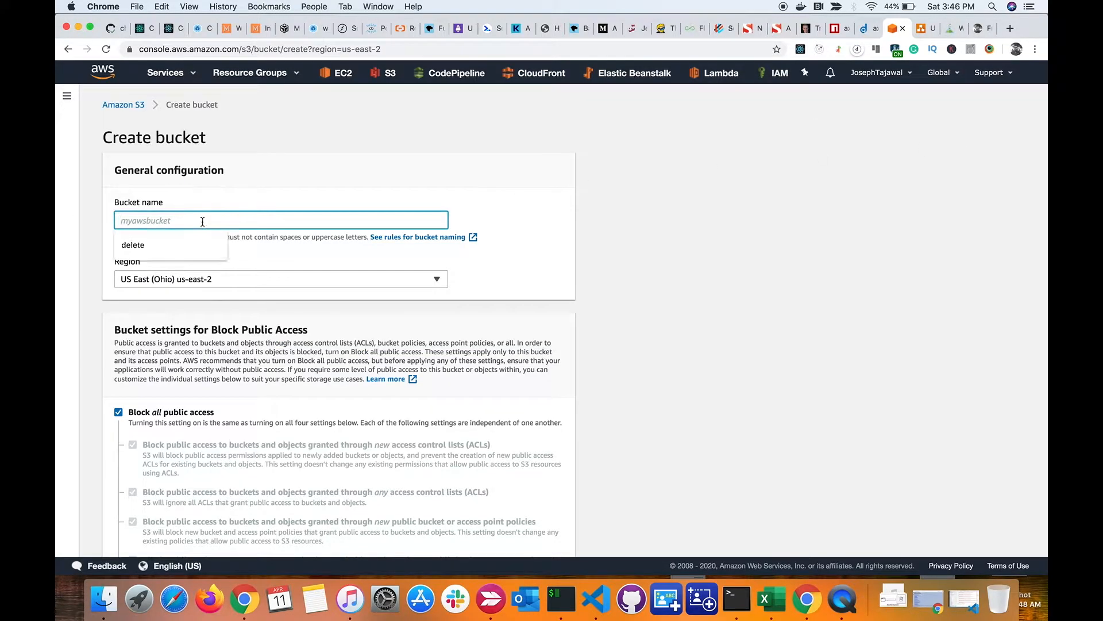
text(my-)
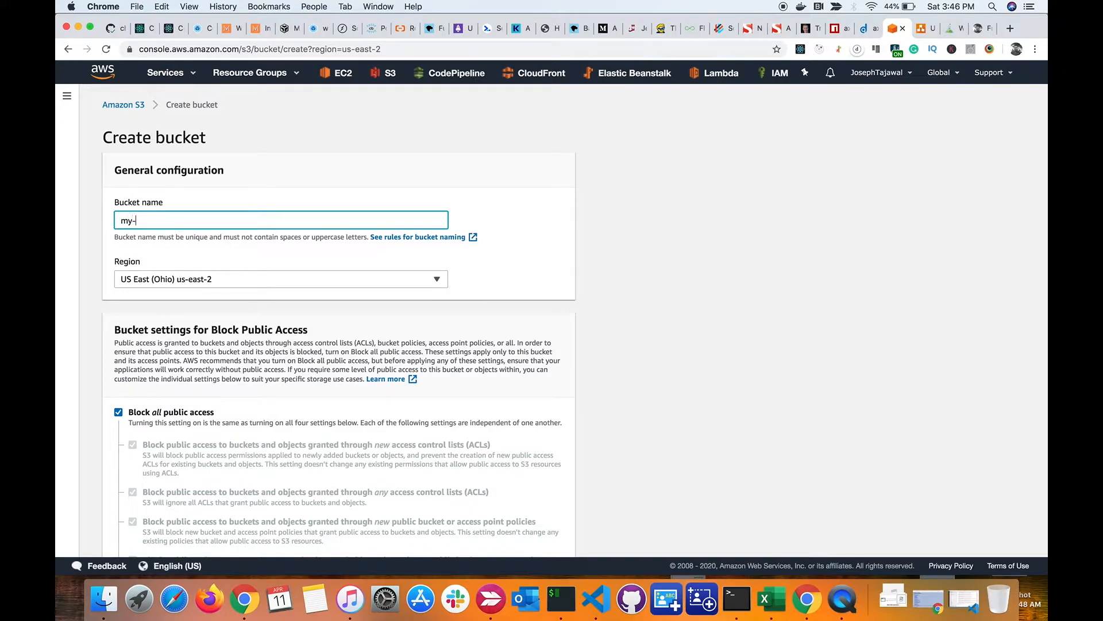
text(unique)
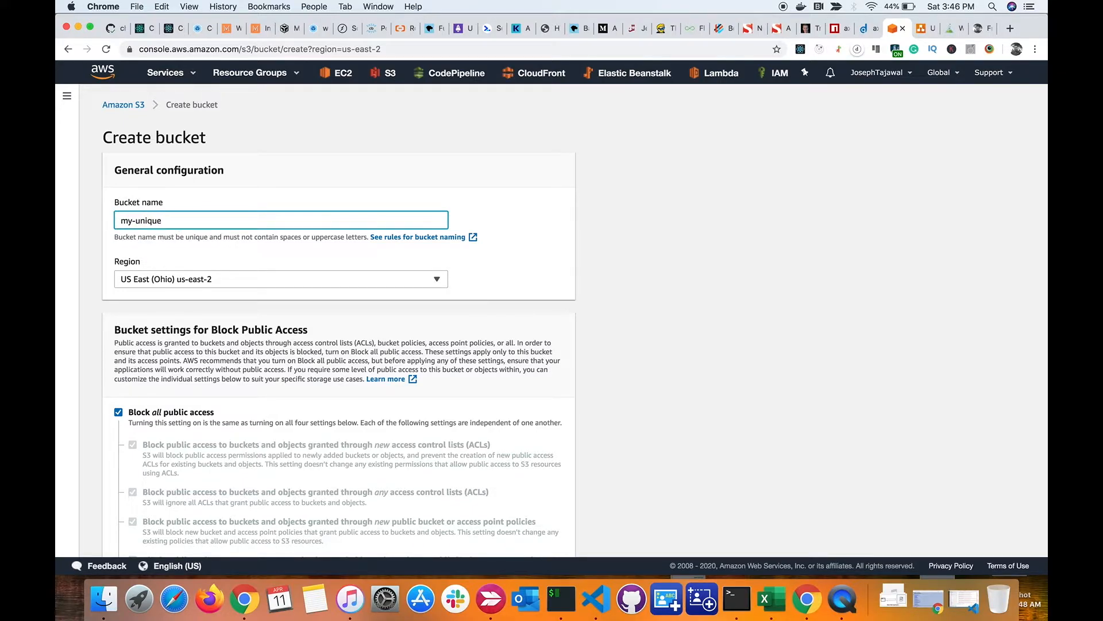
text(-bu)
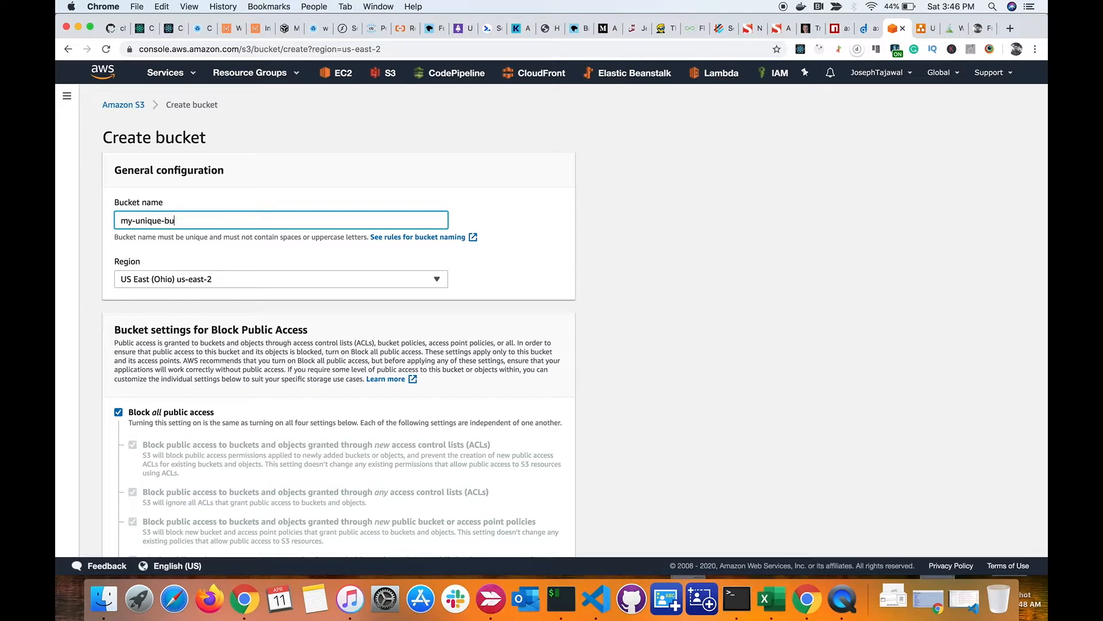
text(cket)
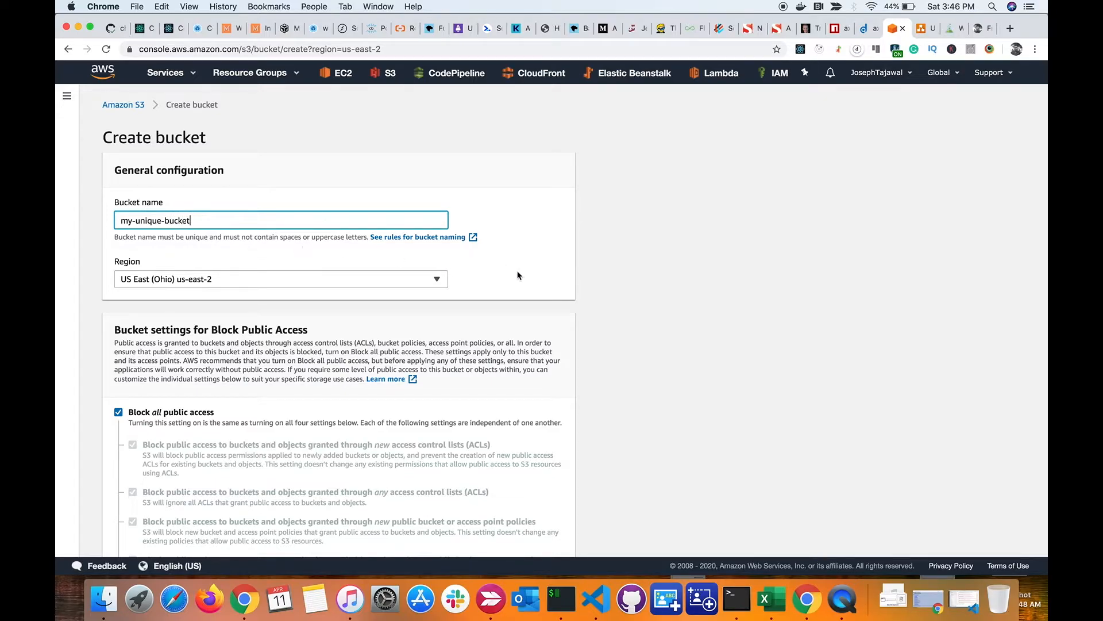
scroll(down, 3)
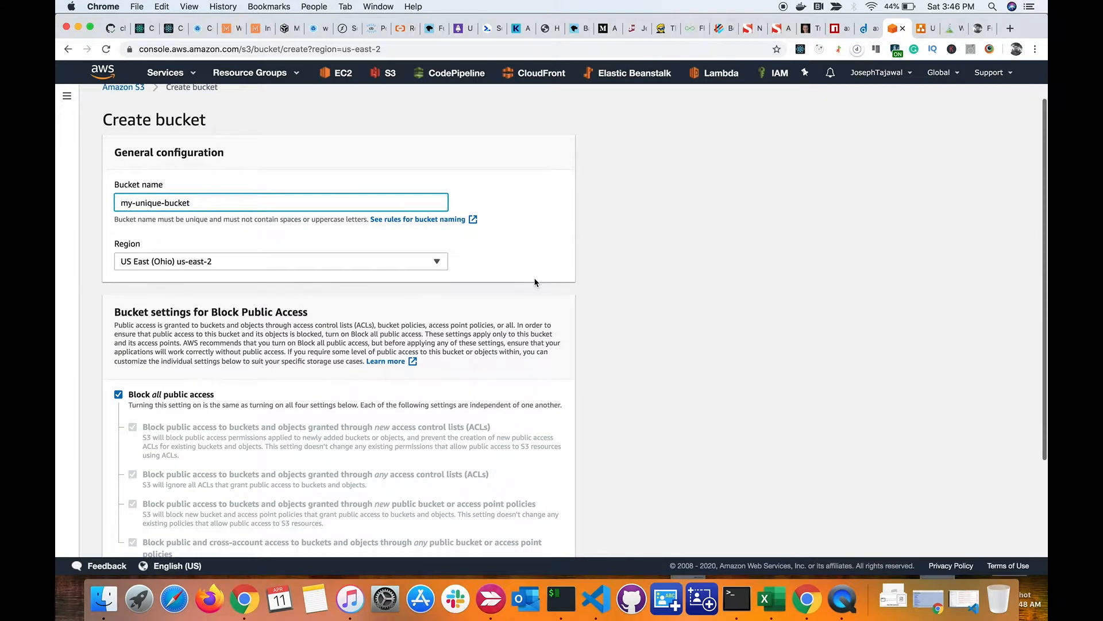
scroll(down, 3)
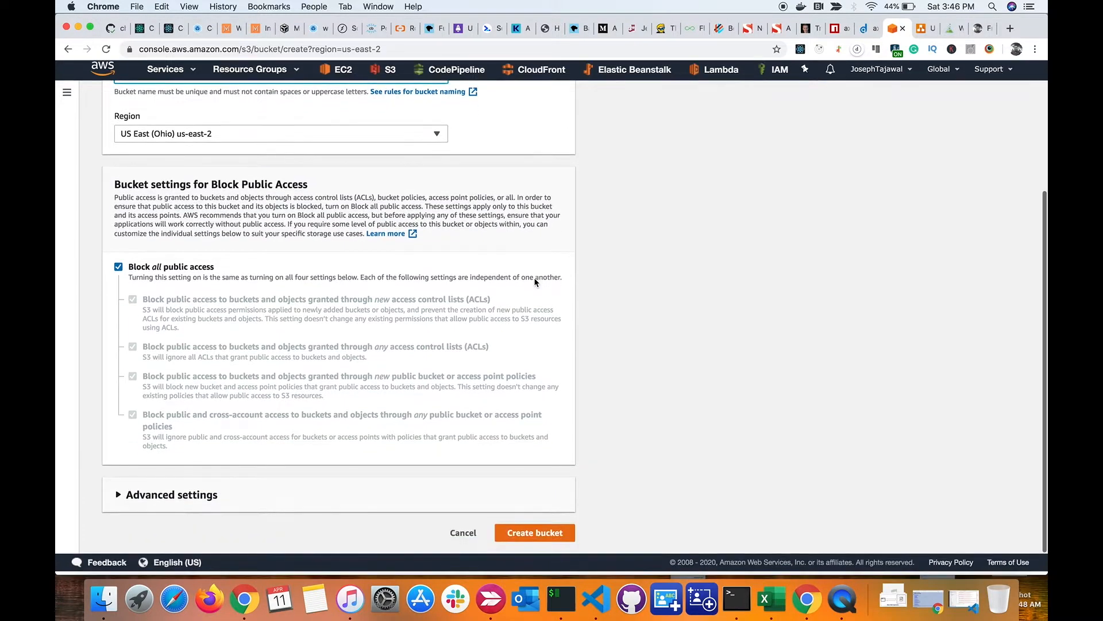
scroll(up, 3)
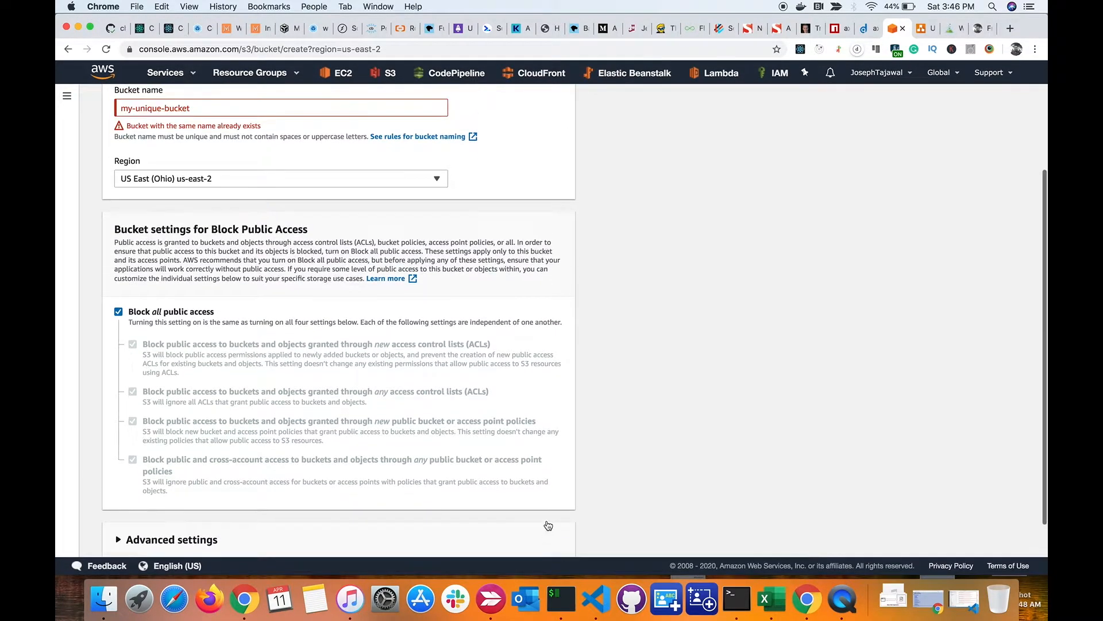
scroll(up, 3)
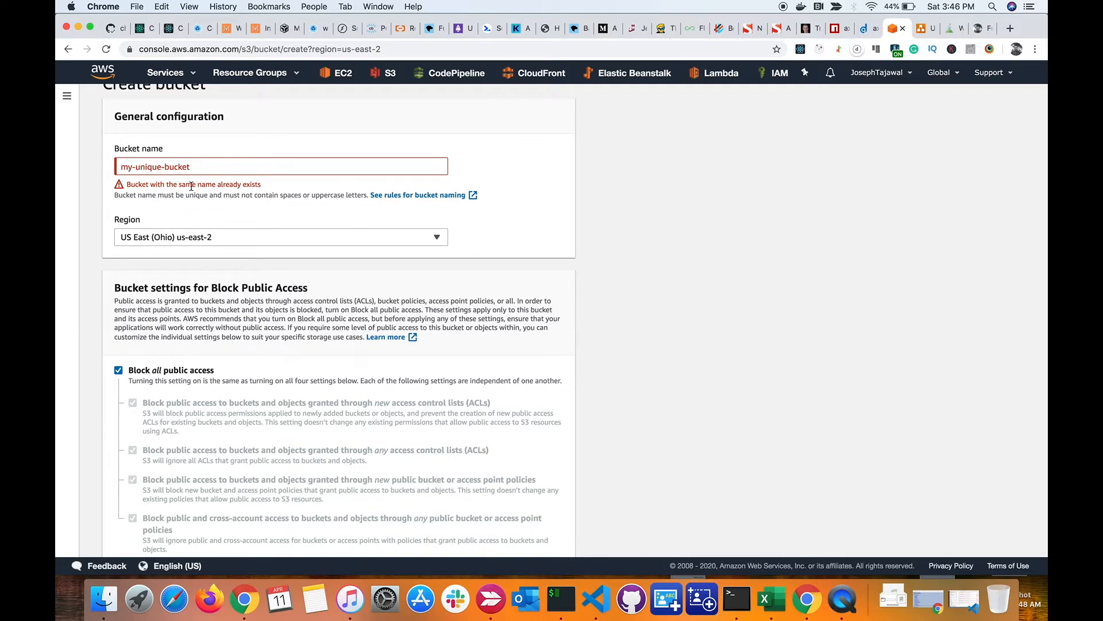
Extend the name to 'my-unique-bucket-joseph' and create it with public access blocked
text(-jose)
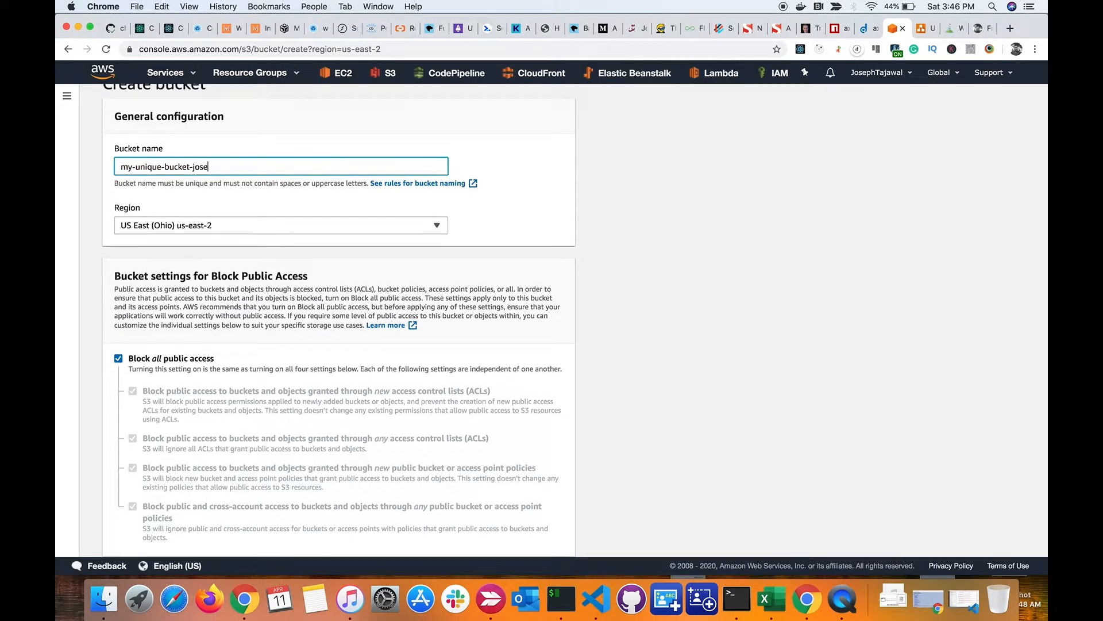
scroll(down, 3)
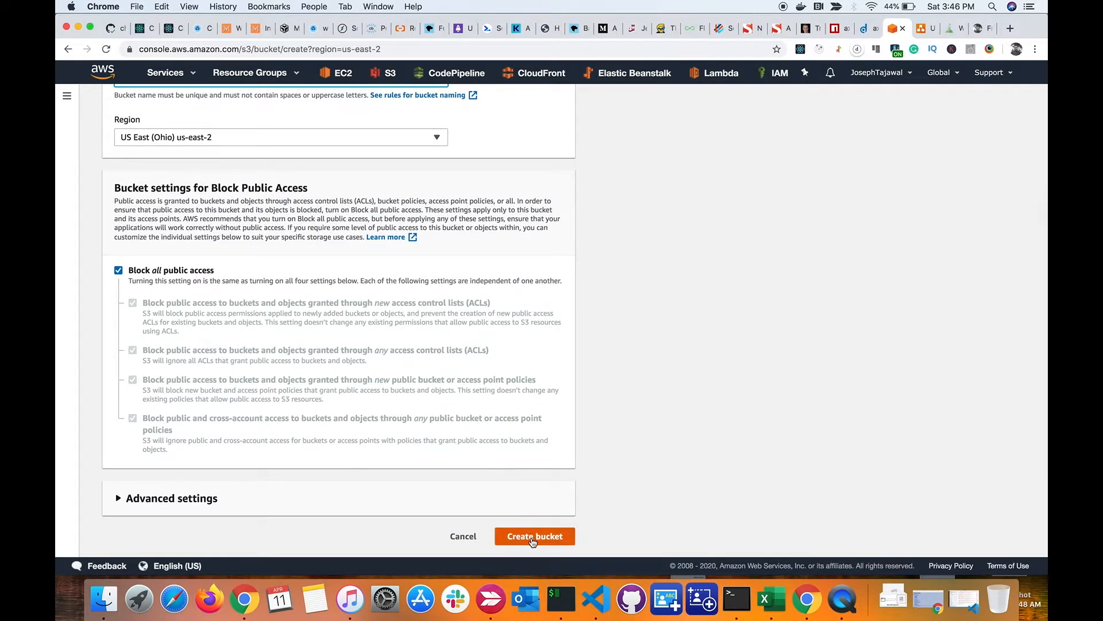
click(534, 536)
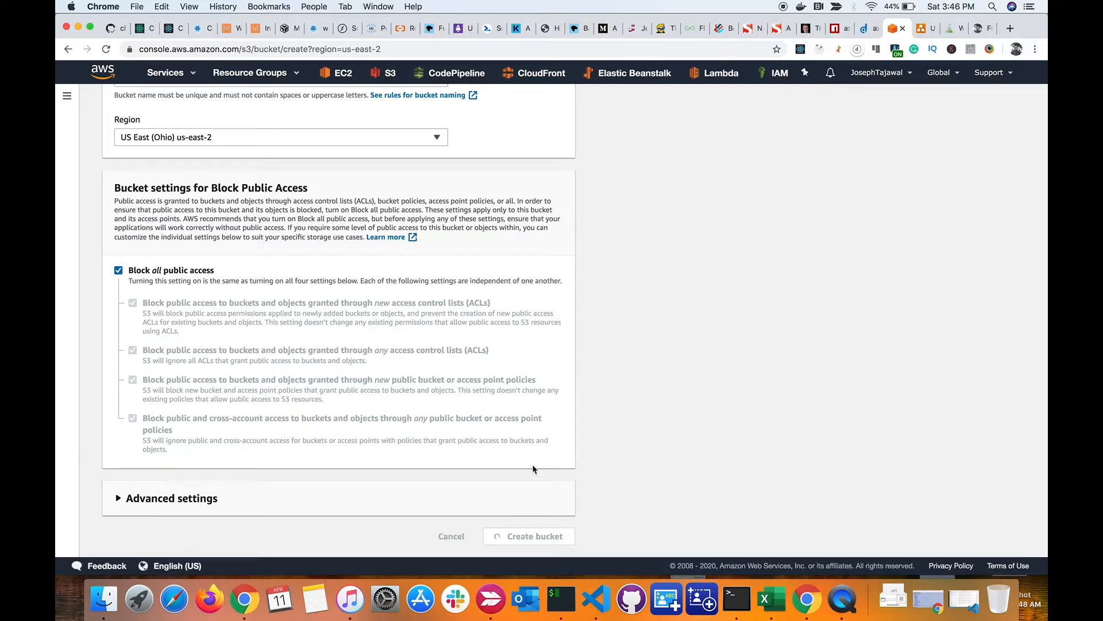
click(530, 535)
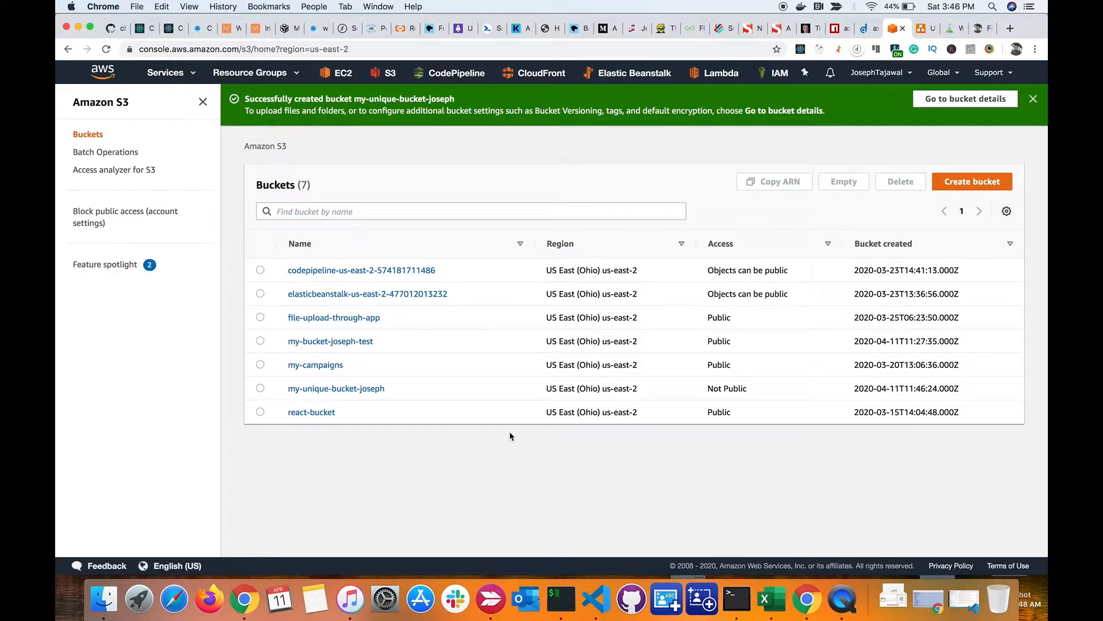
mouse_move(331, 398)
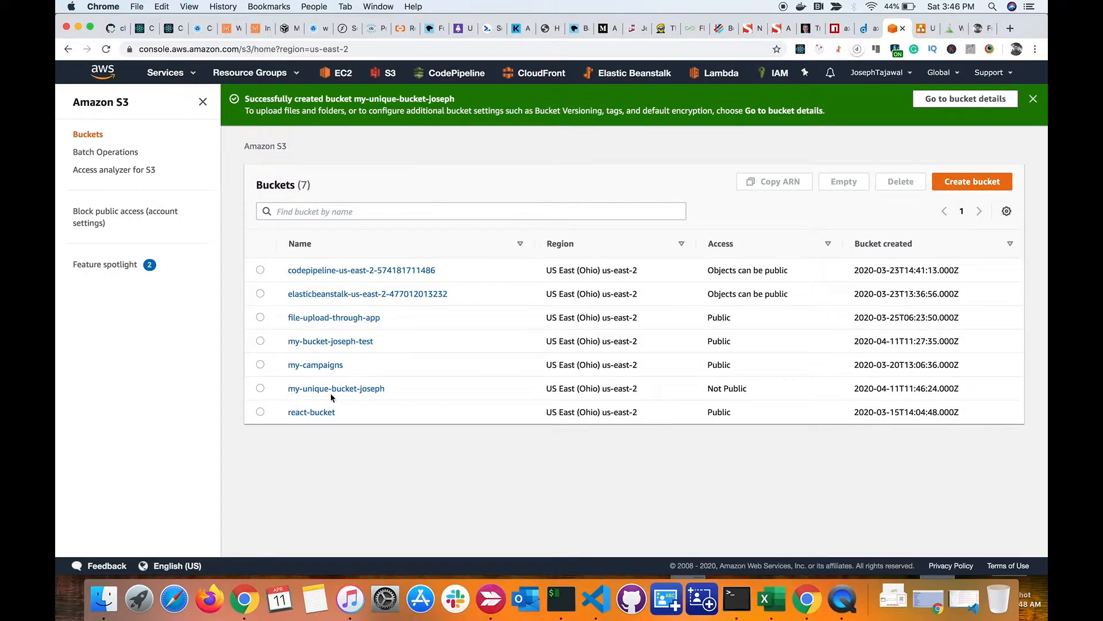
mouse_move(336, 388)
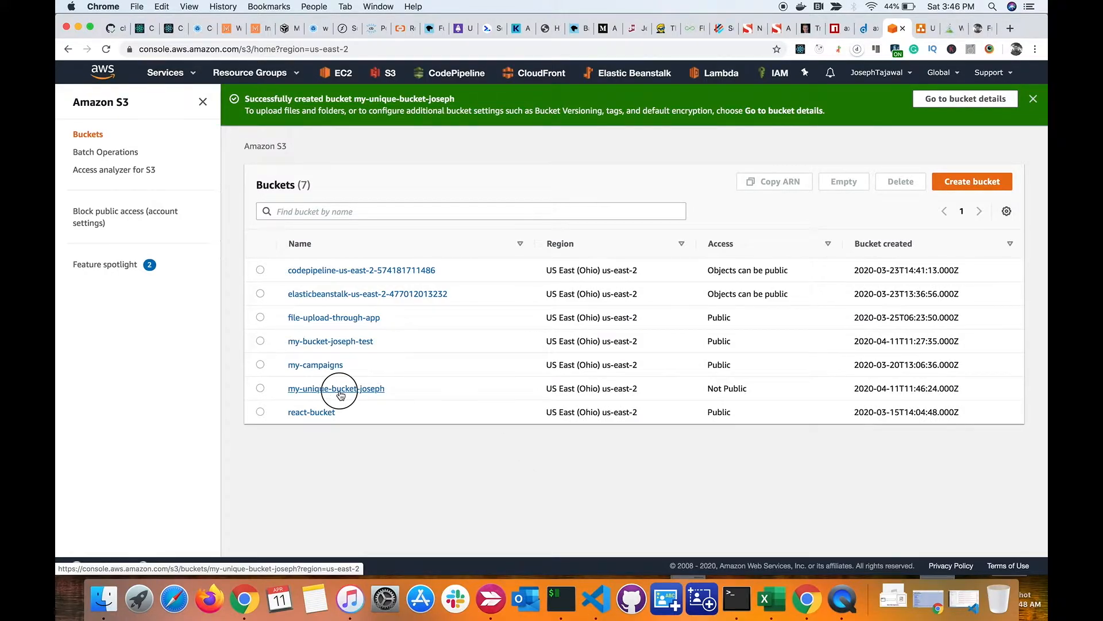
Open my-unique-bucket-joseph from the Buckets list
click(336, 387)
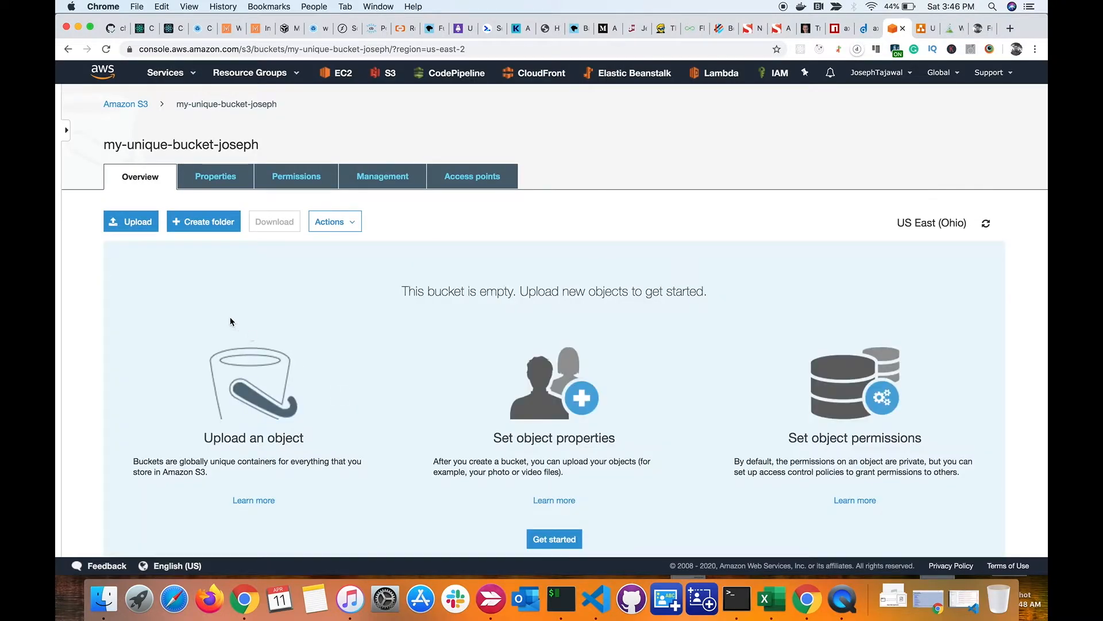
mouse_move(131, 221)
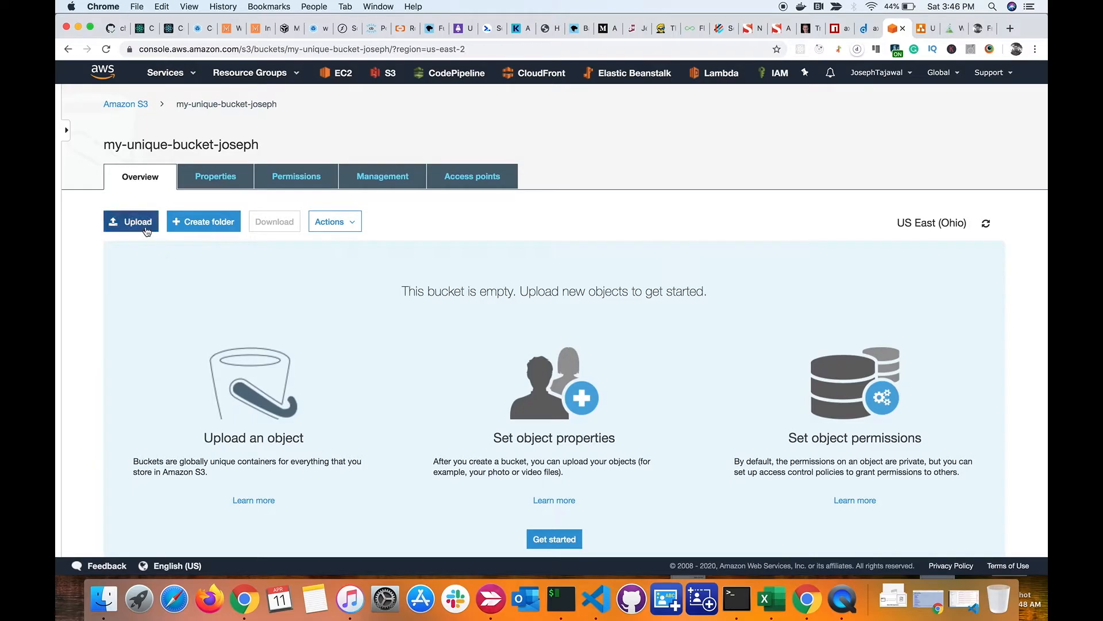
Upload the 61 built files from the public folder and check the 39 listed items
click(131, 222)
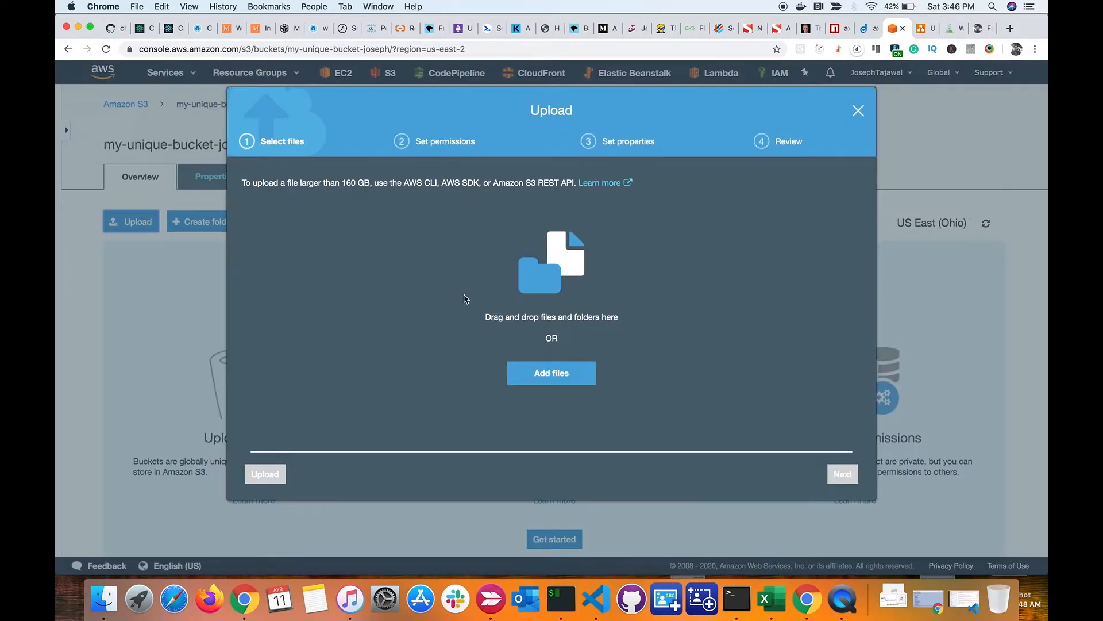
mouse_move(577, 278)
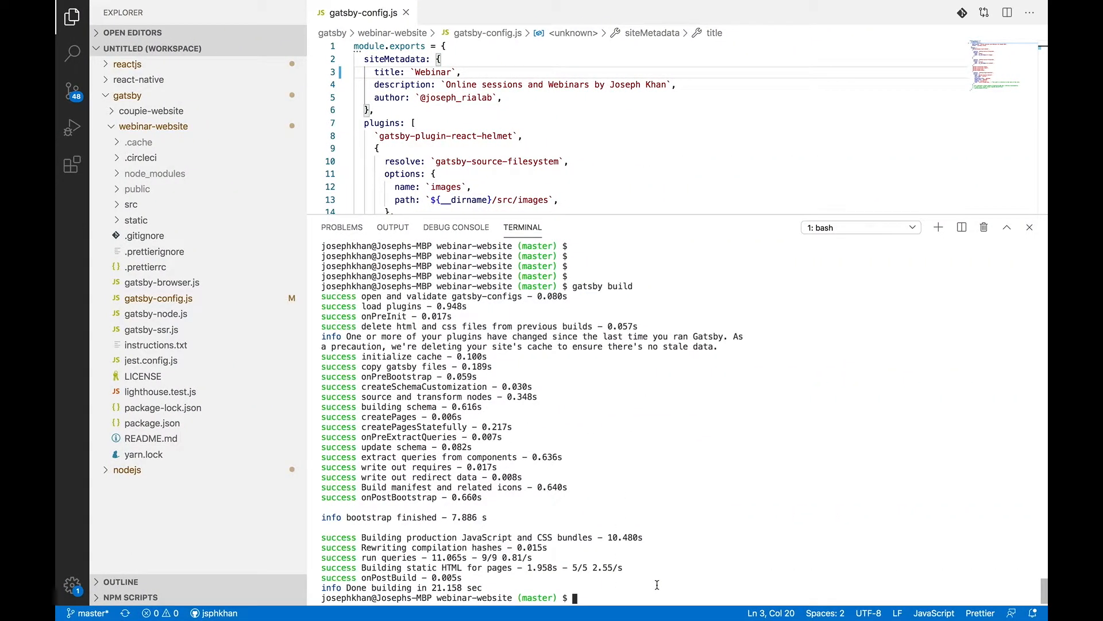
mouse_move(138, 189)
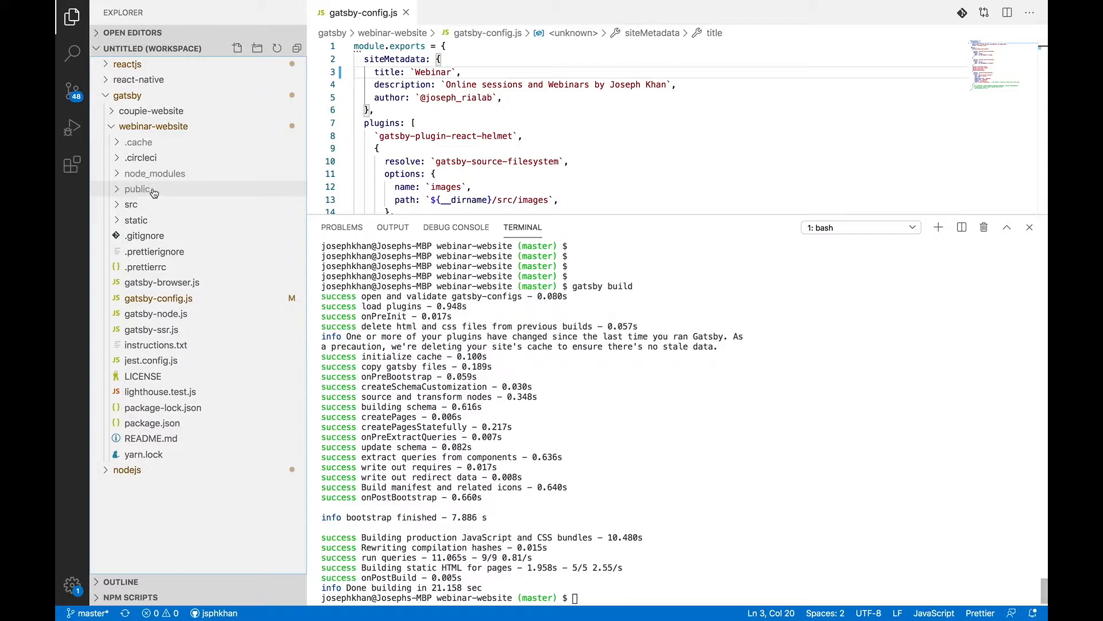
right_click(138, 188)
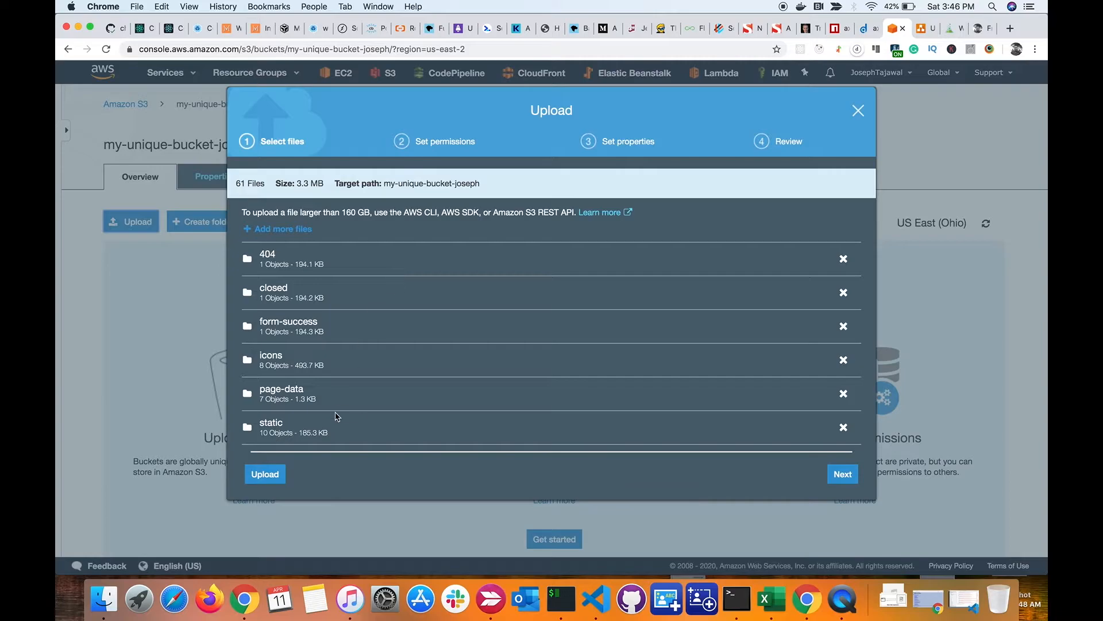
click(266, 473)
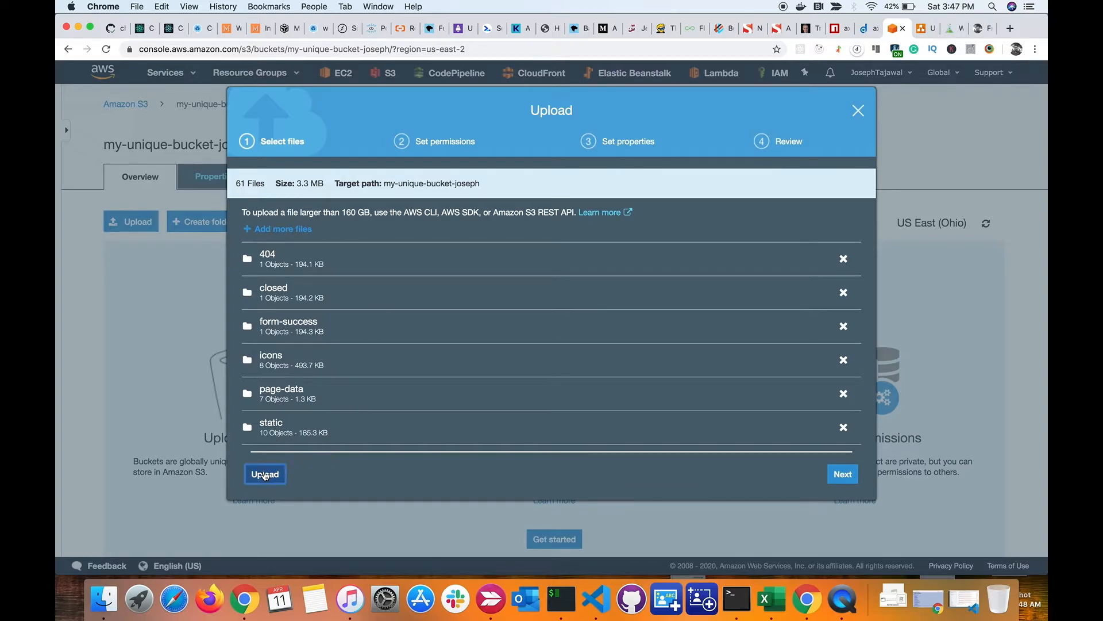
click(264, 474)
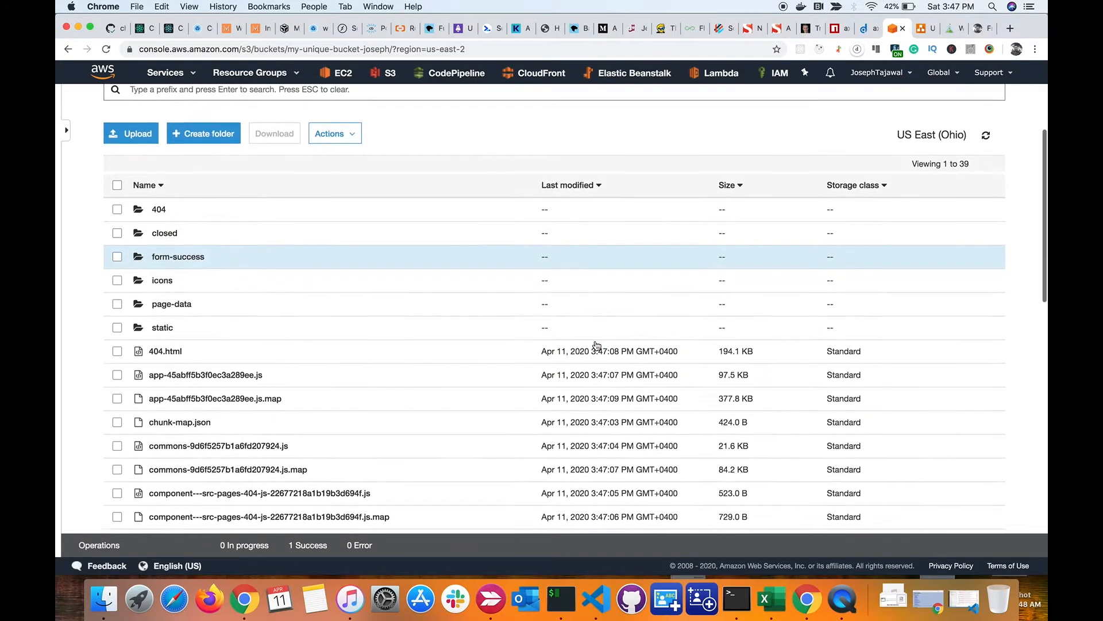
scroll(down, 3)
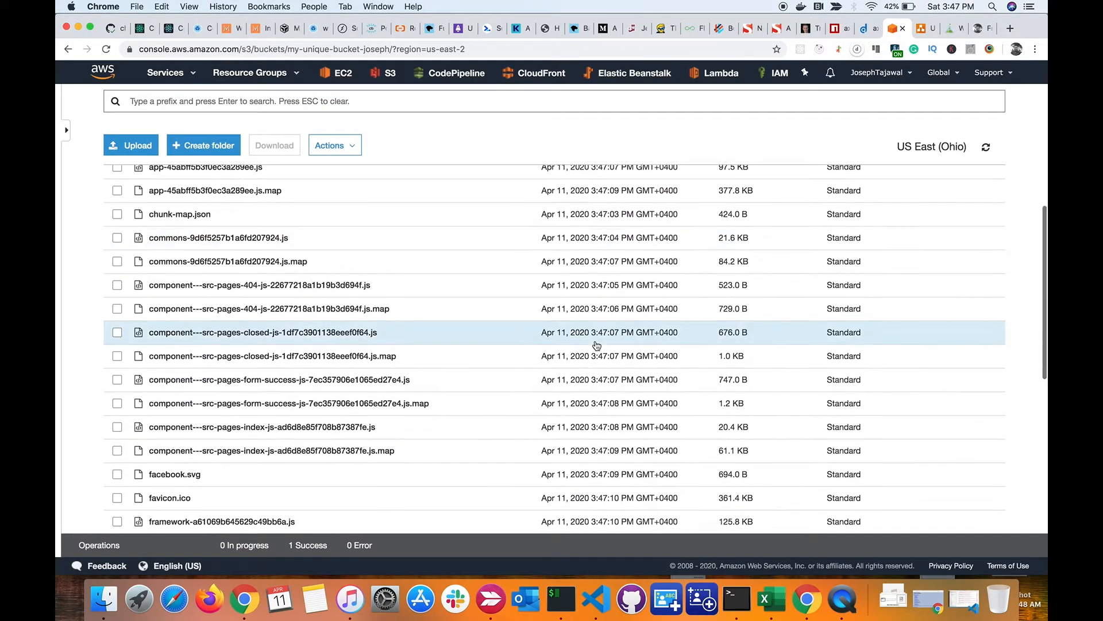
scroll(up, 3)
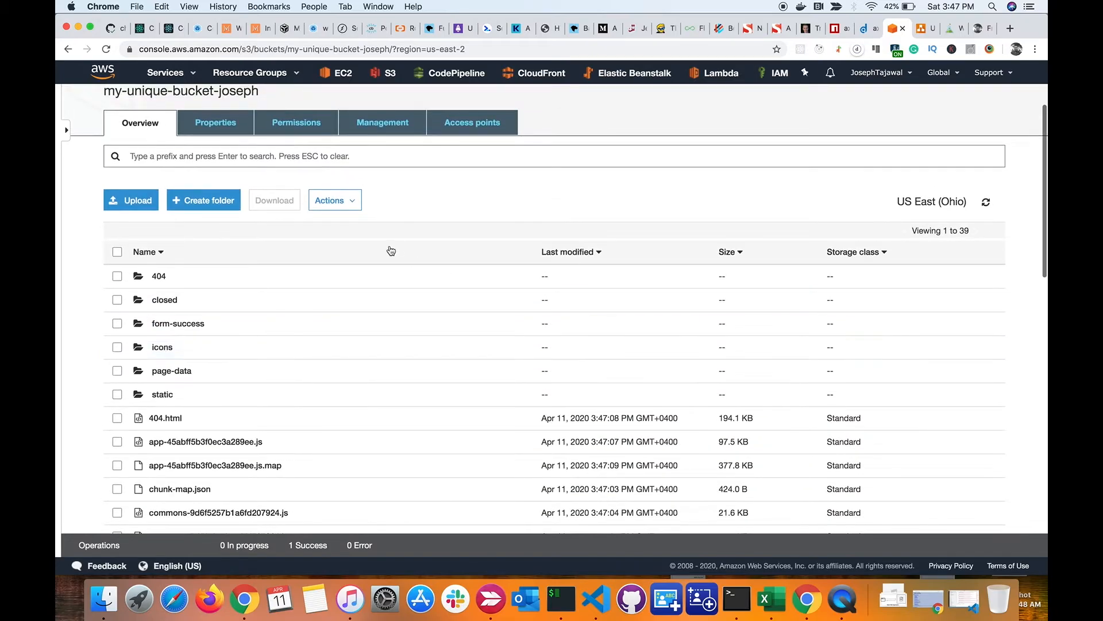
scroll(up, 3)
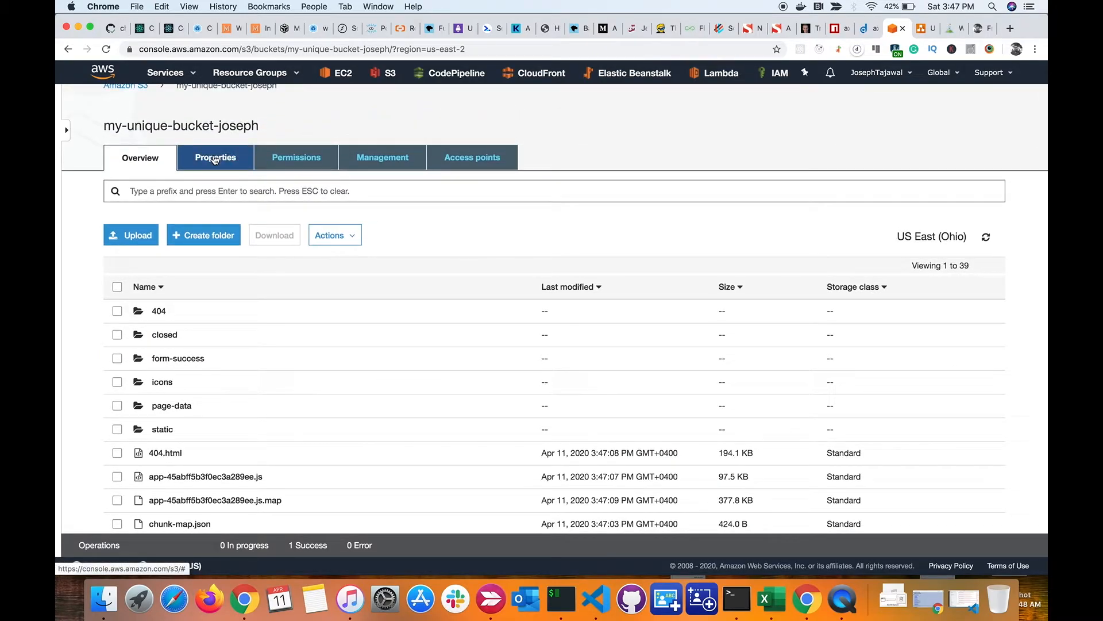
Enable static website hosting on my-unique-bucket-joseph with index.html as the index document
click(215, 157)
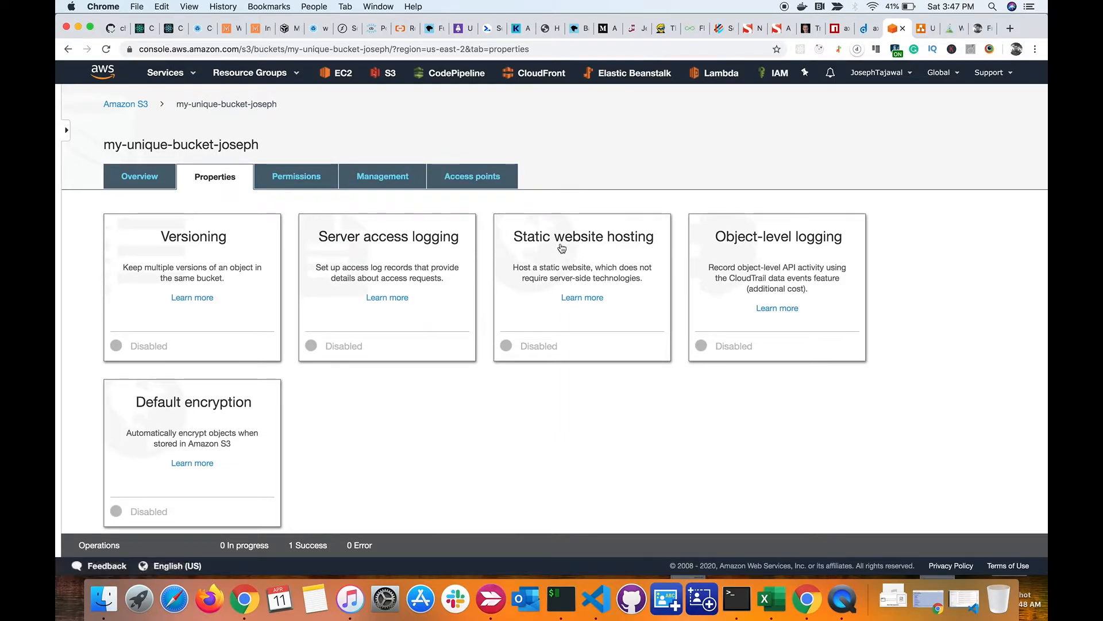
mouse_move(613, 249)
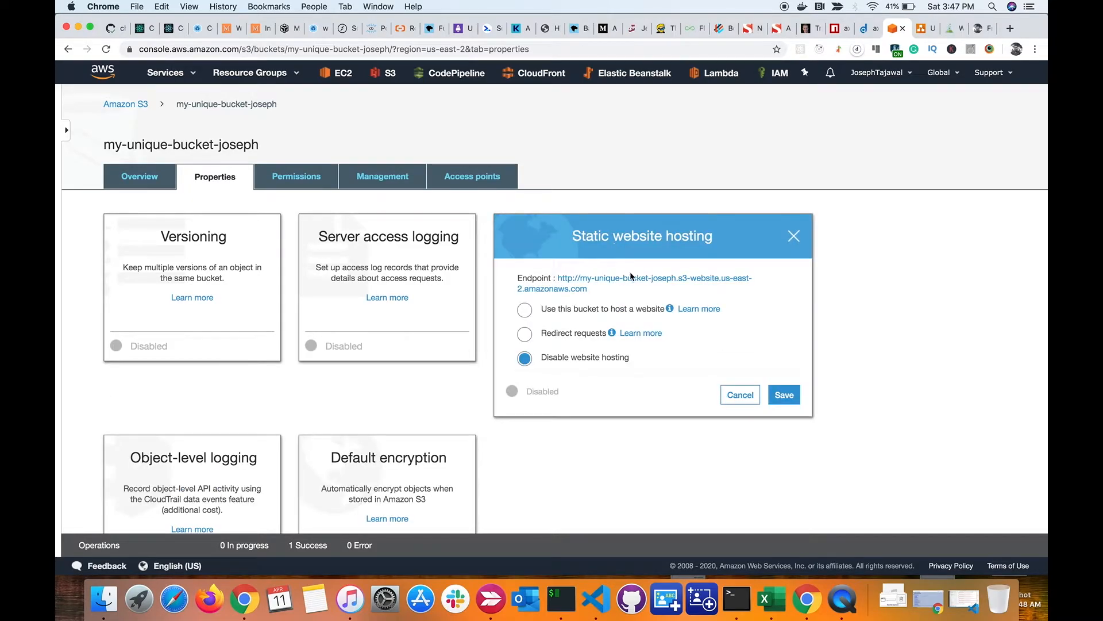
mouse_move(524, 313)
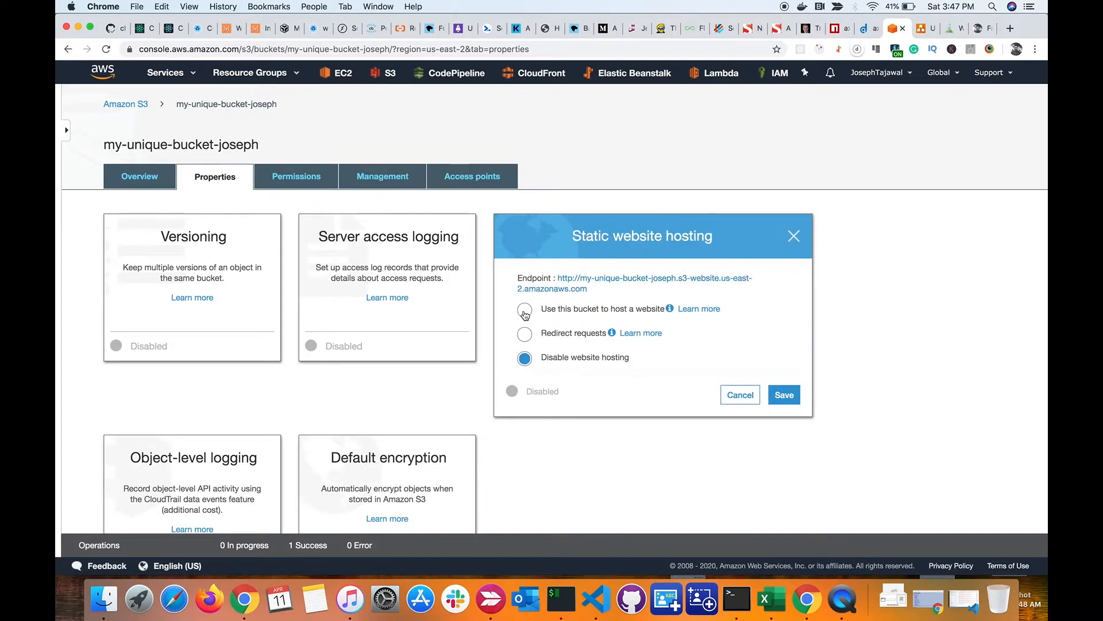
click(524, 308)
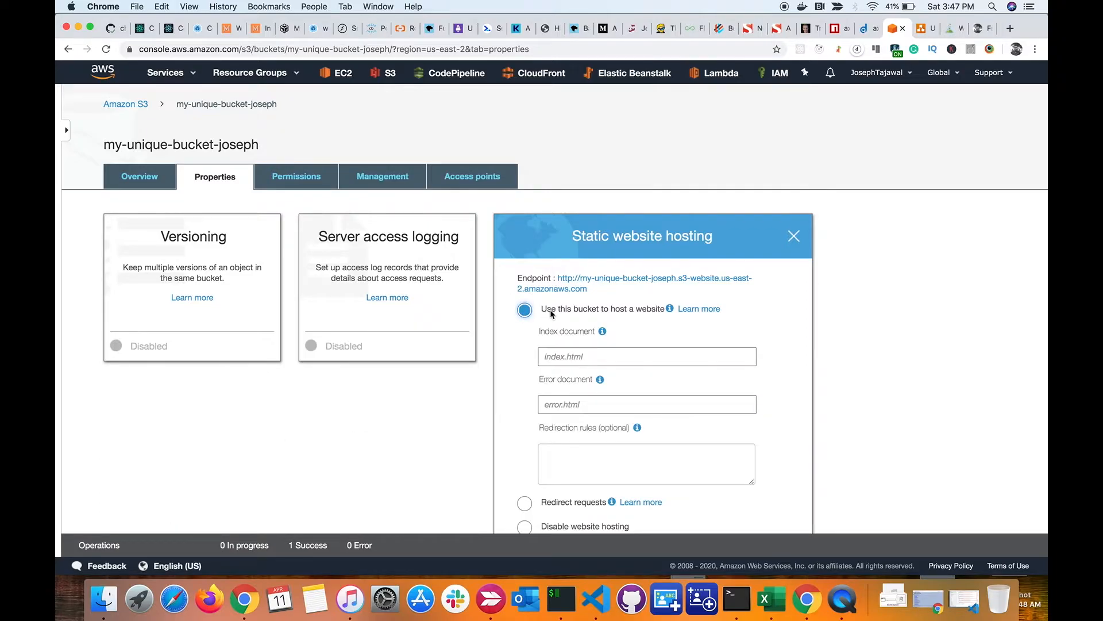
mouse_move(647, 318)
text(index.html)
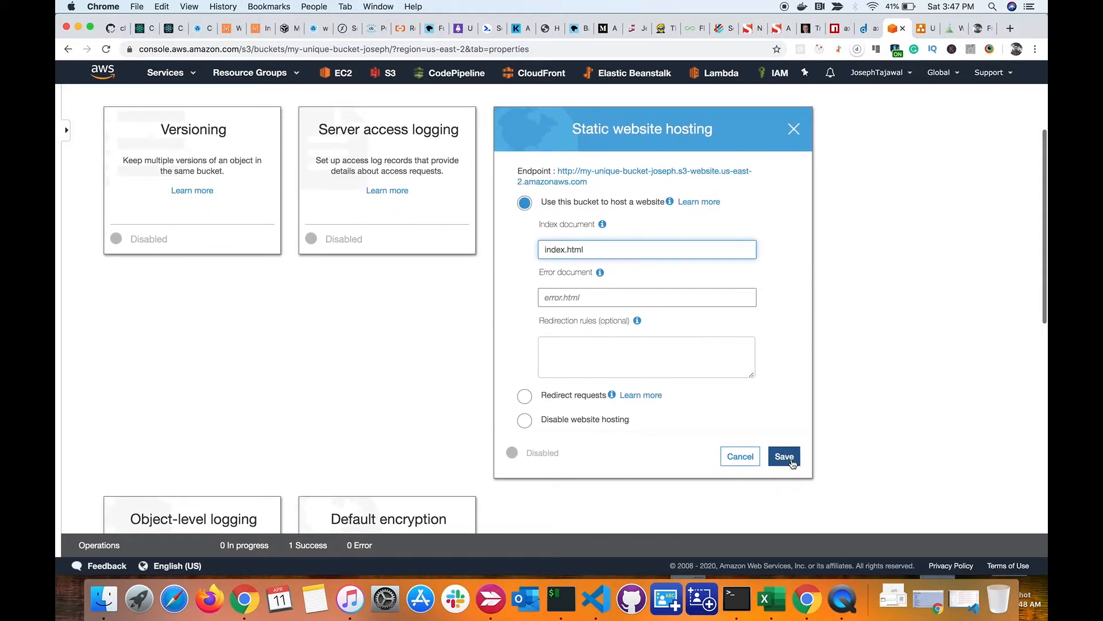
click(784, 456)
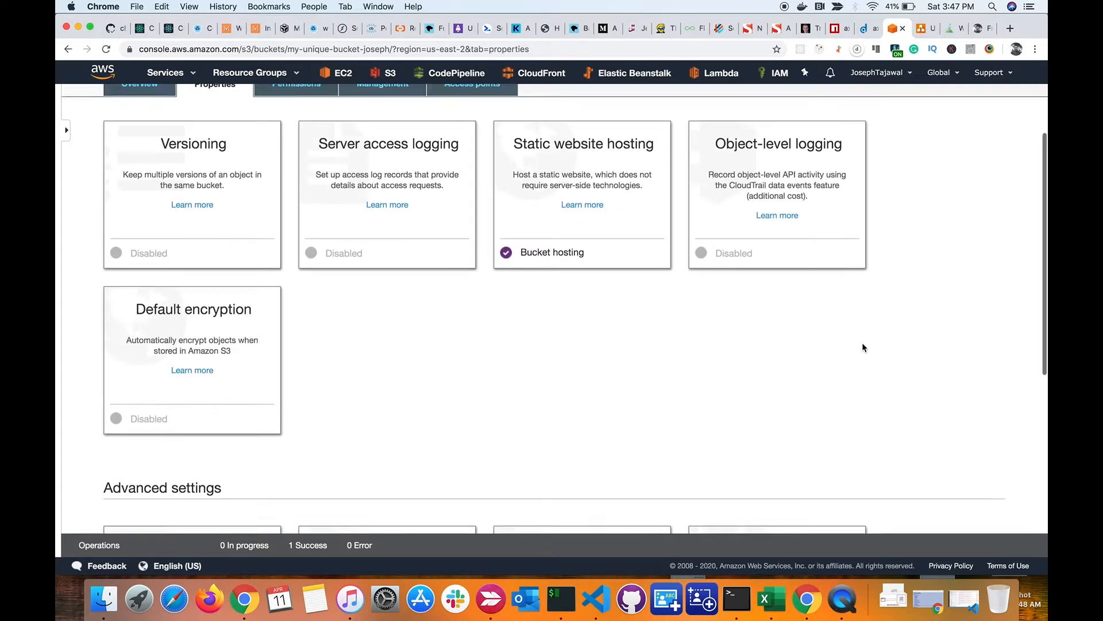
scroll(up, 3)
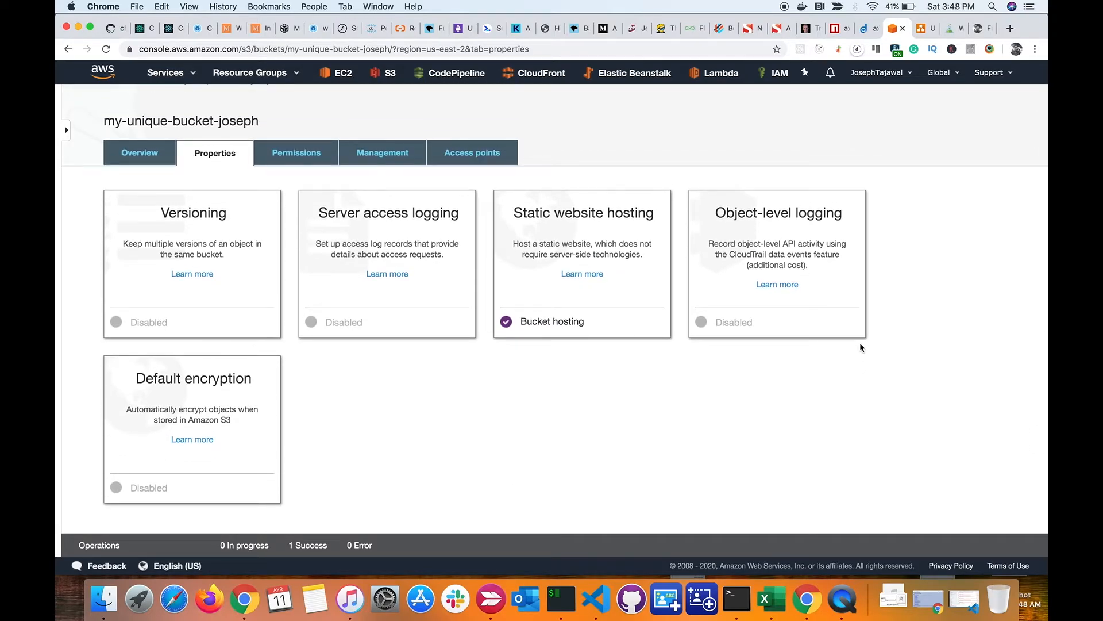
scroll(up, 3)
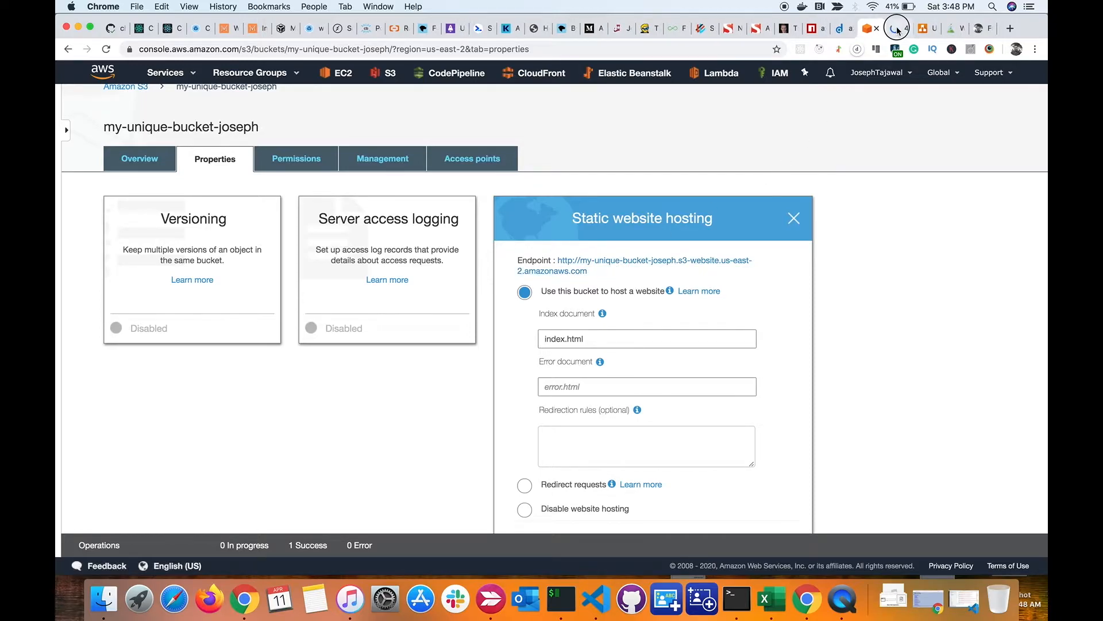
Load the bucket's website endpoint, getting 403 Forbidden, then close the hosting settings card
click(653, 266)
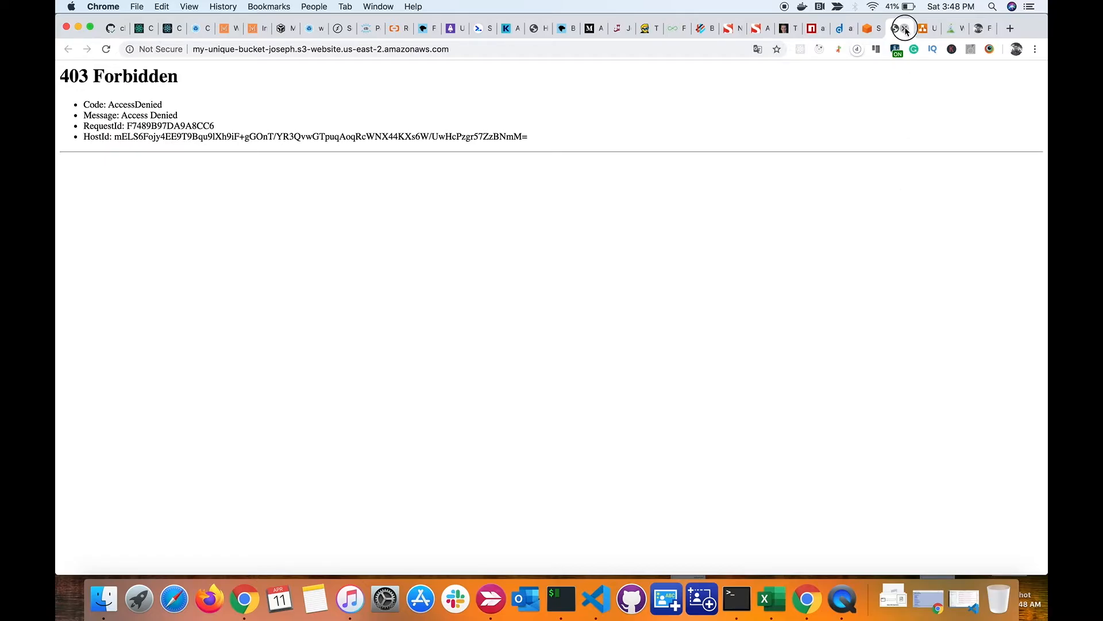
click(905, 28)
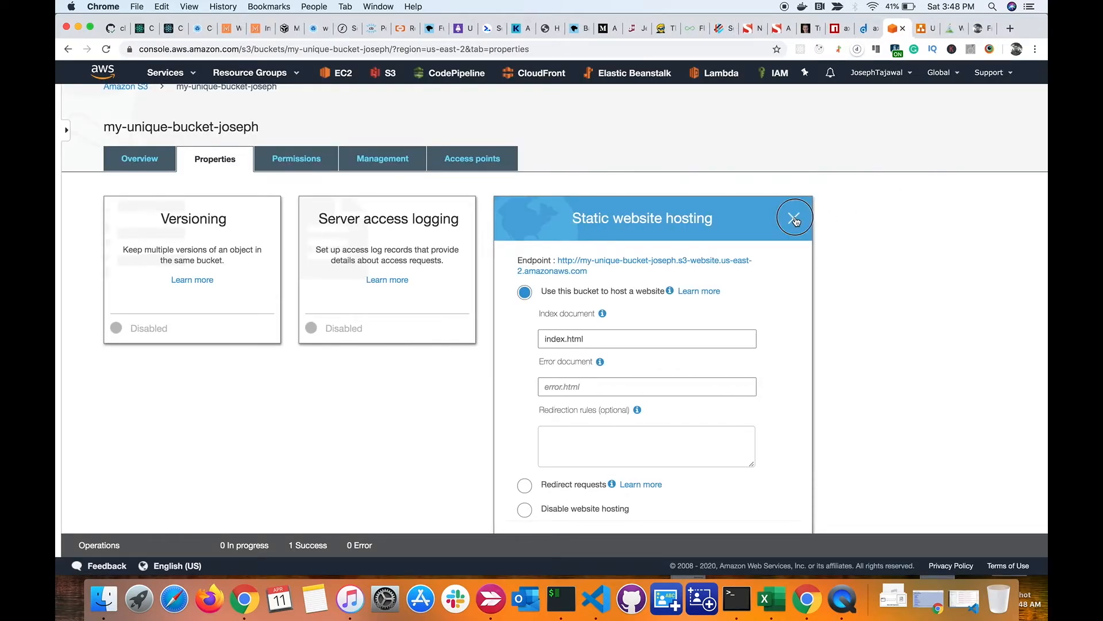
click(794, 217)
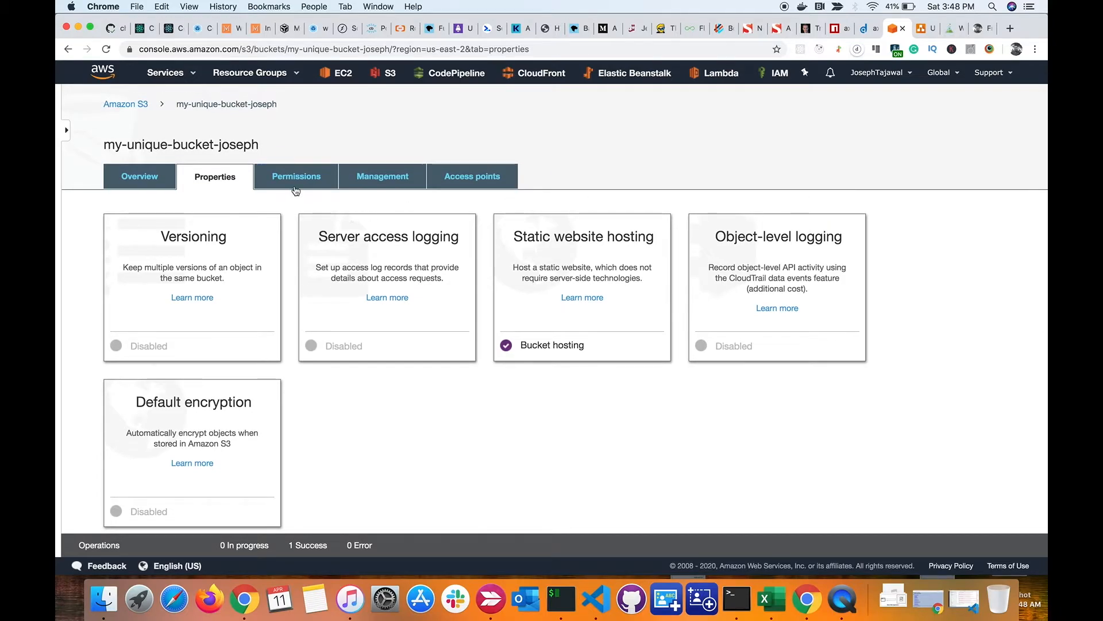
Uncheck Block all public access for my-unique-bucket-joseph, save, and confirm the change
click(295, 176)
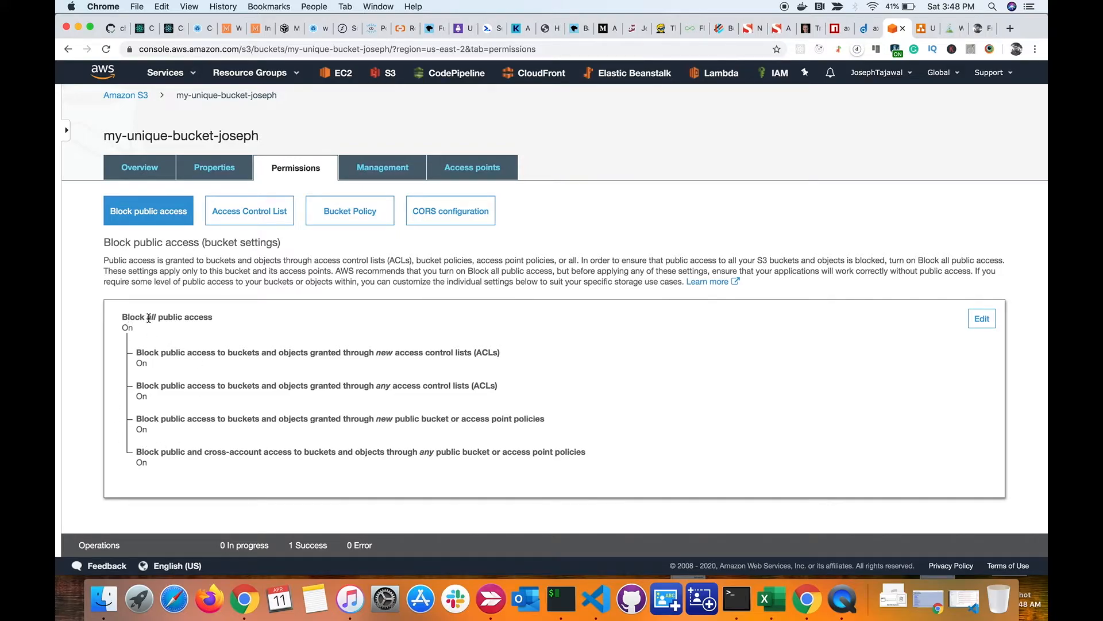
mouse_move(906, 384)
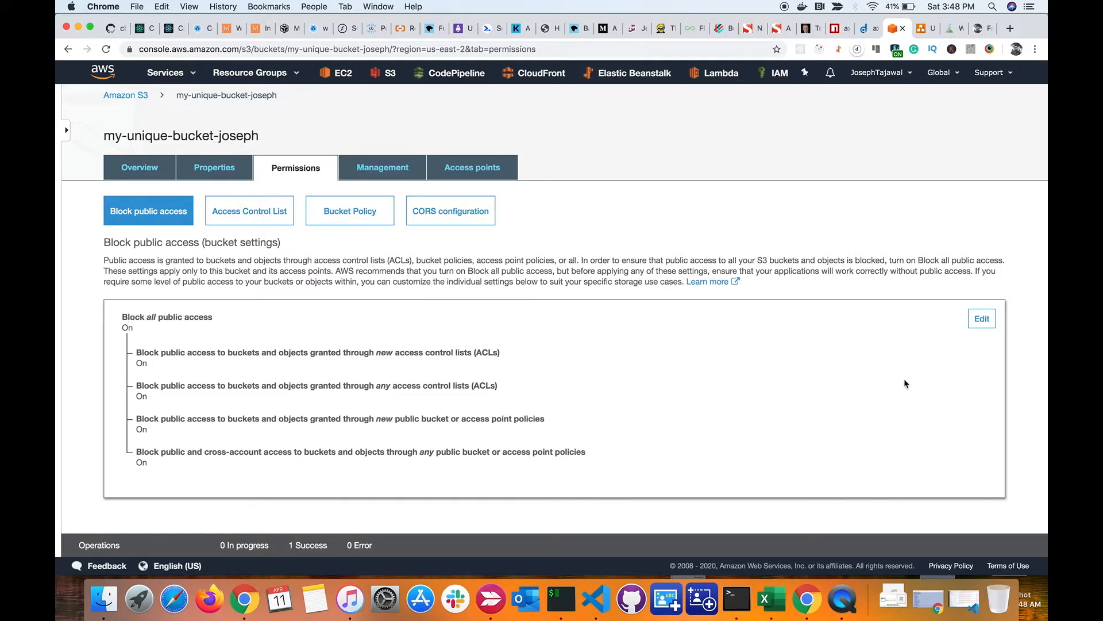
click(981, 318)
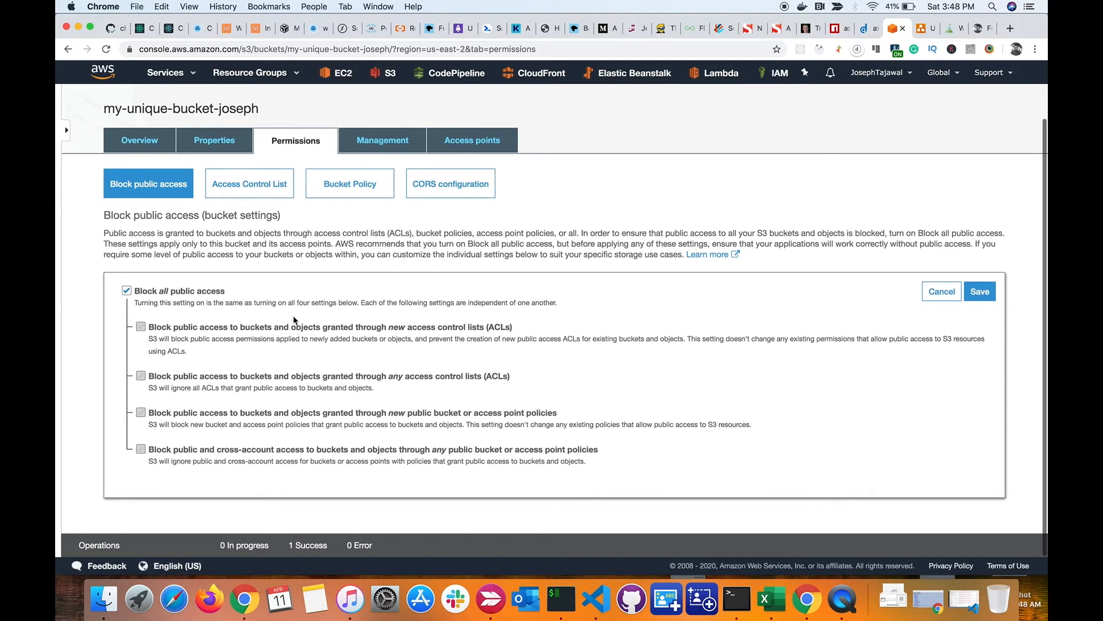
click(126, 291)
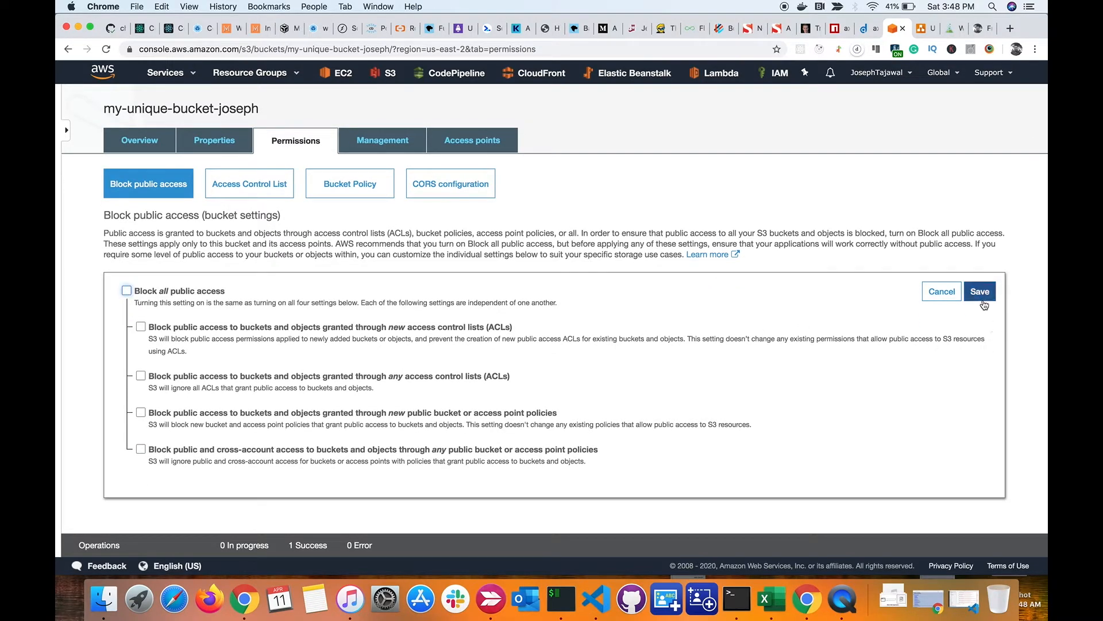
click(979, 291)
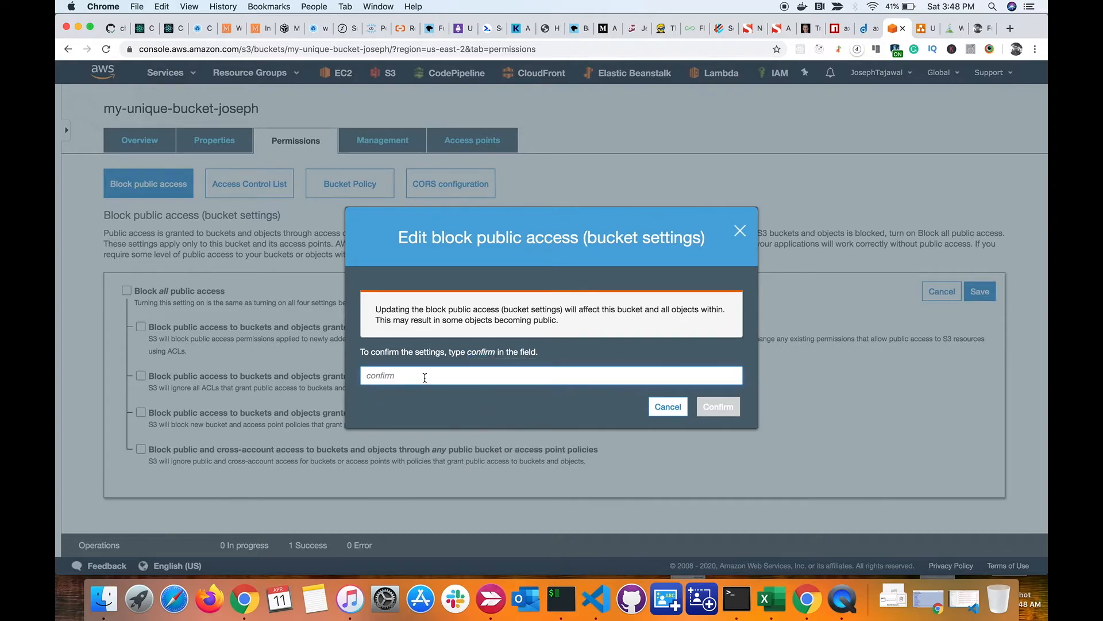
click(667, 406)
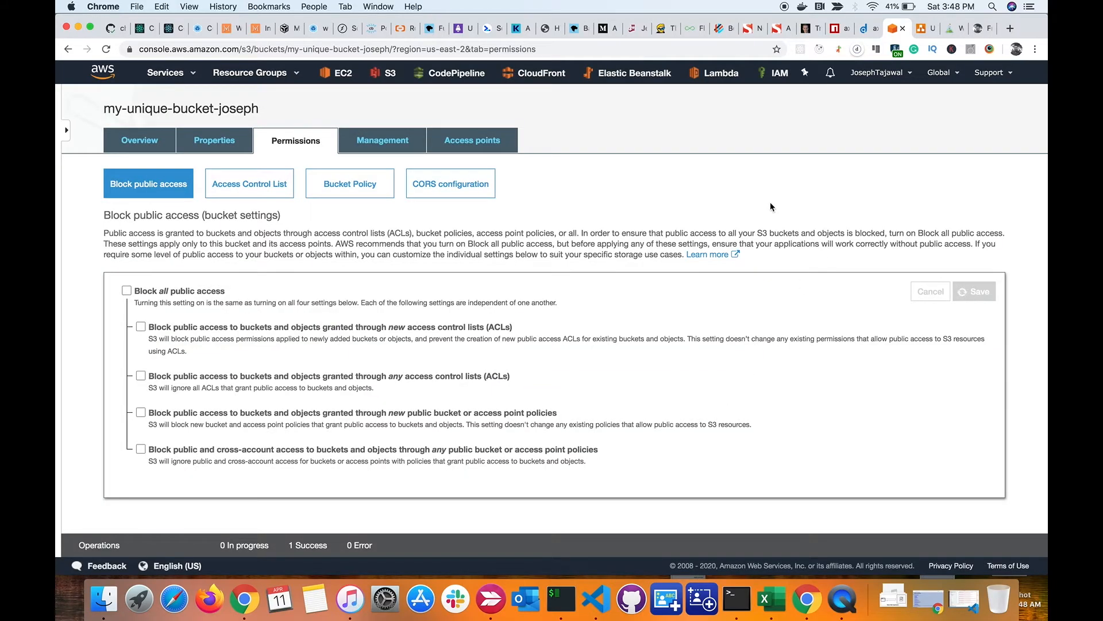
click(974, 291)
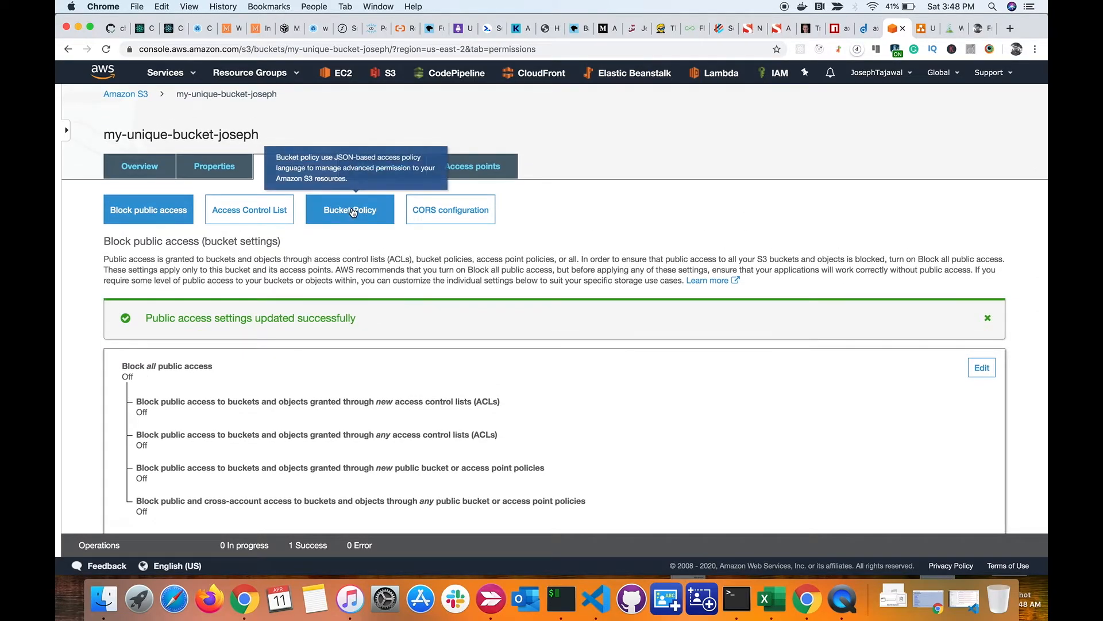
mouse_move(363, 224)
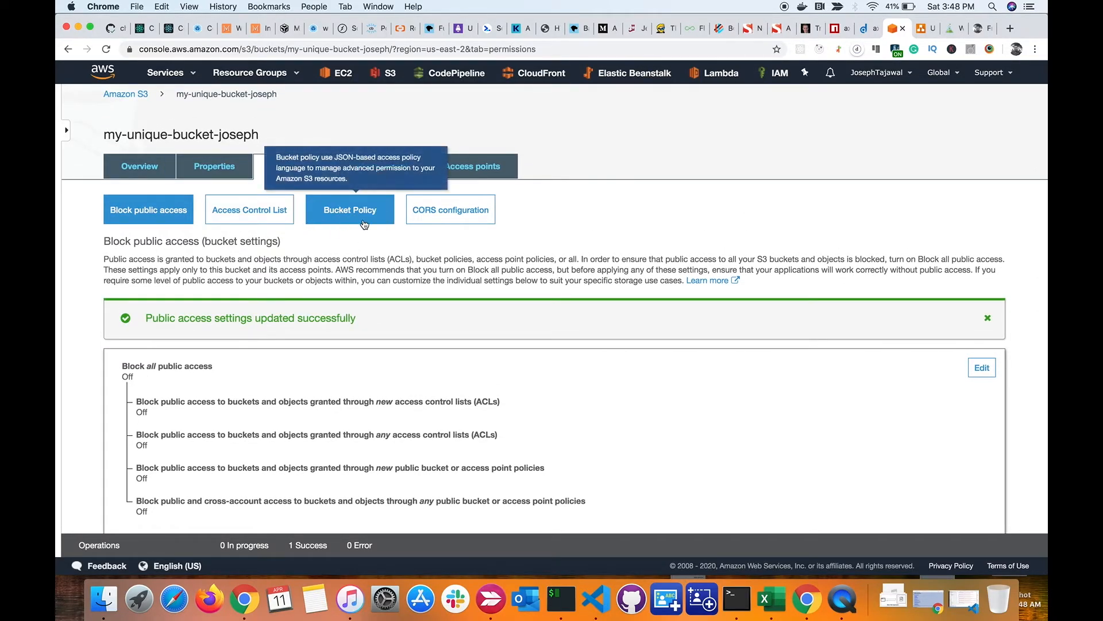
scroll(up, 3)
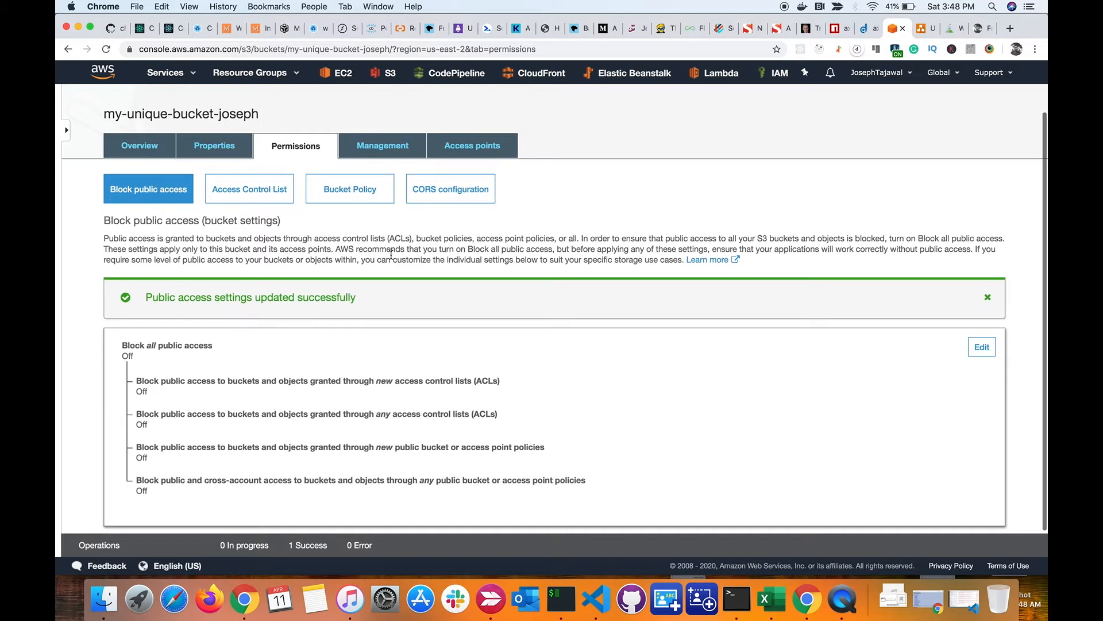
View the empty bucket policy editor, then return to the bucket's Properties page
click(350, 189)
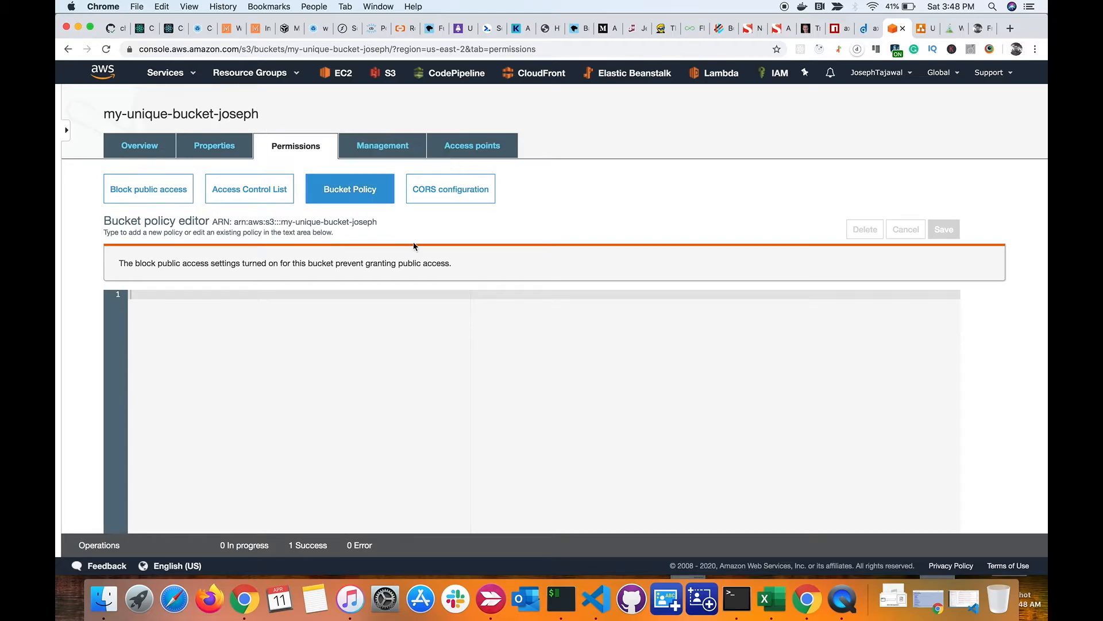
scroll(down, 3)
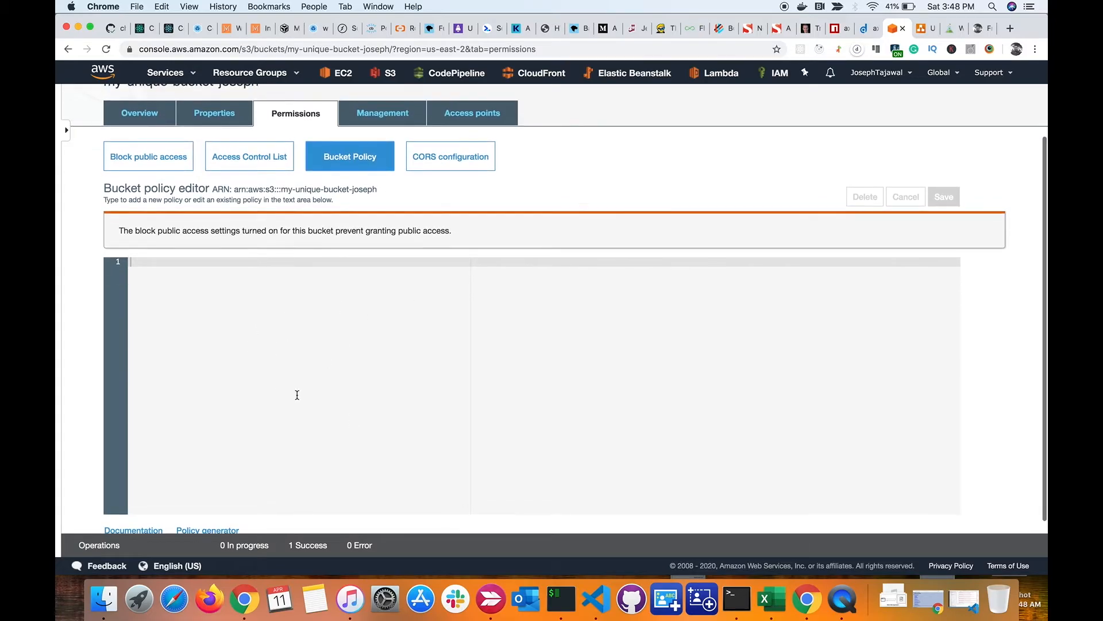
scroll(up, 3)
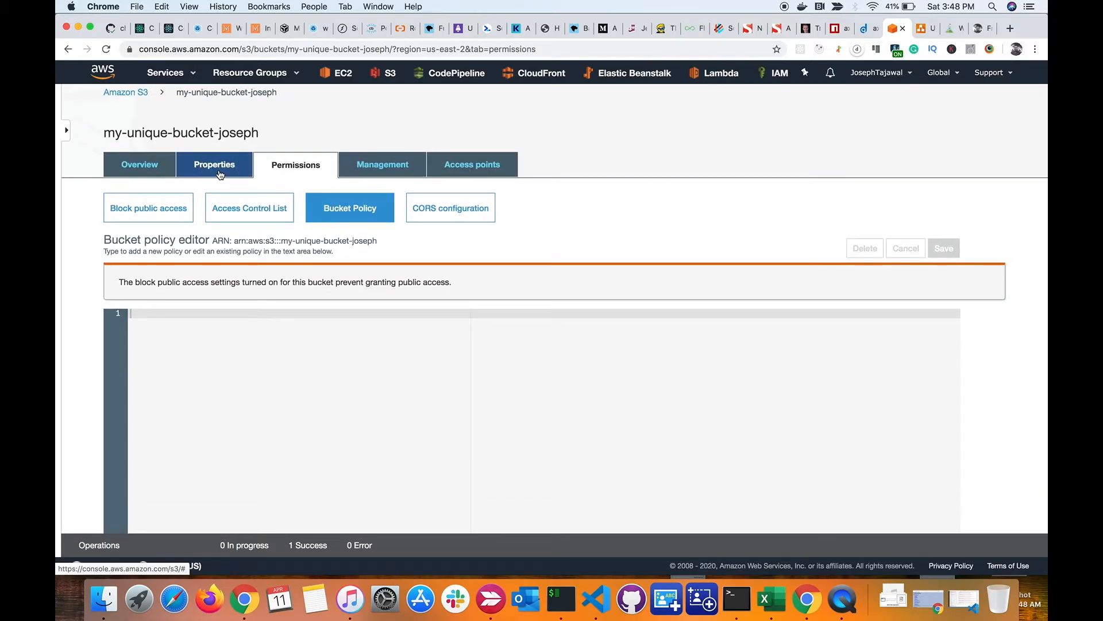
click(214, 164)
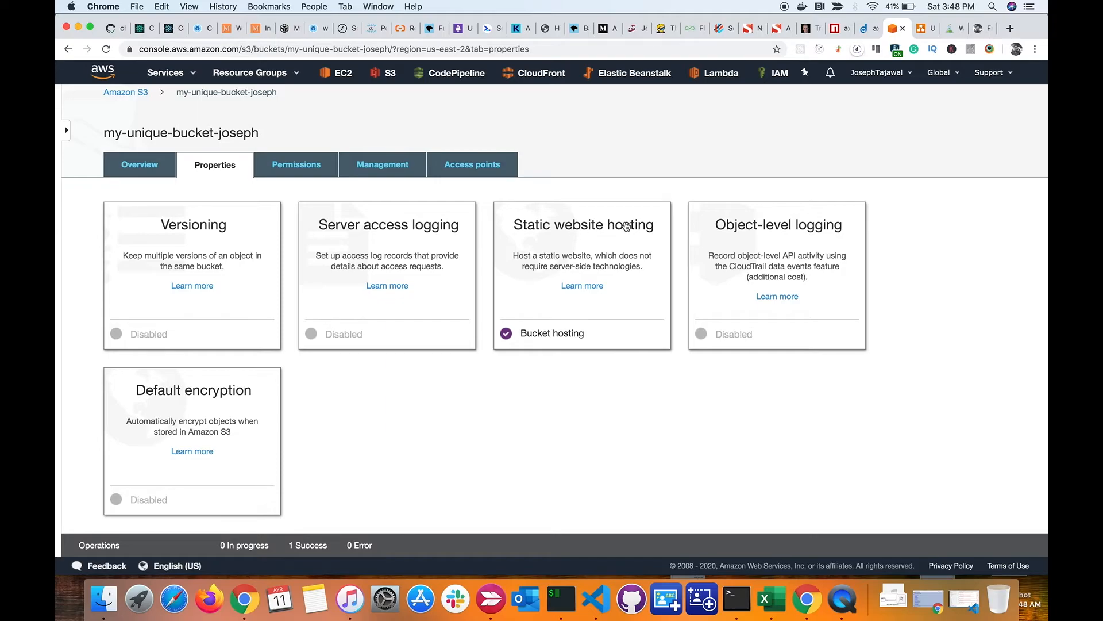
Navigate the S3 docs to Setting Permissions for Website Access and select the Step 2 policy JSON
click(582, 285)
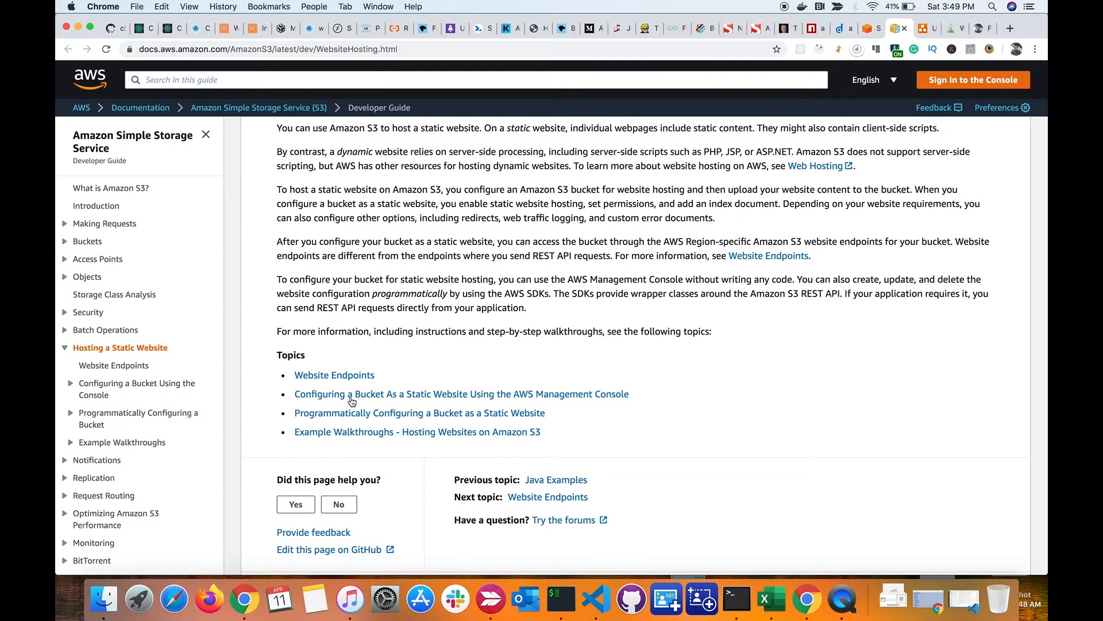
mouse_move(430, 401)
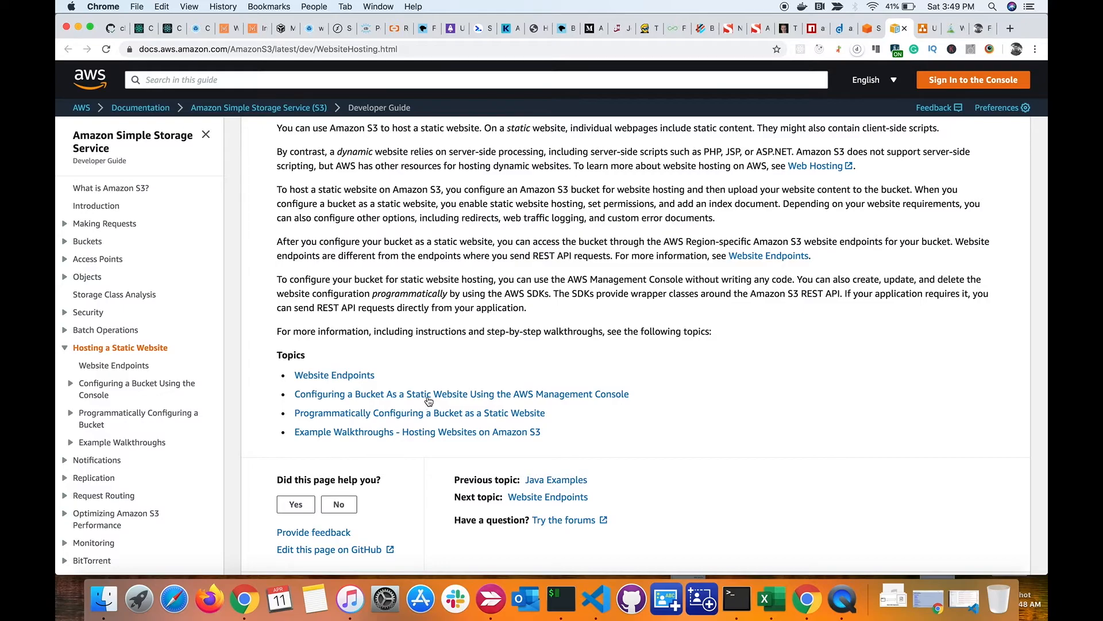
click(461, 393)
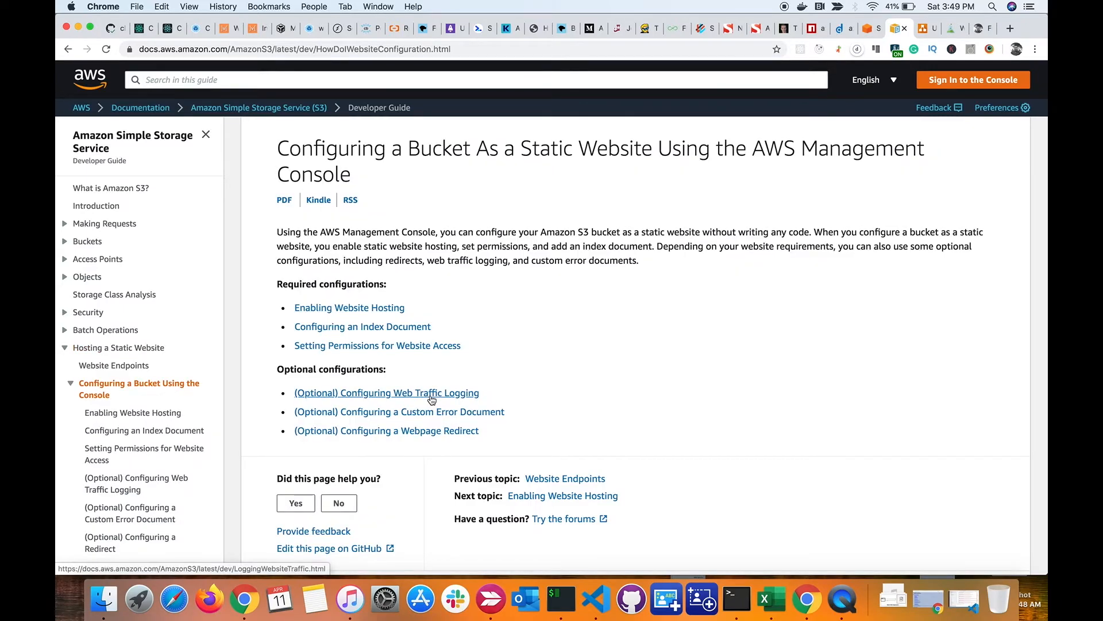
scroll(down, 3)
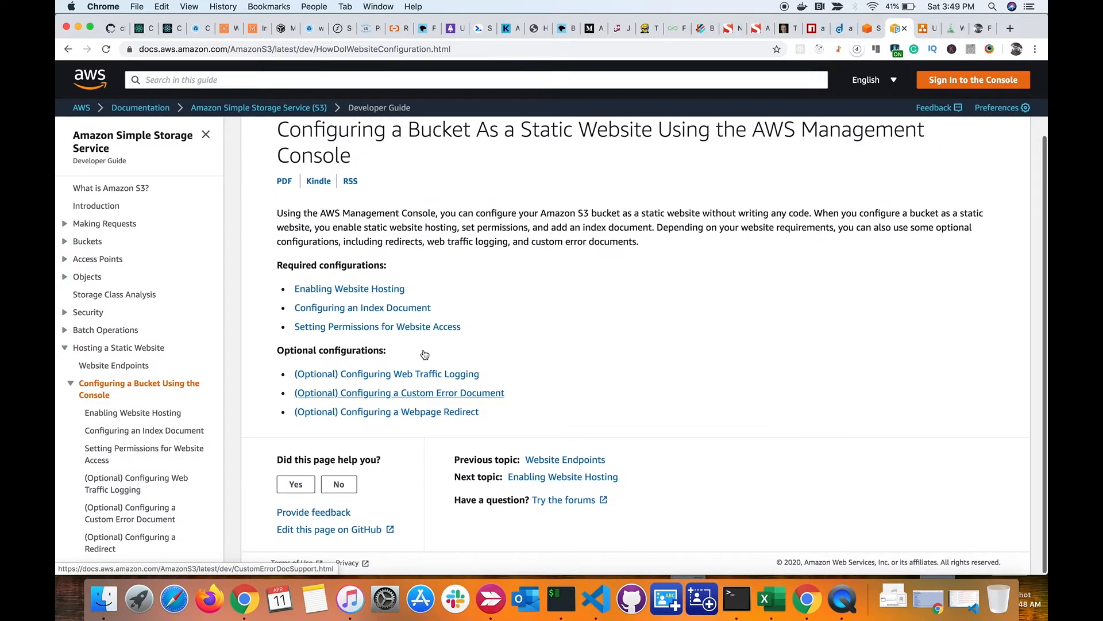
mouse_move(363, 335)
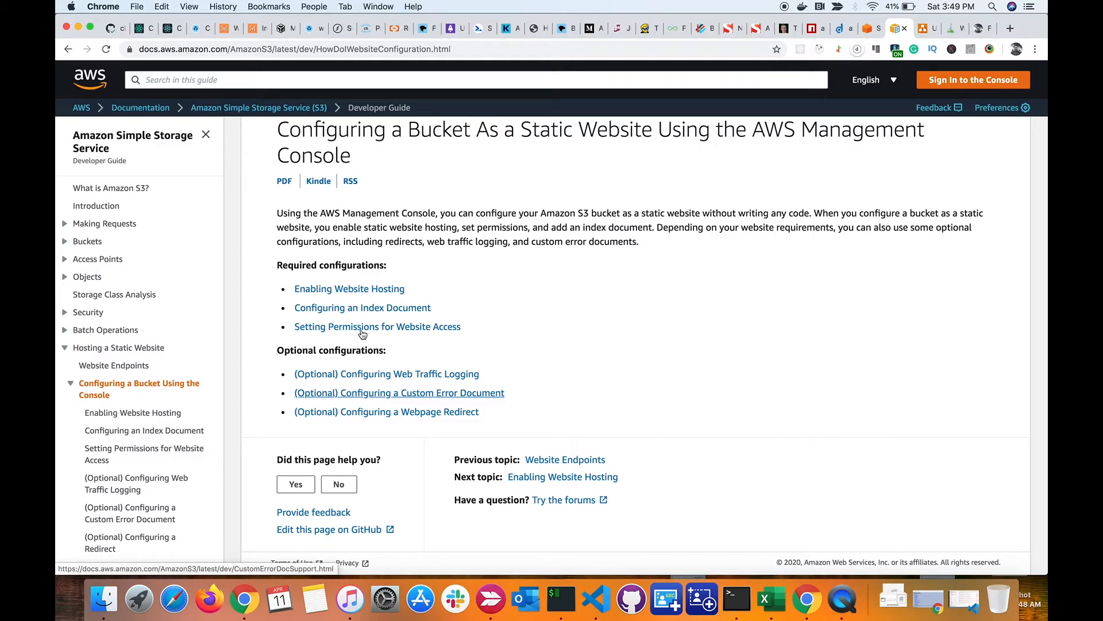
click(377, 325)
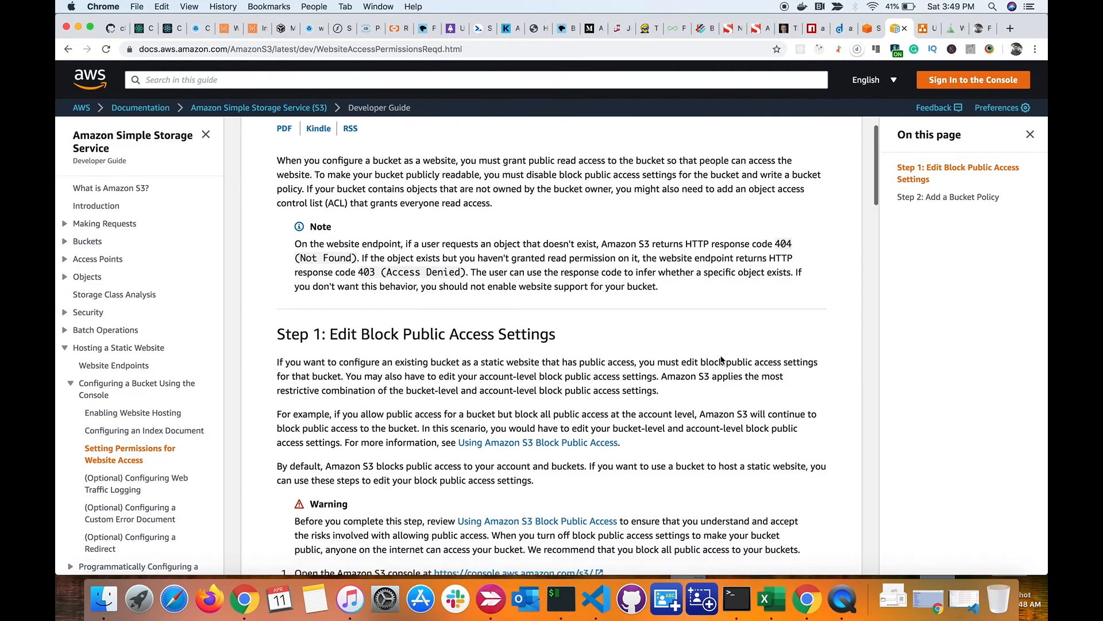
scroll(down, 3)
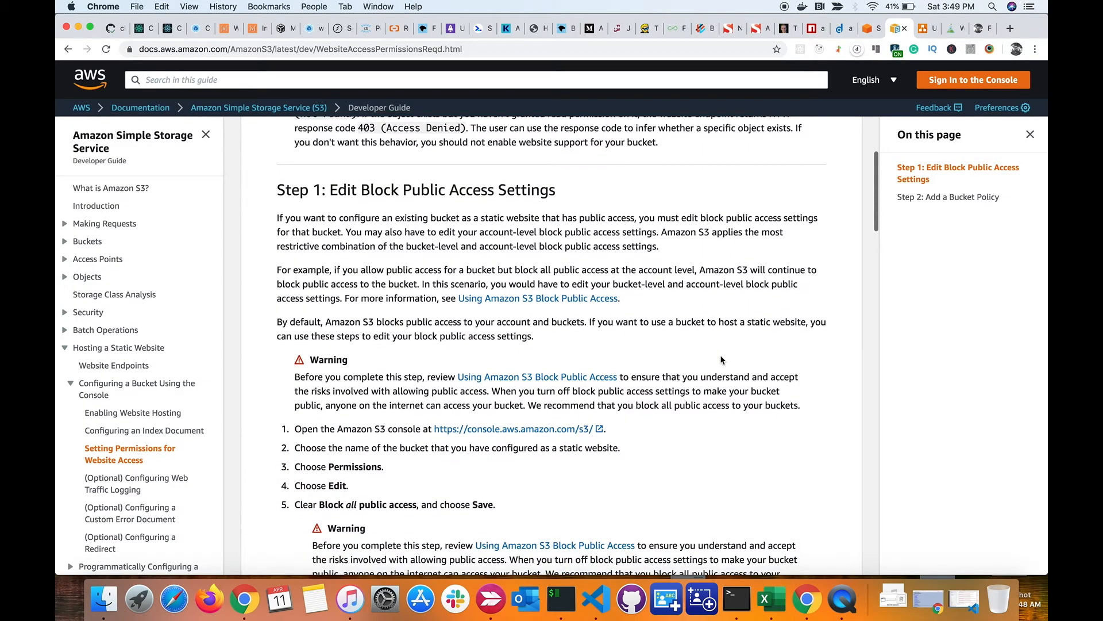
scroll(down, 3)
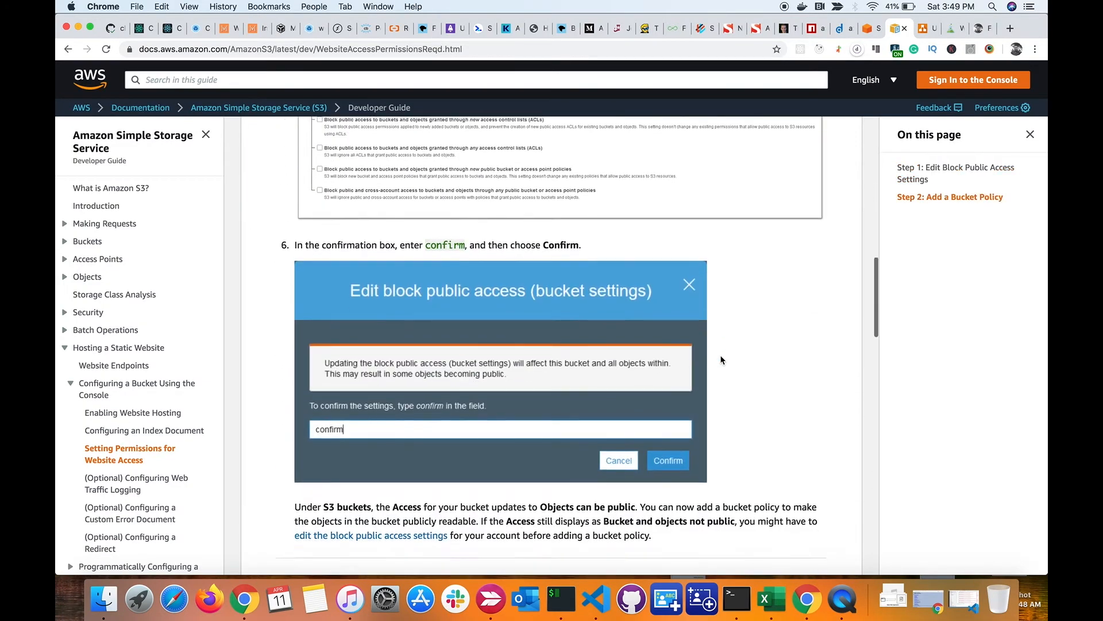
scroll(down, 3)
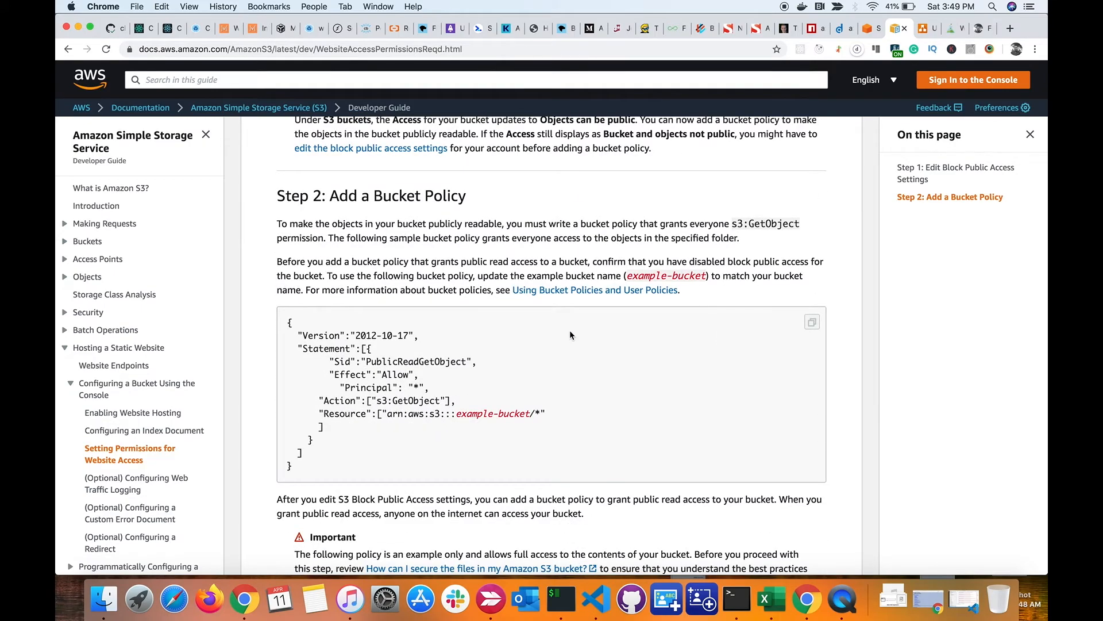
scroll(down, 3)
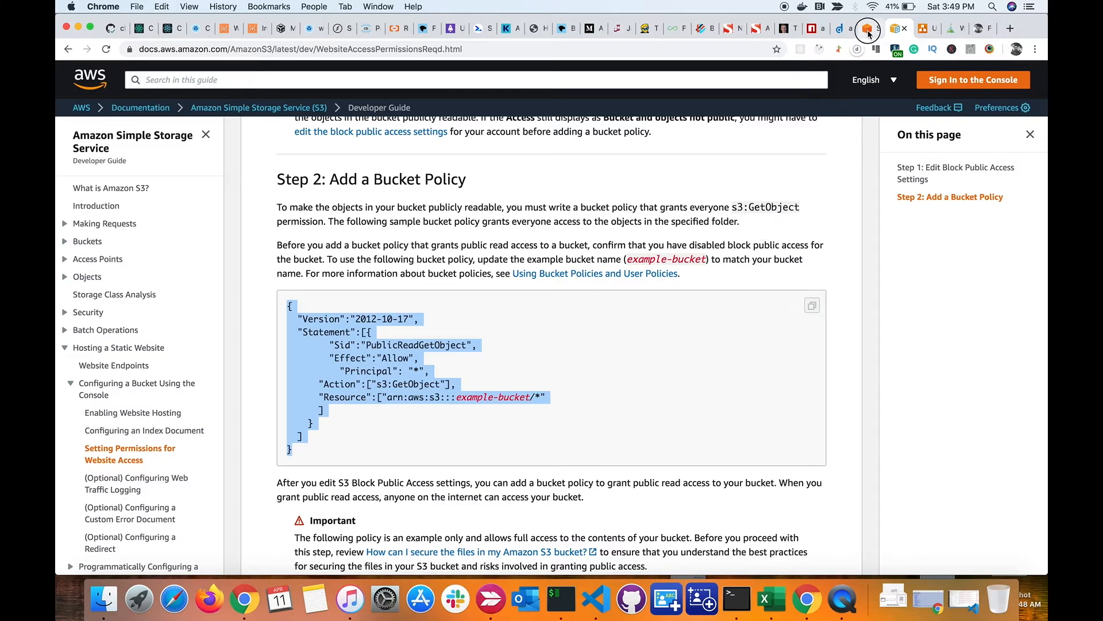
Back in the console, close the hosting panel and paste the sample policy into Bucket Policy
click(872, 28)
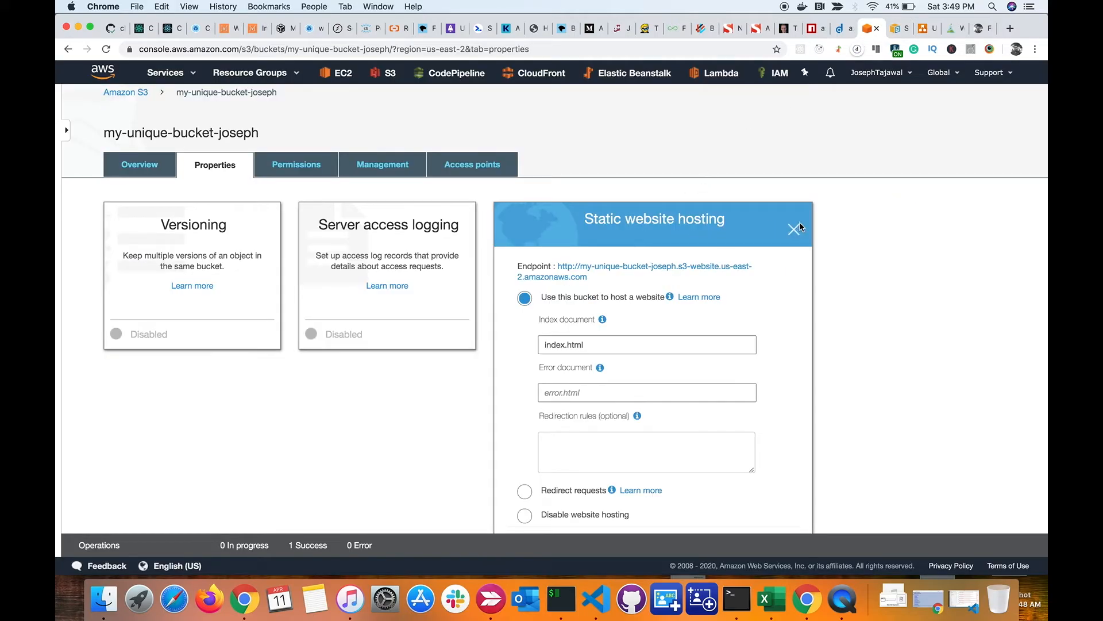
click(795, 228)
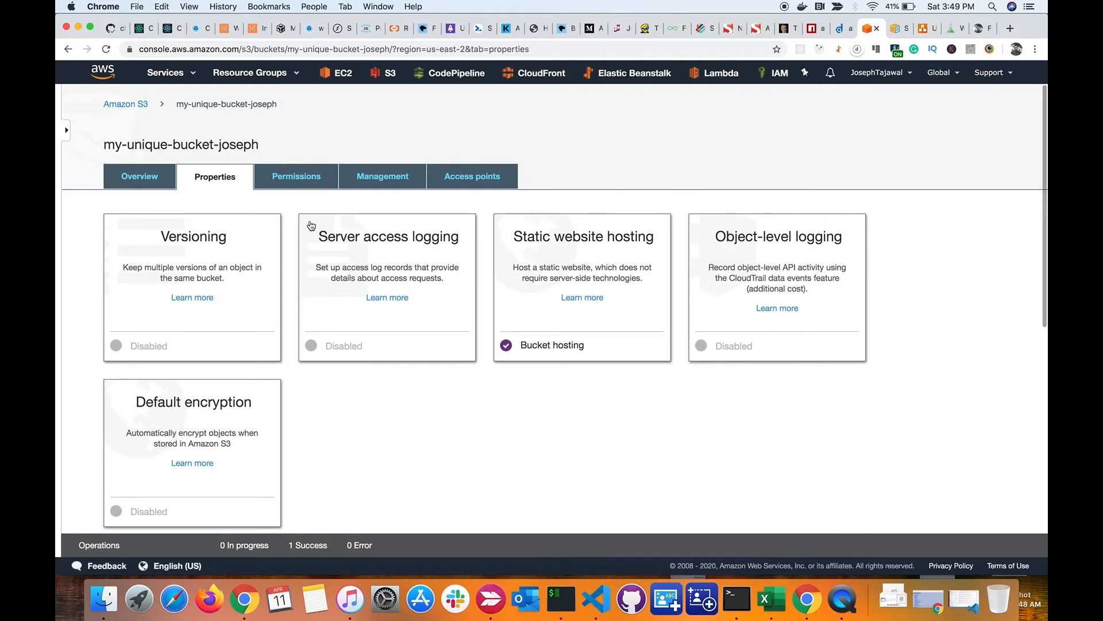
click(296, 176)
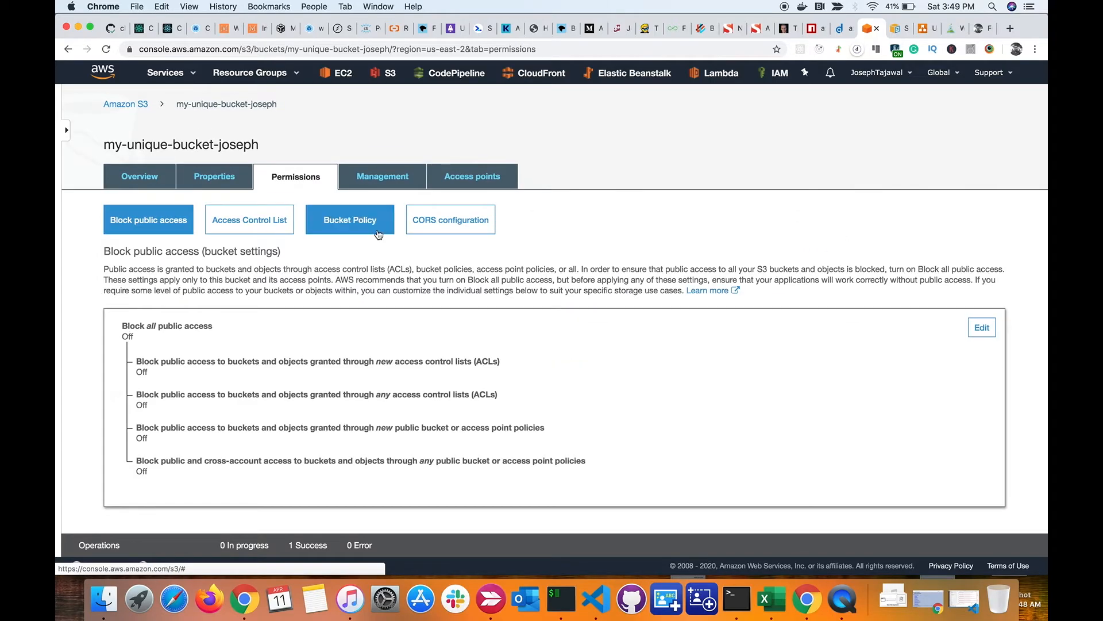
click(350, 219)
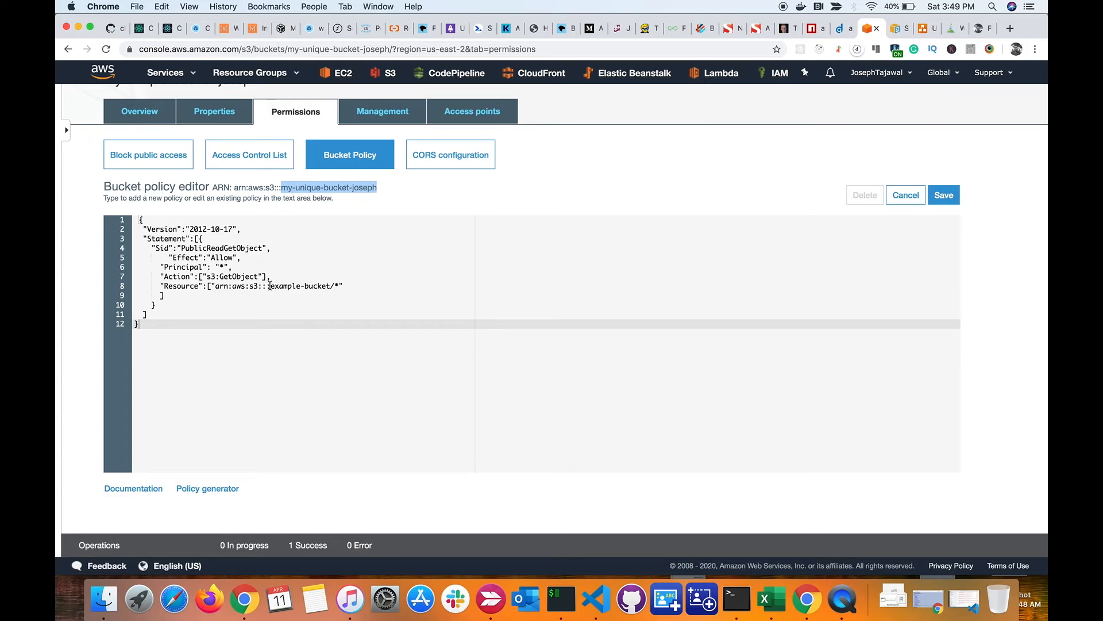
Replace example-bucket with my-unique-bucket-joseph in the policy and save it
double_click(303, 286)
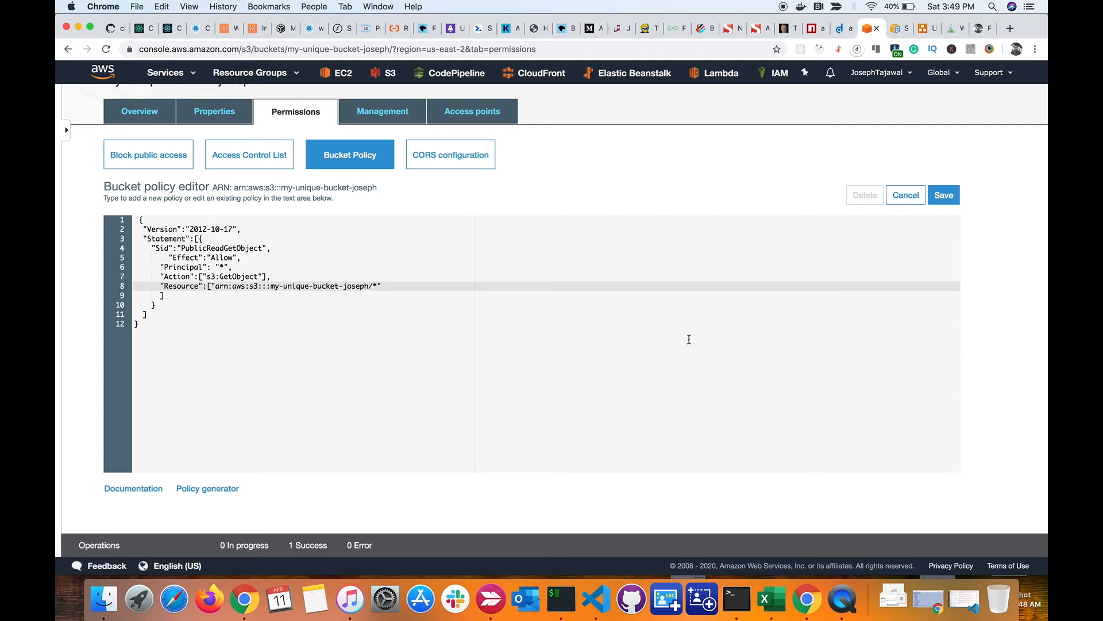
click(944, 195)
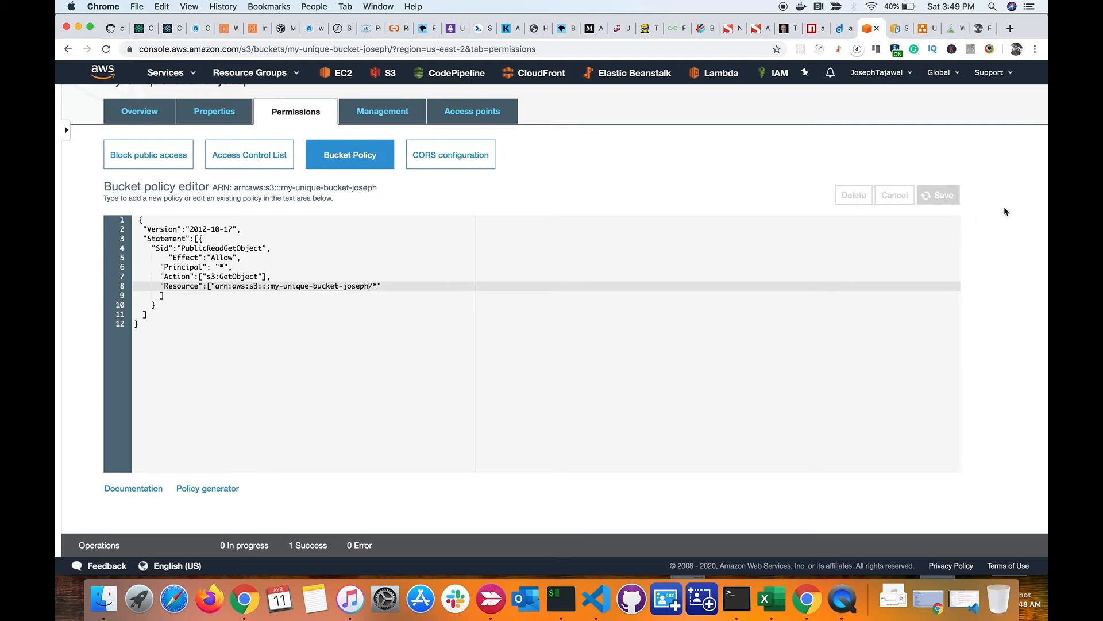
click(943, 195)
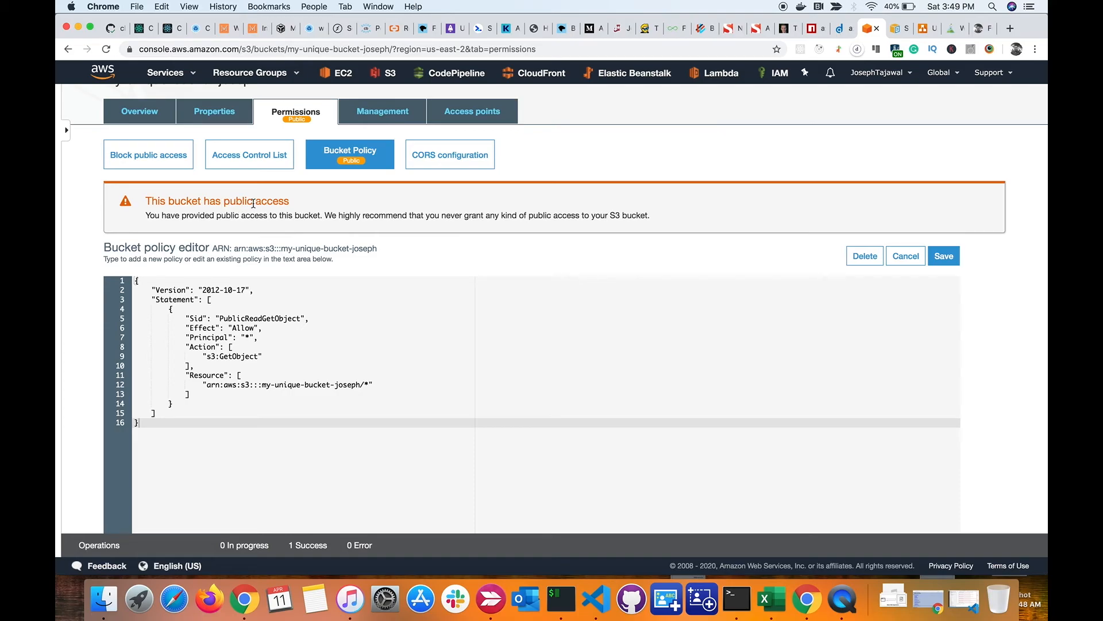
Open the static website endpoint from Properties, showing the Webinar JavaScript page
scroll(down, 3)
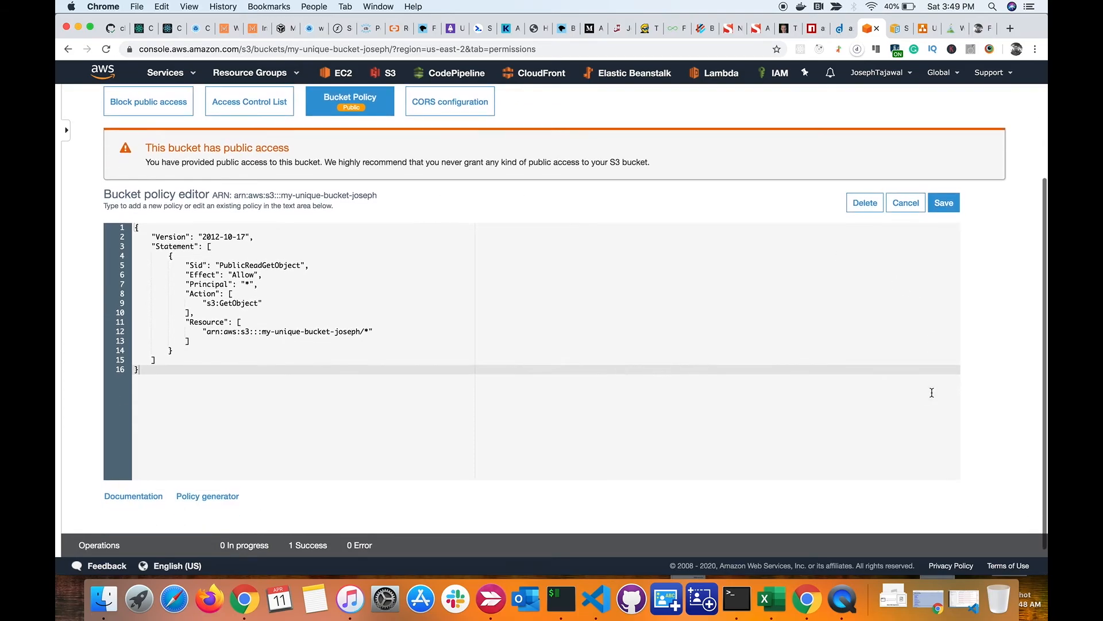
scroll(up, 3)
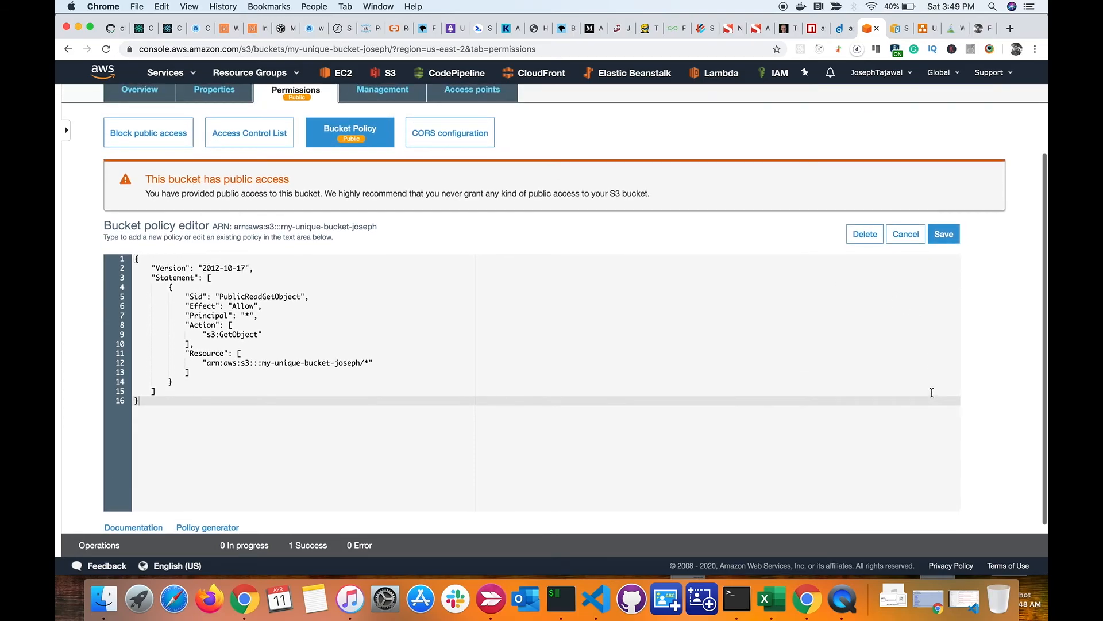
scroll(up, 3)
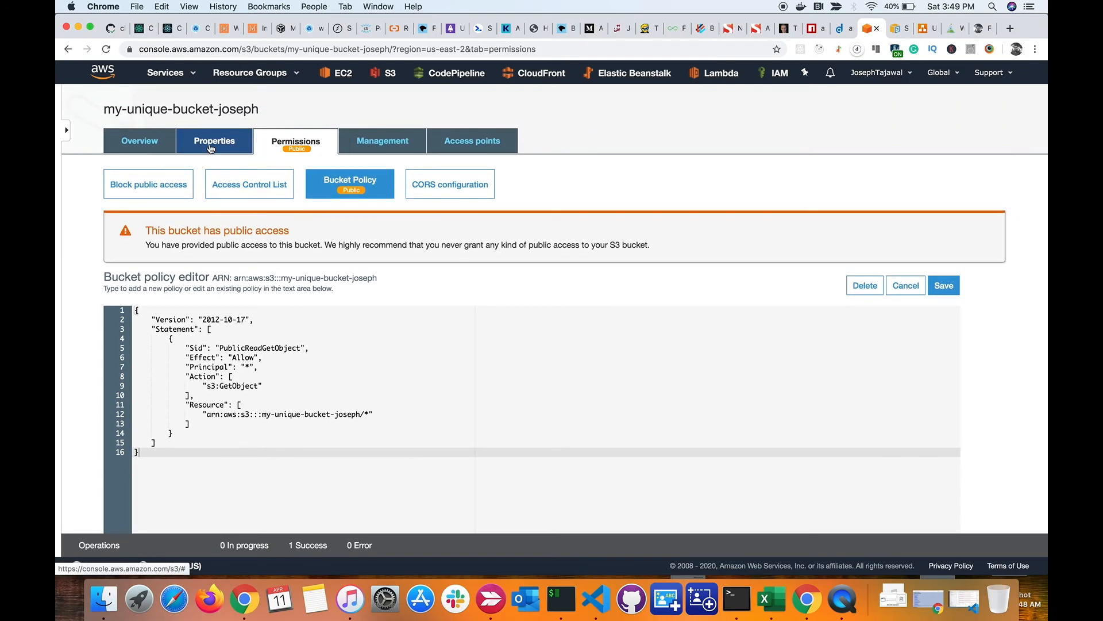
click(215, 141)
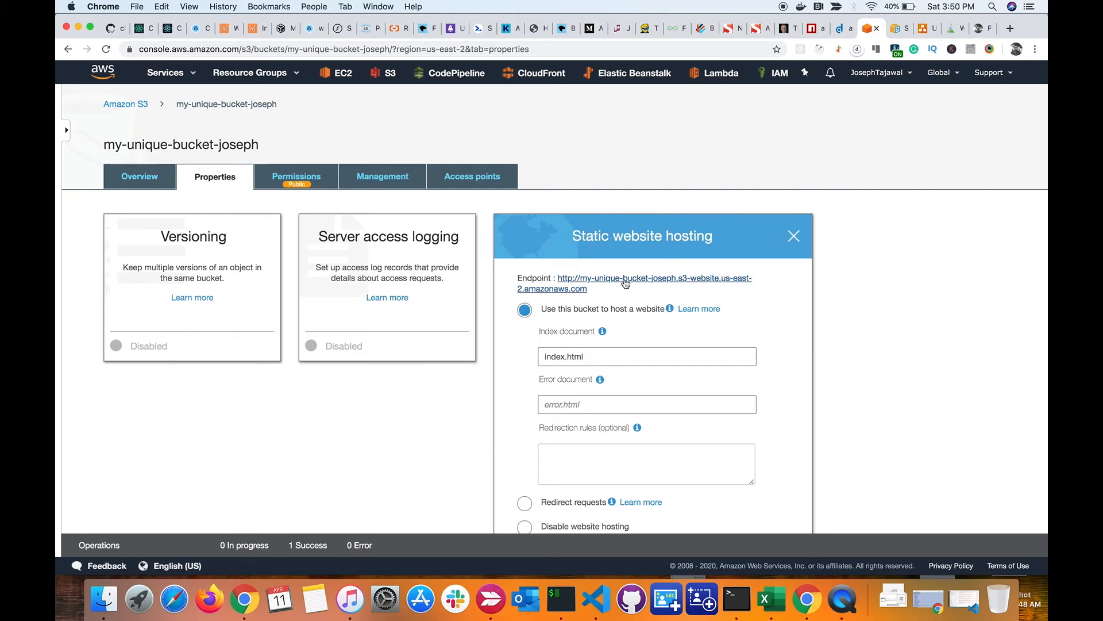
click(626, 283)
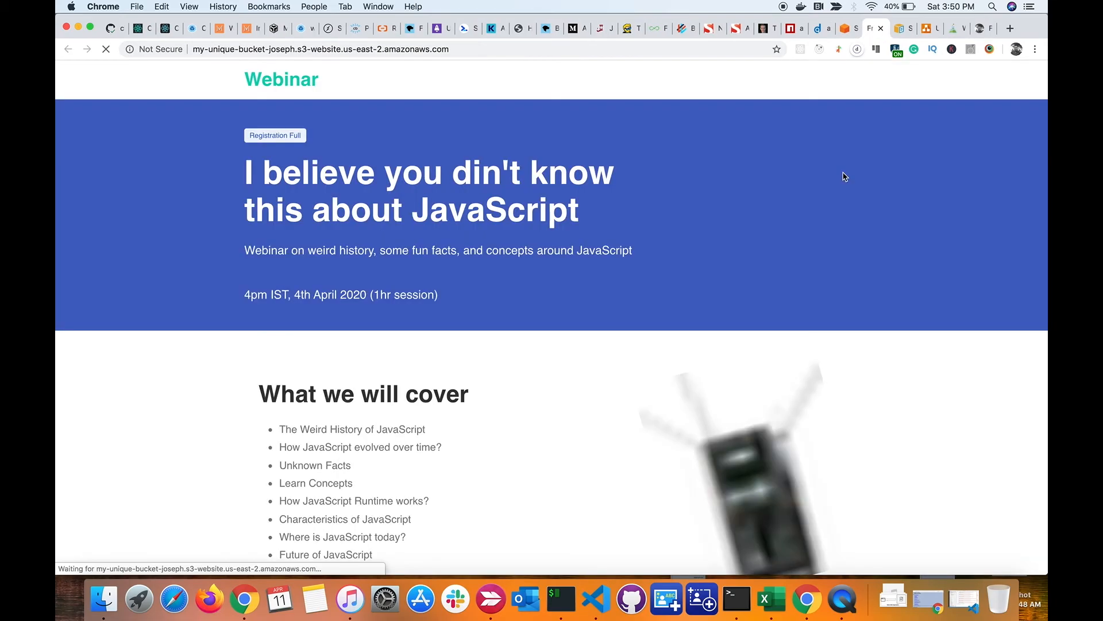
scroll(down, 3)
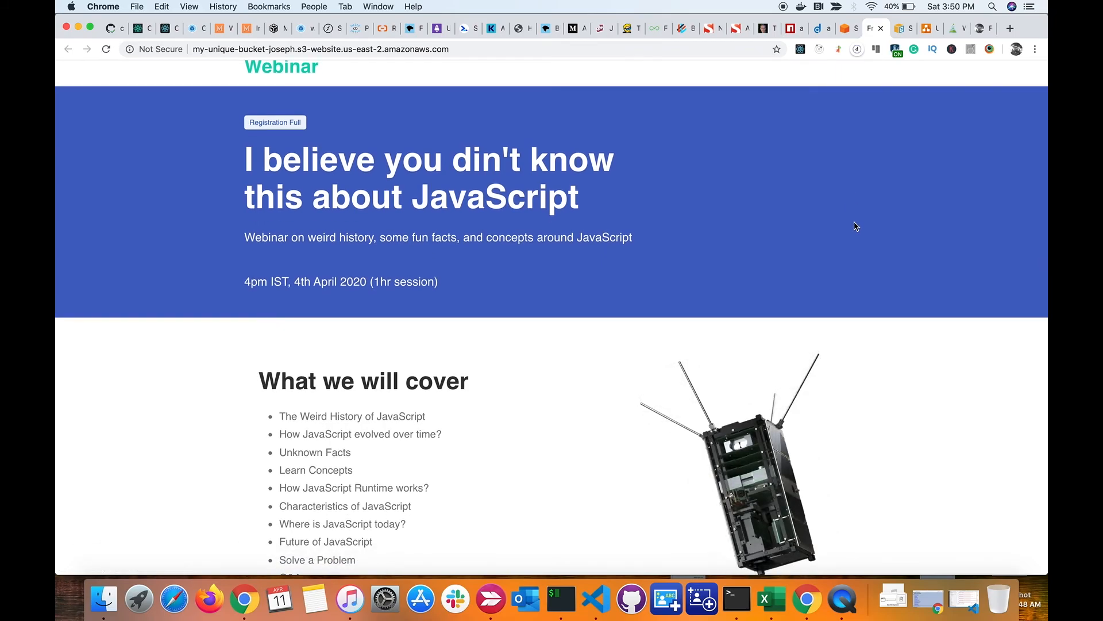
scroll(down, 3)
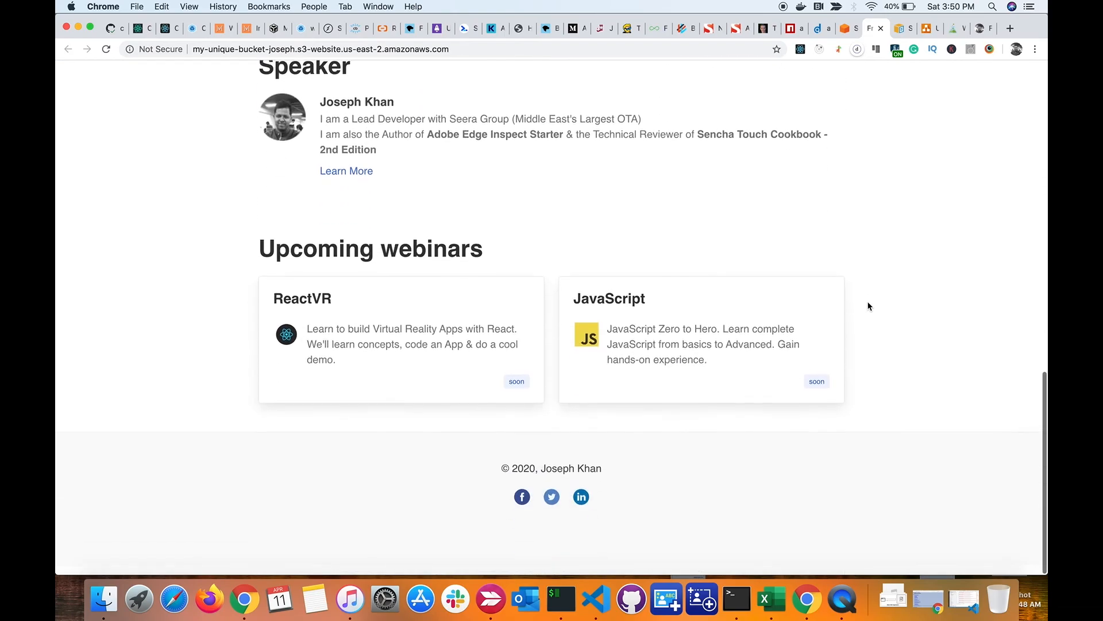
click(700, 340)
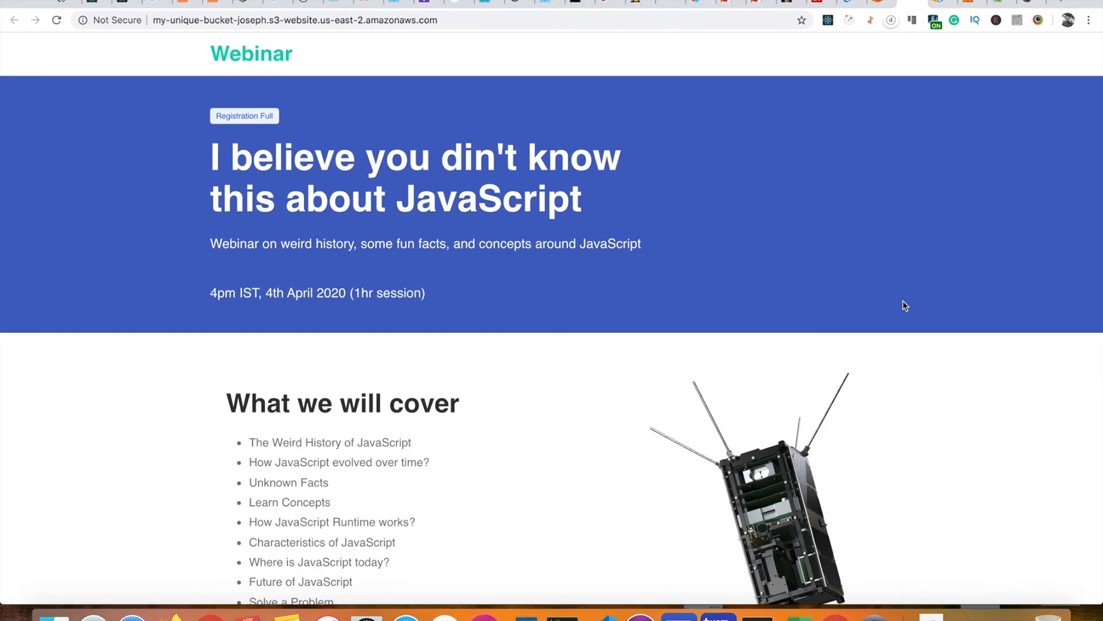